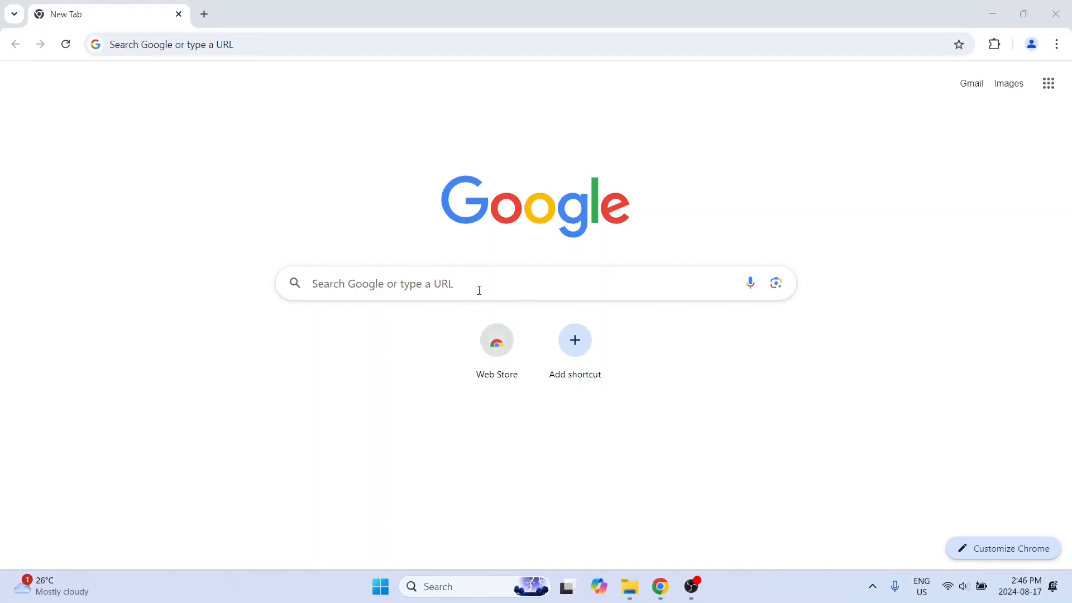
Step: Search Google for 'texas instruments', reach TI.com and search its site for F28069
{"action": "type", "text": "texas instruments"}
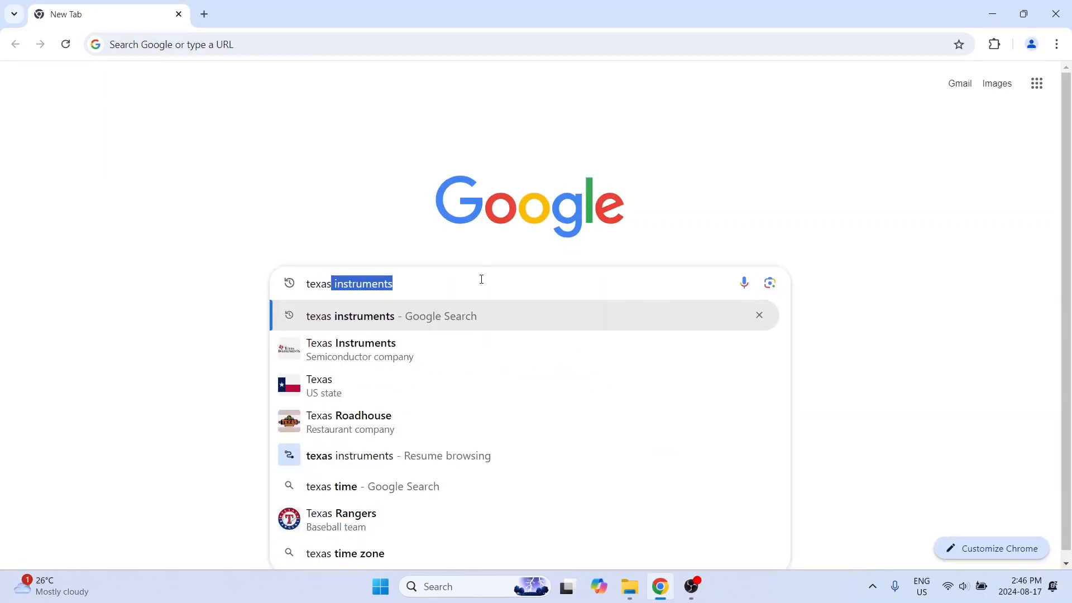
{"action": "key", "text": "Enter"}
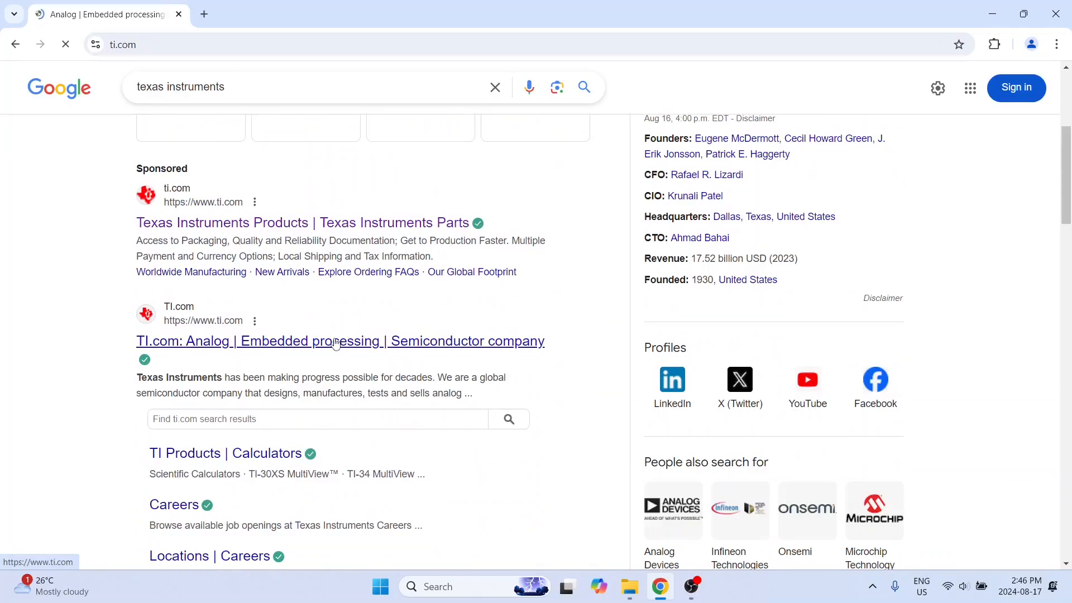
{"action": "left_click", "coordinate": [339, 342]}
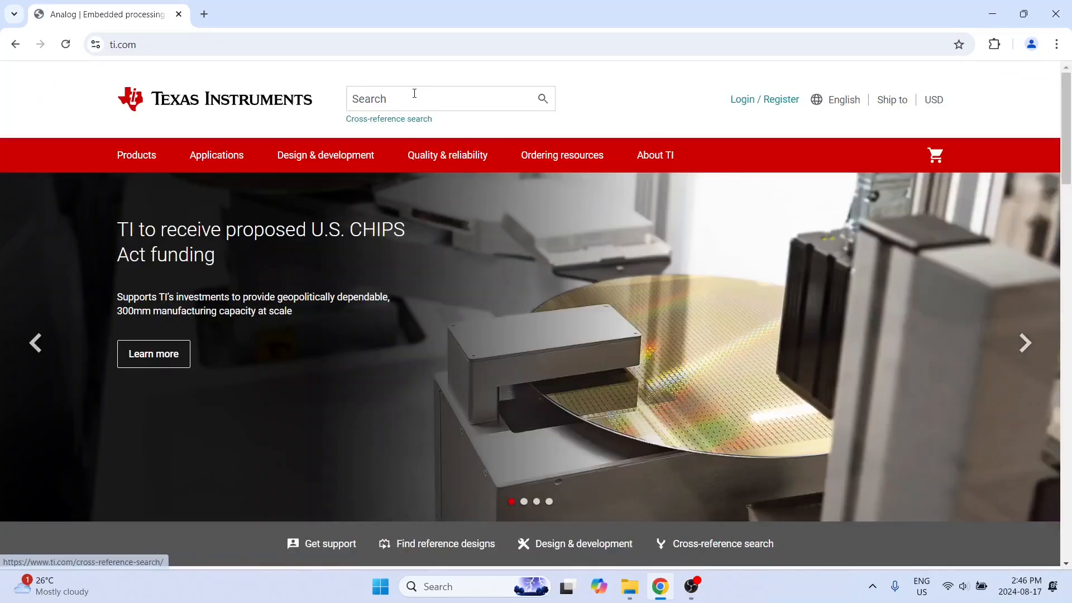
{"action": "type", "text": "F2"}
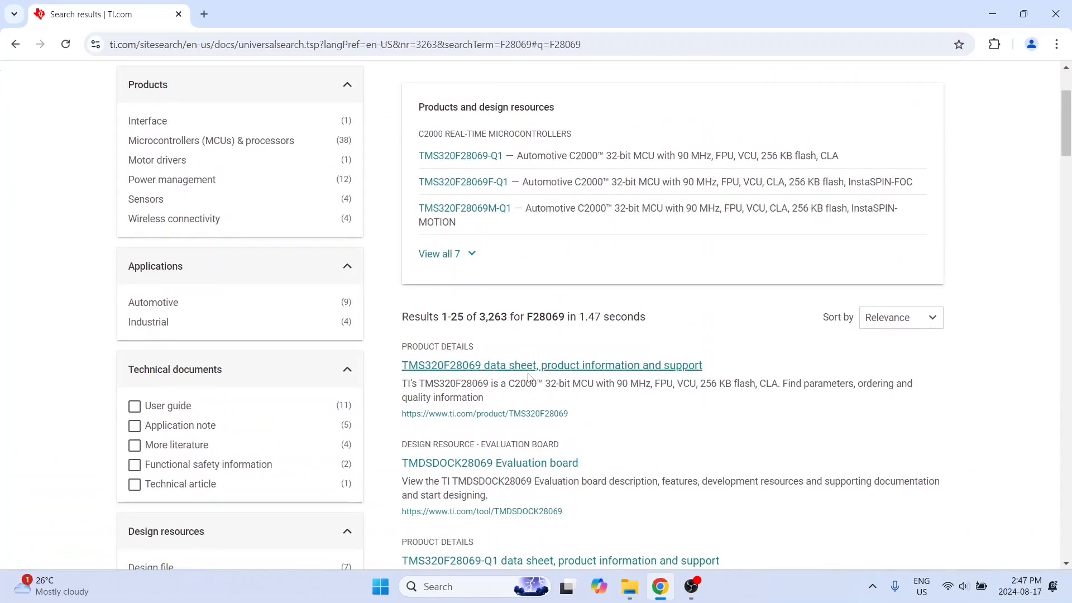
Step: Open the TMS320F28069 product page and jump to its Design & development section
{"action": "left_click", "coordinate": [550, 364]}
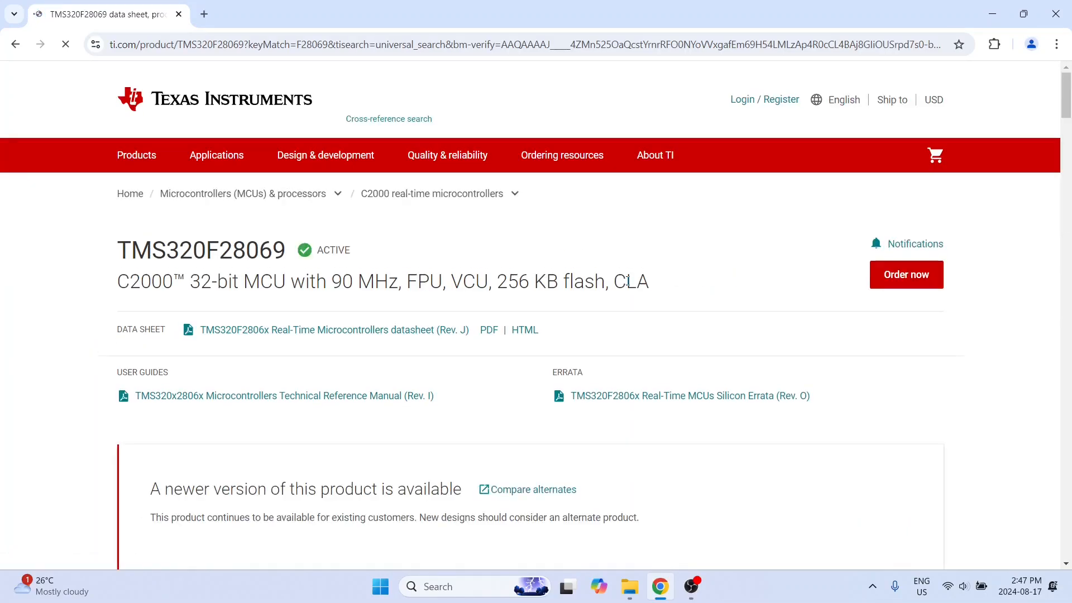
{"action": "scroll", "scroll_direction": "down", "scroll_amount": 3}
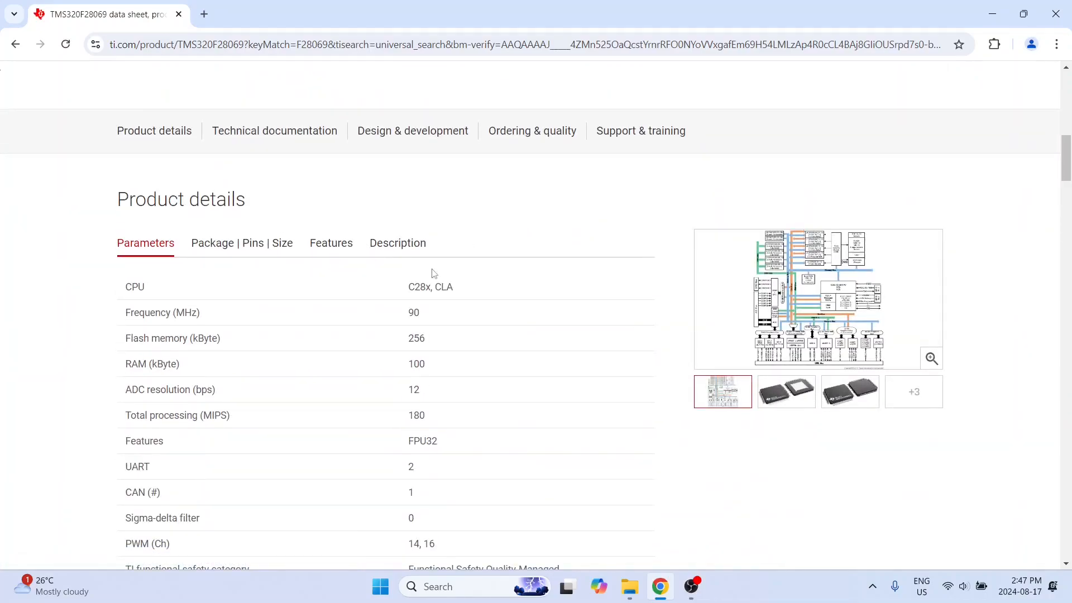
{"action": "scroll", "scroll_direction": "down", "scroll_amount": 3}
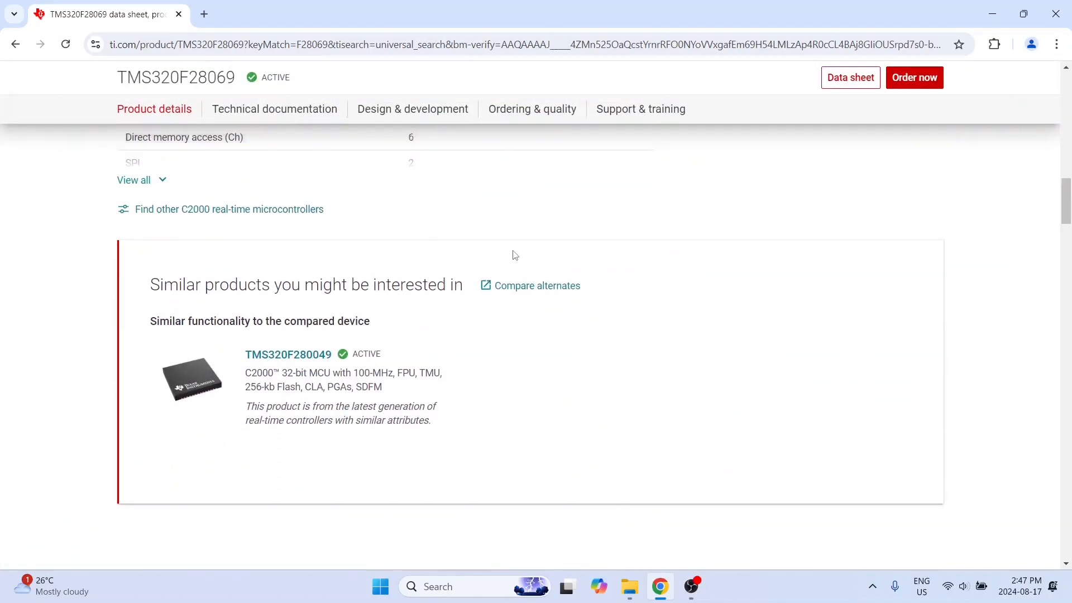
{"action": "left_click", "coordinate": [275, 108]}
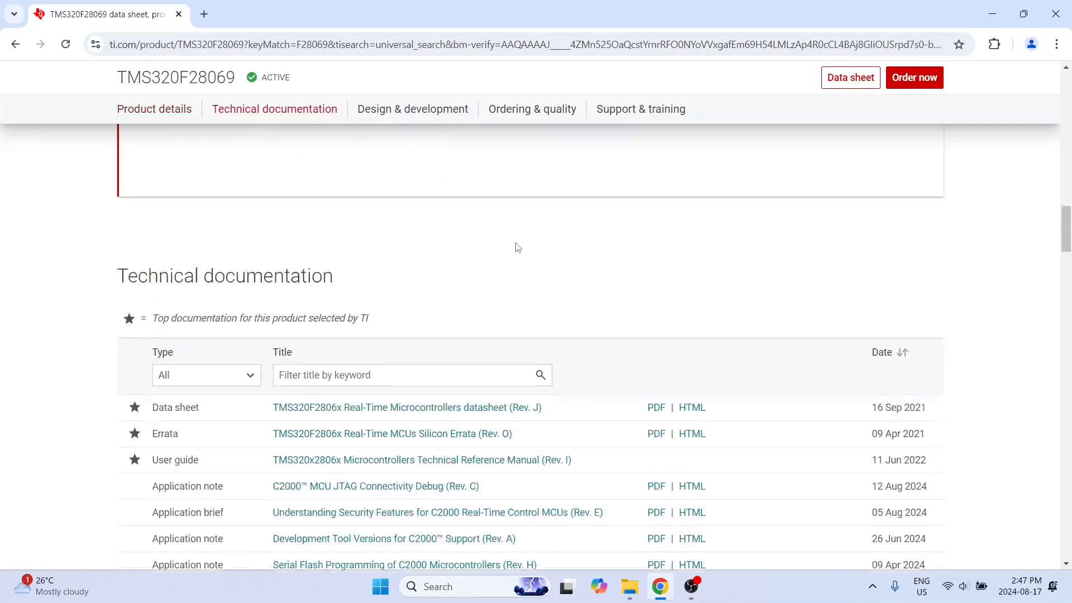
{"action": "left_click", "coordinate": [412, 108]}
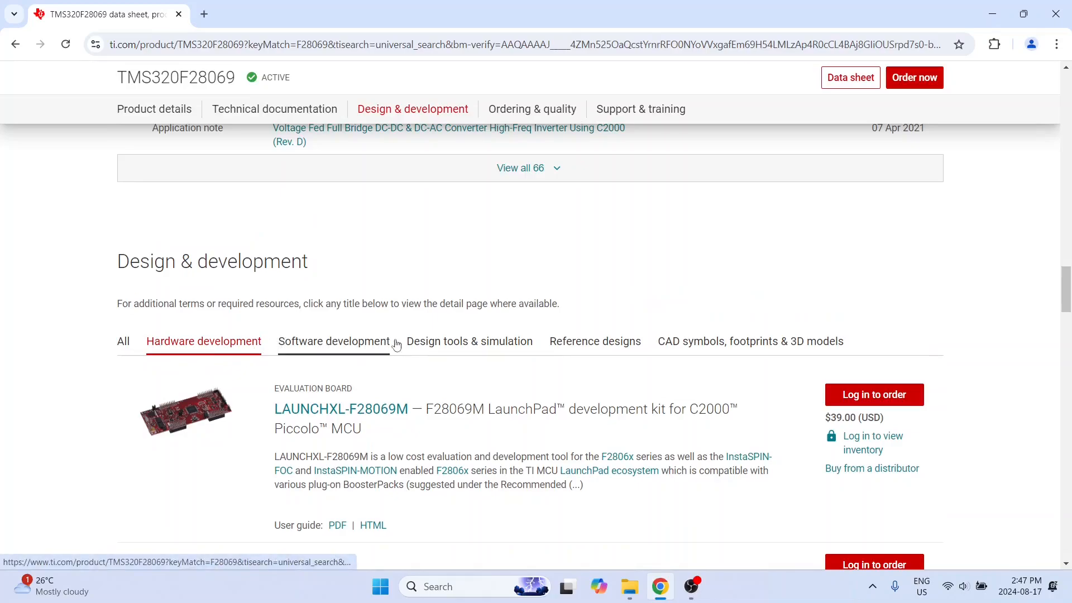
{"action": "mouse_move", "coordinate": [213, 335]}
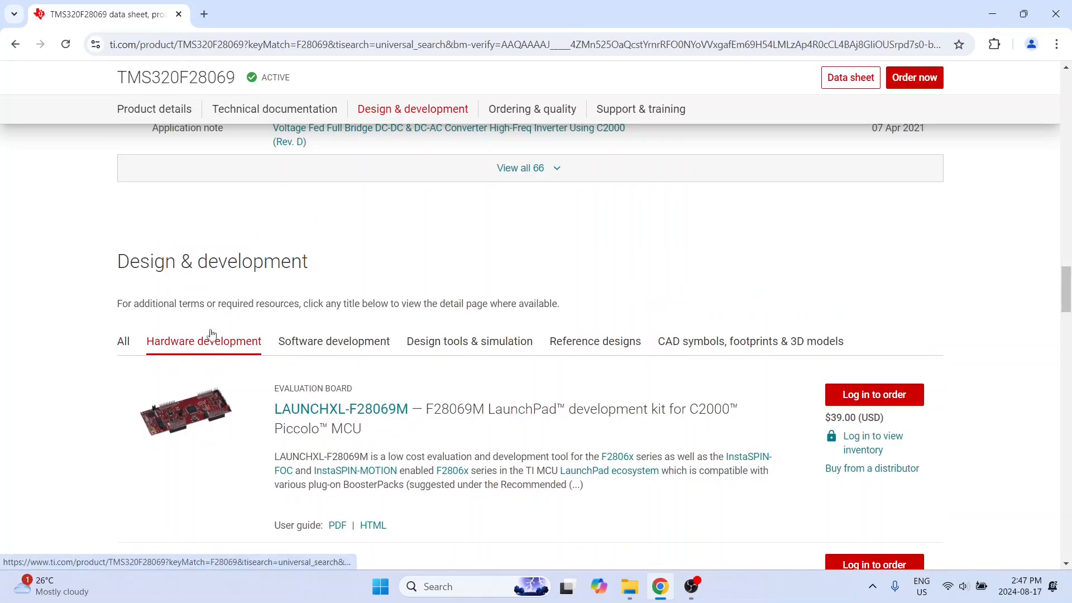
{"action": "mouse_move", "coordinate": [341, 409]}
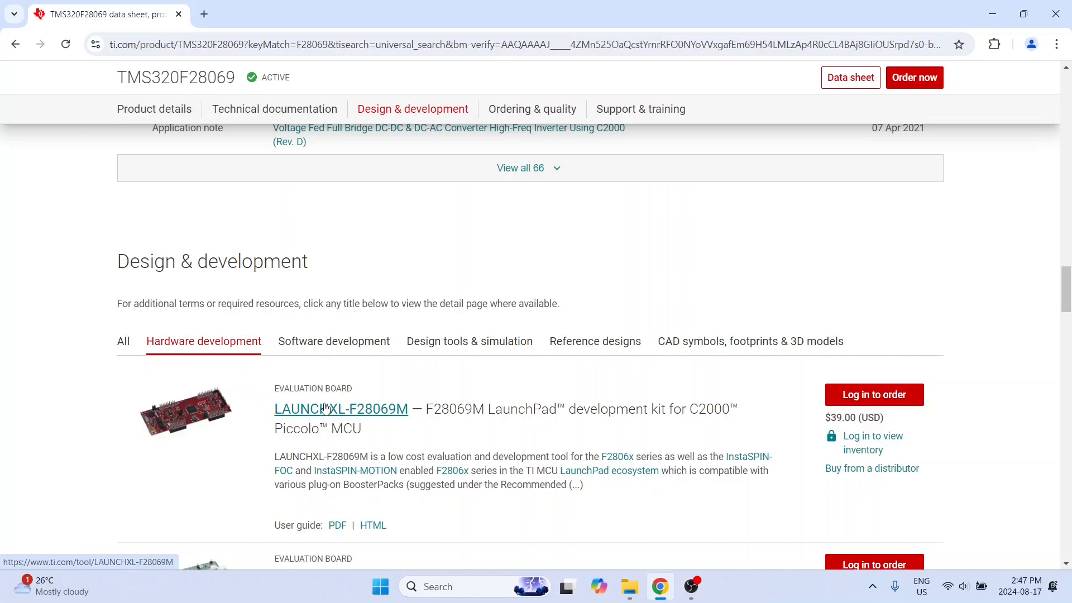
Step: Show Software development resources and scroll to the CCSTUDIO Code Composer Studio IDE entry
{"action": "left_click", "coordinate": [334, 341]}
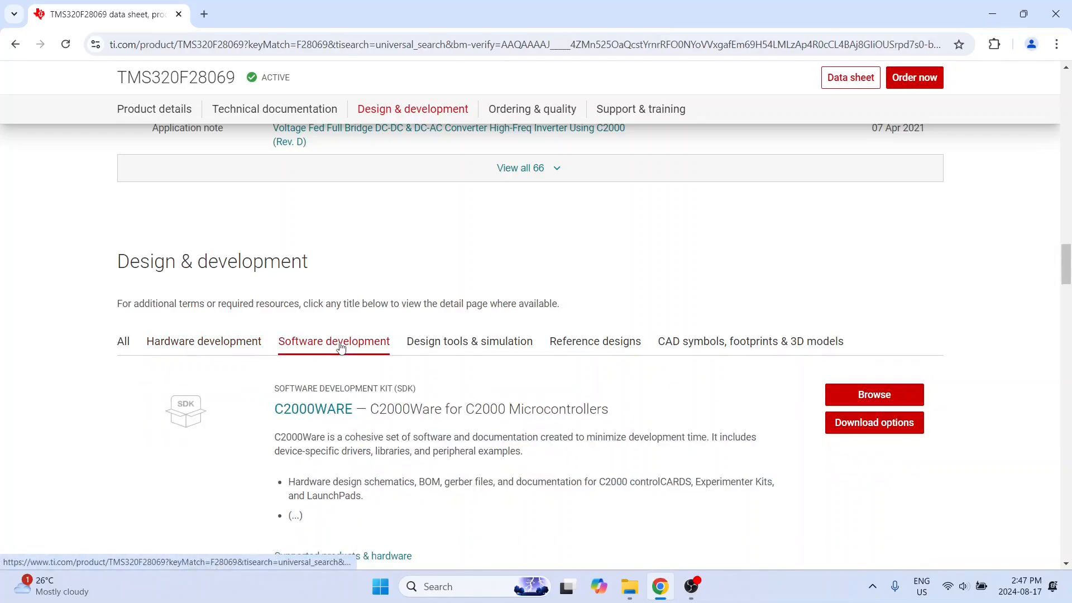
{"action": "scroll", "scroll_direction": "down", "scroll_amount": 3}
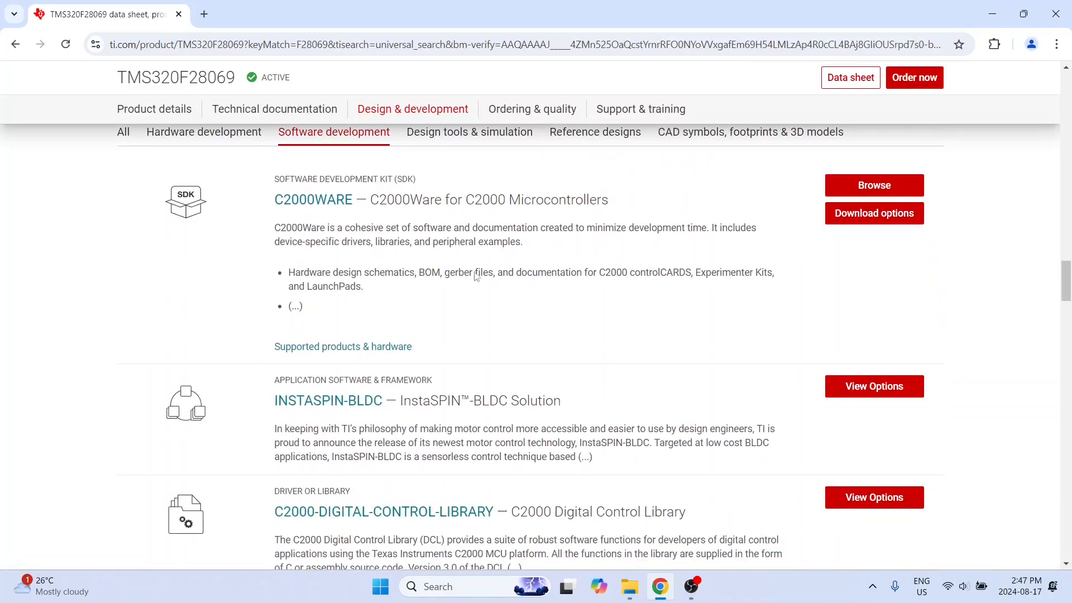
{"action": "scroll", "scroll_direction": "down", "scroll_amount": 3}
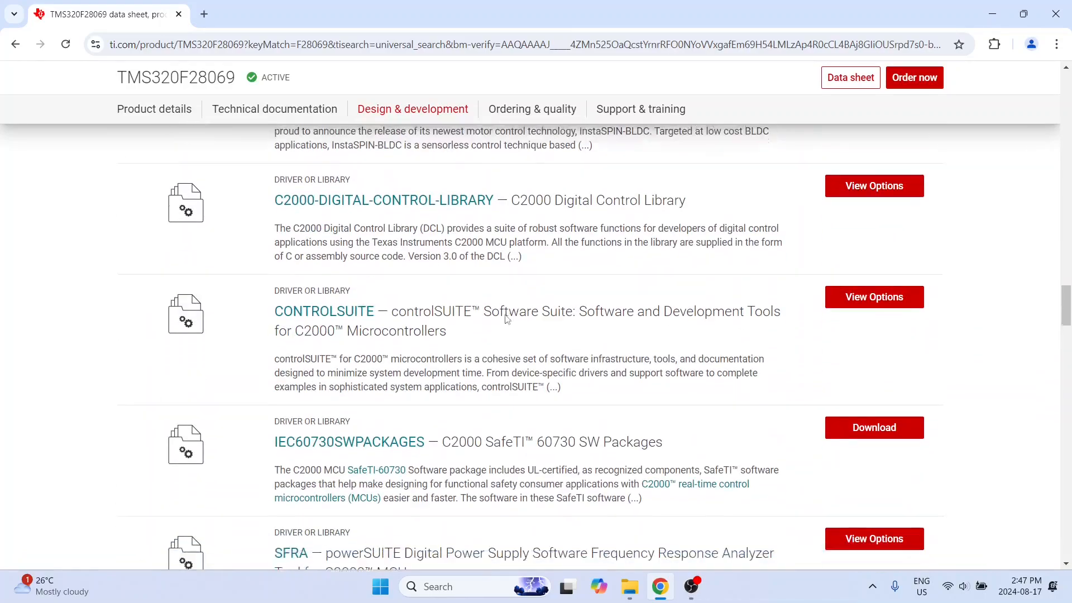
{"action": "scroll", "scroll_direction": "down", "scroll_amount": 3}
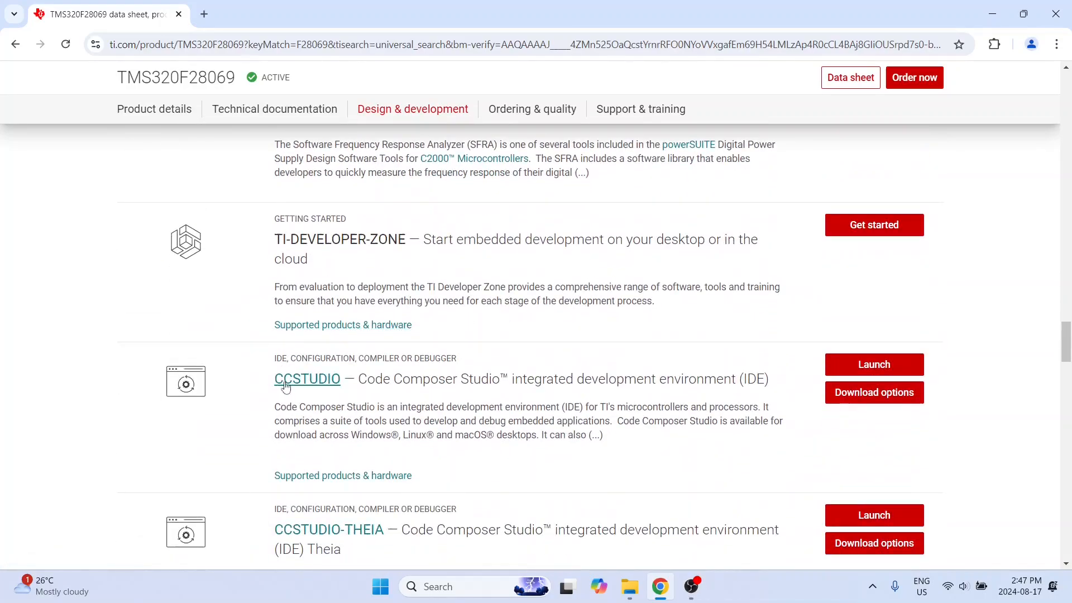
{"action": "scroll", "scroll_direction": "down", "scroll_amount": 3}
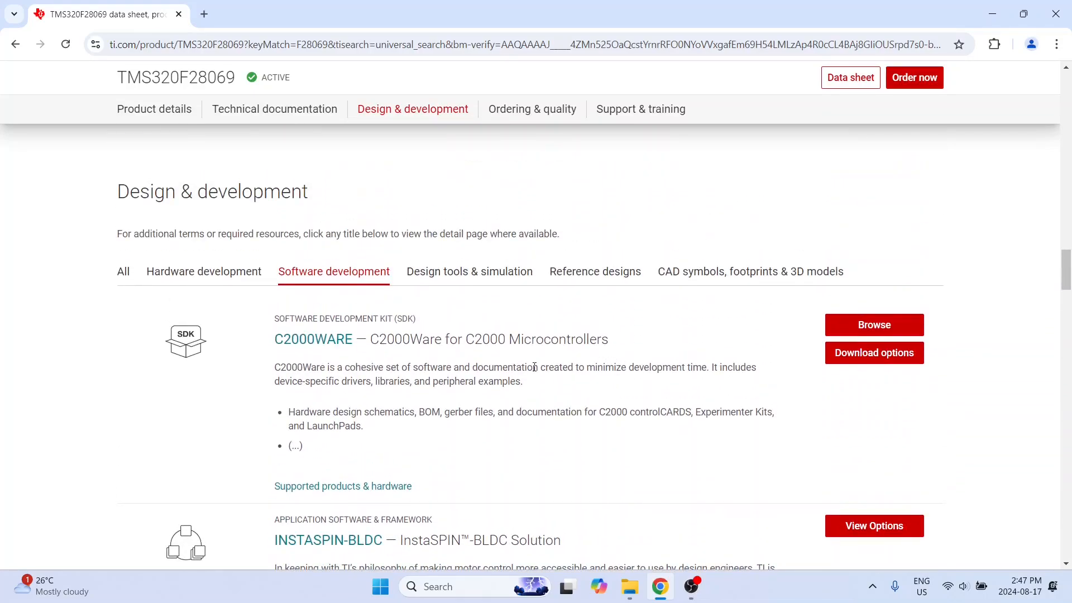
{"action": "scroll", "scroll_direction": "down", "scroll_amount": 3}
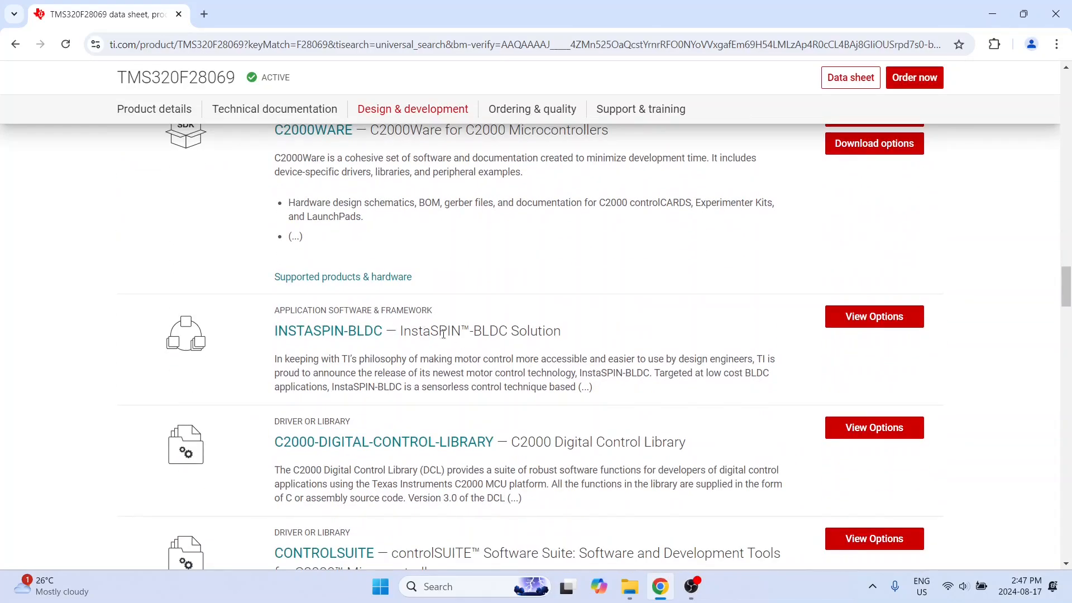
{"action": "scroll", "scroll_direction": "down", "scroll_amount": 3}
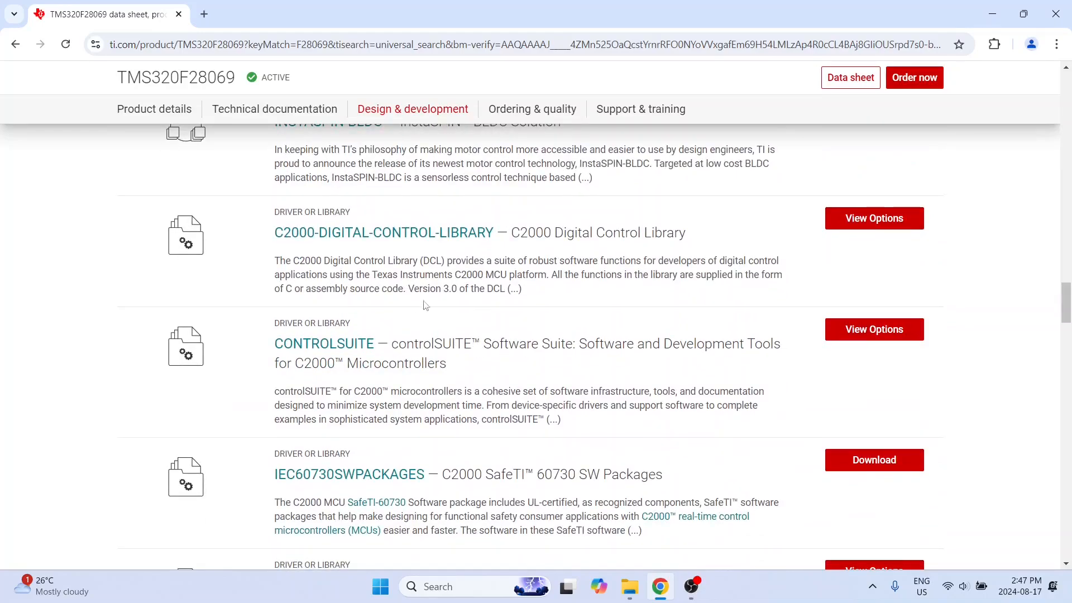
{"action": "scroll", "scroll_direction": "down", "scroll_amount": 3}
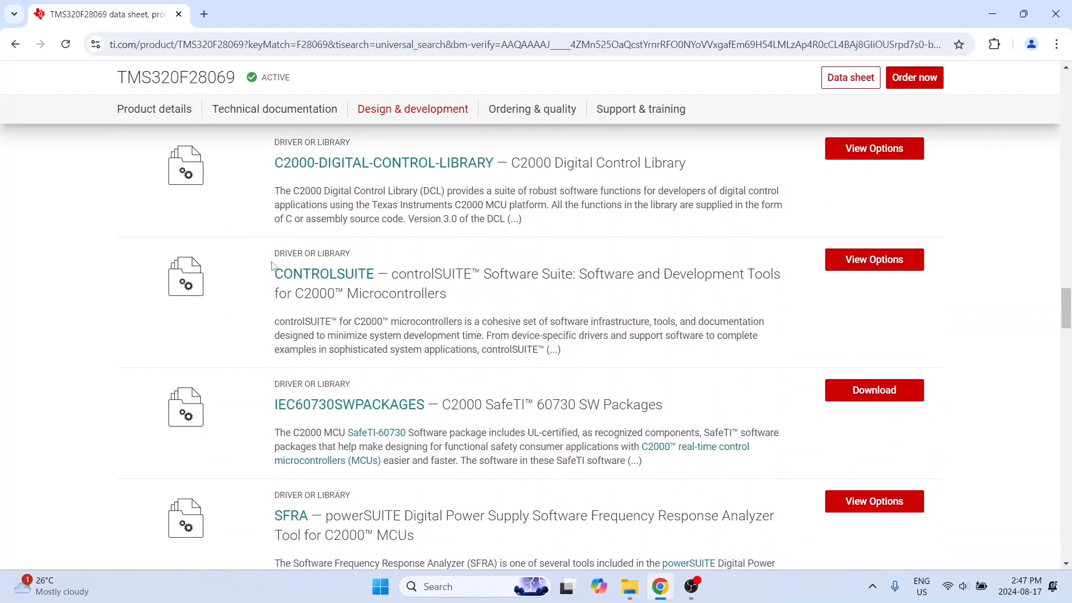
{"action": "scroll", "scroll_direction": "down", "scroll_amount": 3}
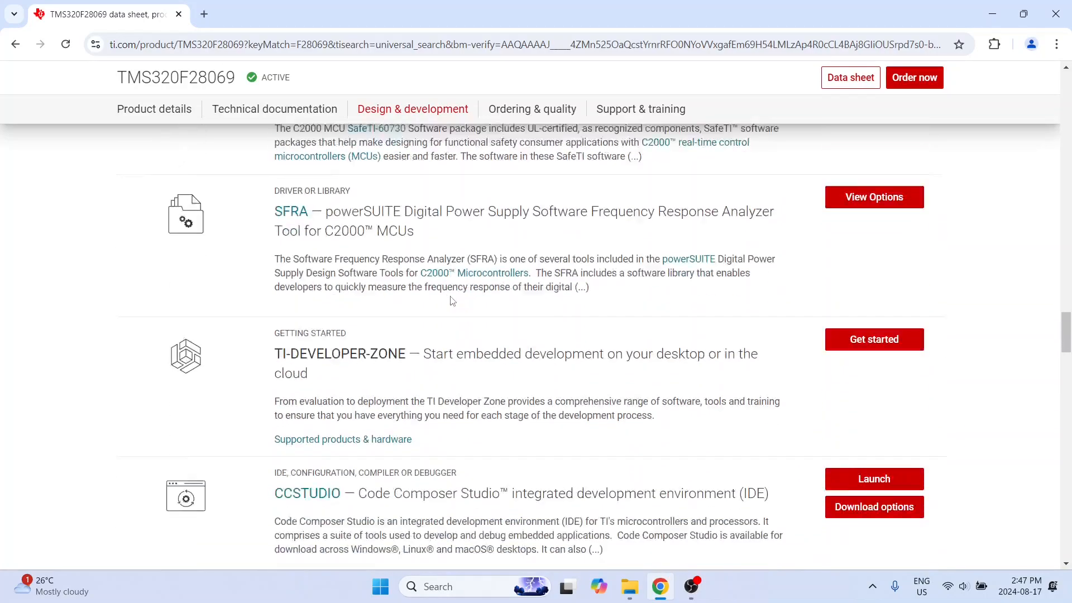
{"action": "scroll", "scroll_direction": "down", "scroll_amount": 3}
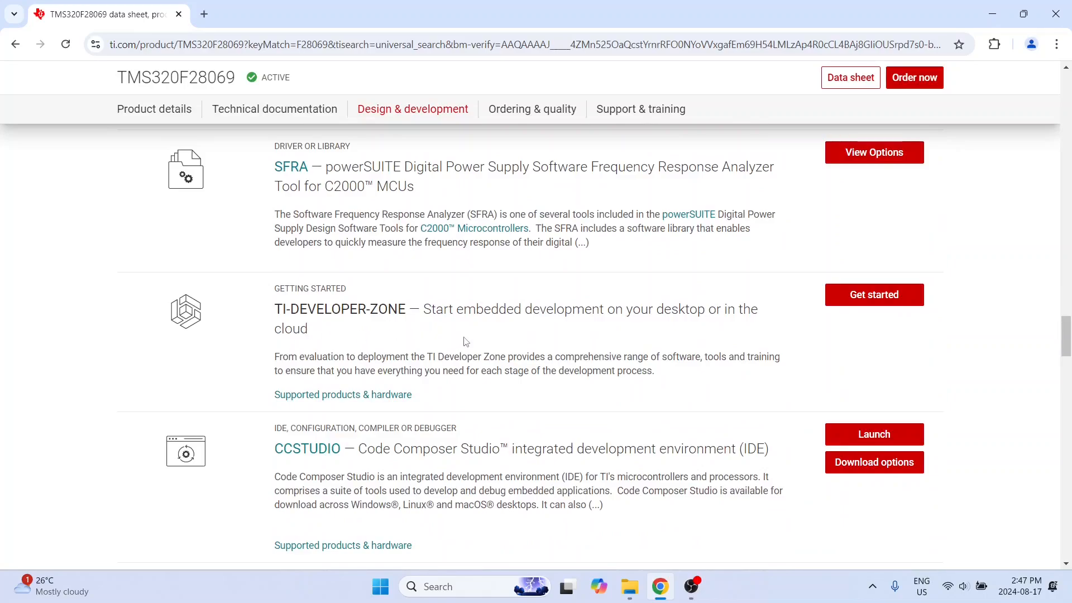
{"action": "scroll", "scroll_direction": "down", "scroll_amount": 3}
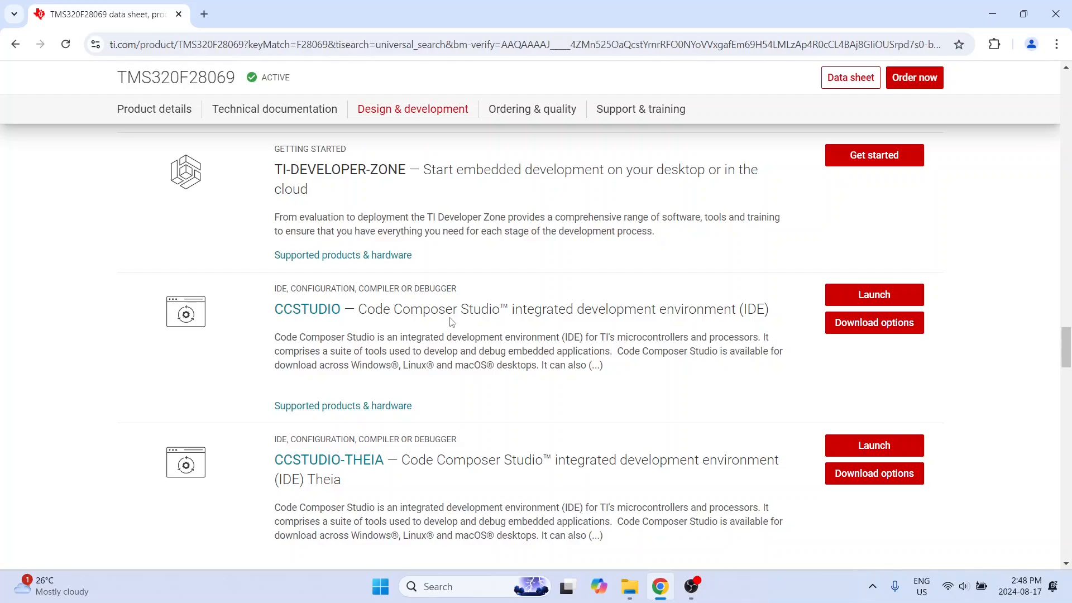
{"action": "mouse_move", "coordinate": [483, 260]}
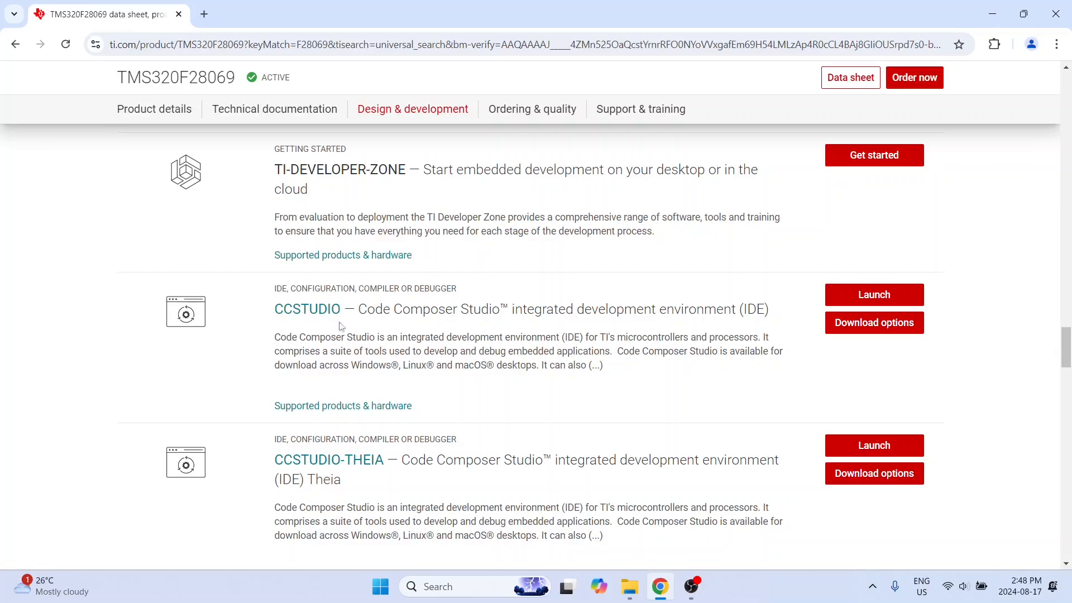
{"action": "scroll", "scroll_direction": "down", "scroll_amount": 3}
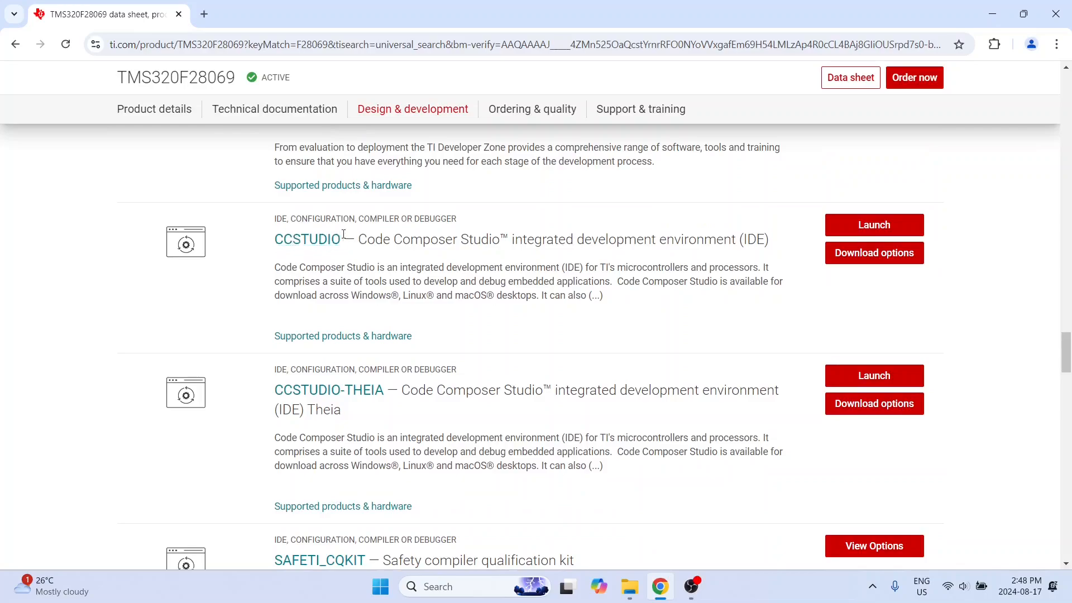
{"action": "mouse_move", "coordinate": [328, 390]}
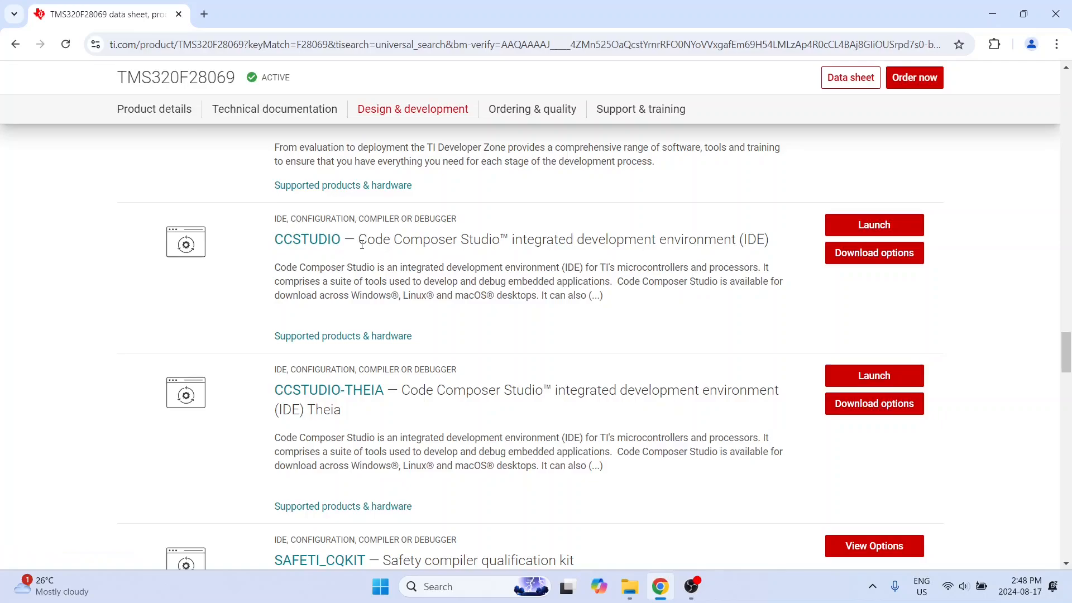
{"action": "mouse_move", "coordinate": [444, 421]}
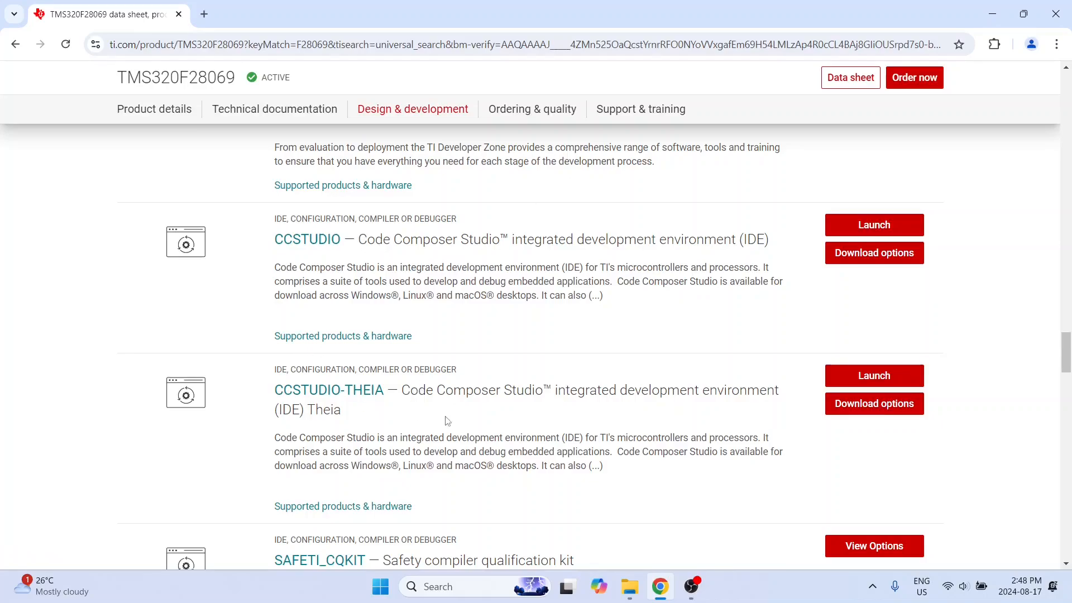
{"action": "mouse_move", "coordinate": [484, 434]}
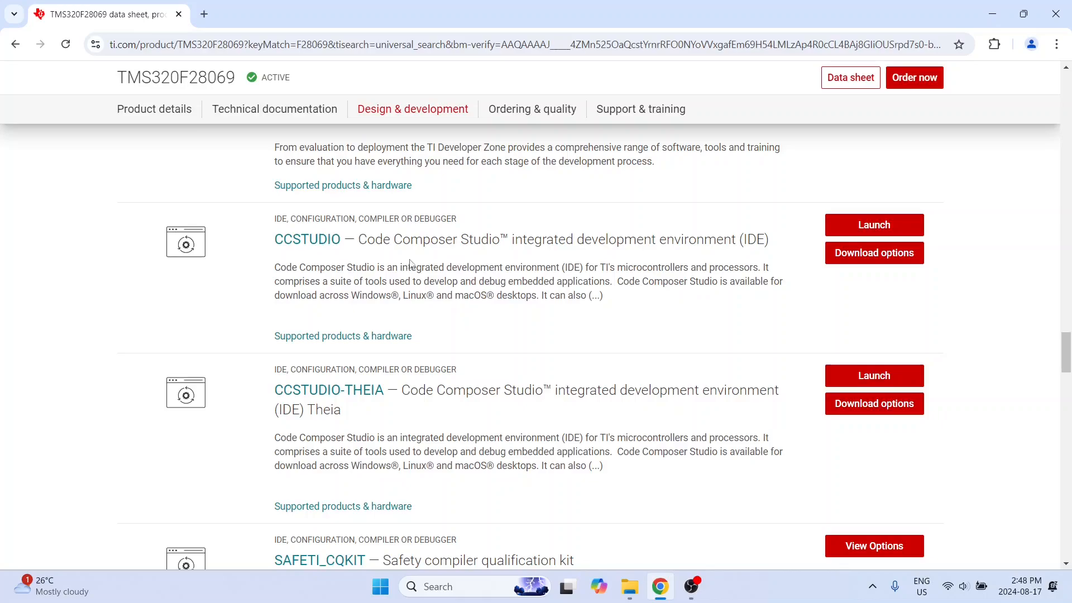
{"action": "mouse_move", "coordinate": [504, 264]}
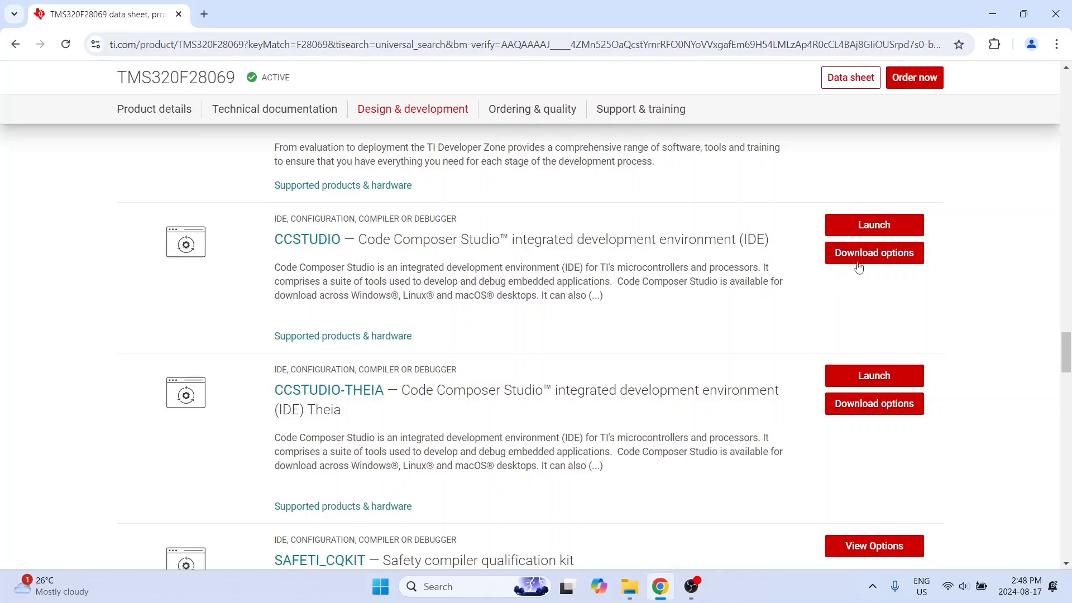
Step: Download the Windows offline CCS installer and check its progress in download history
{"action": "left_click", "coordinate": [873, 253]}
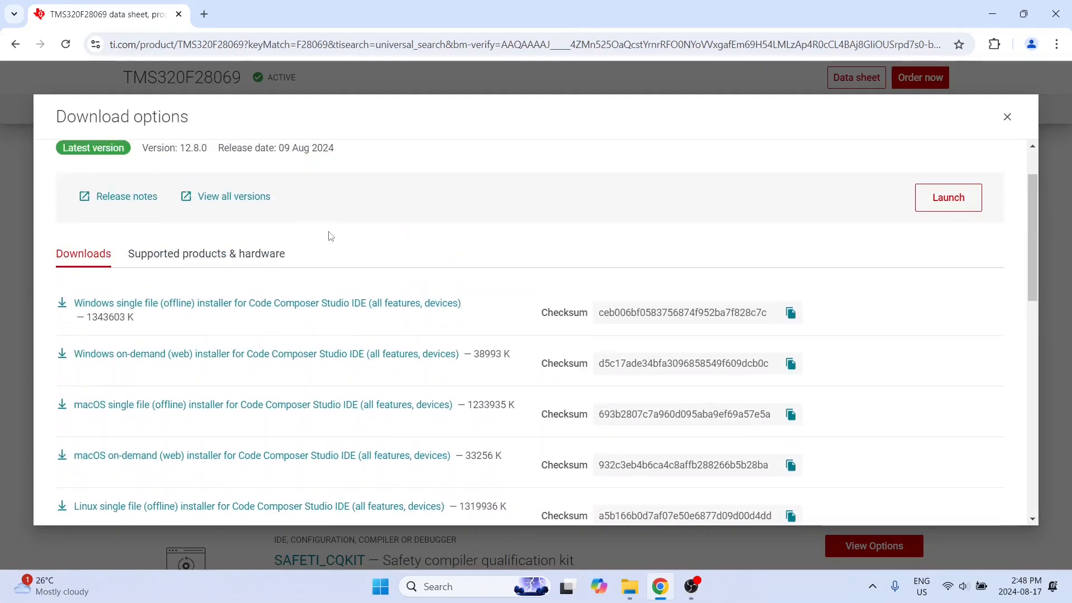
{"action": "mouse_move", "coordinate": [287, 217]}
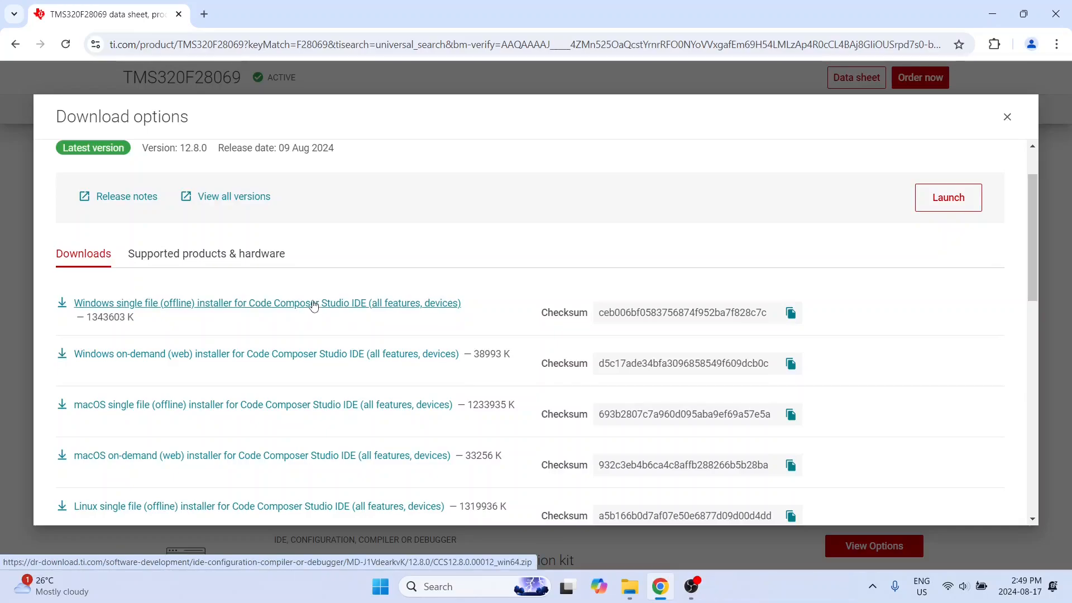
{"action": "left_click", "coordinate": [267, 302]}
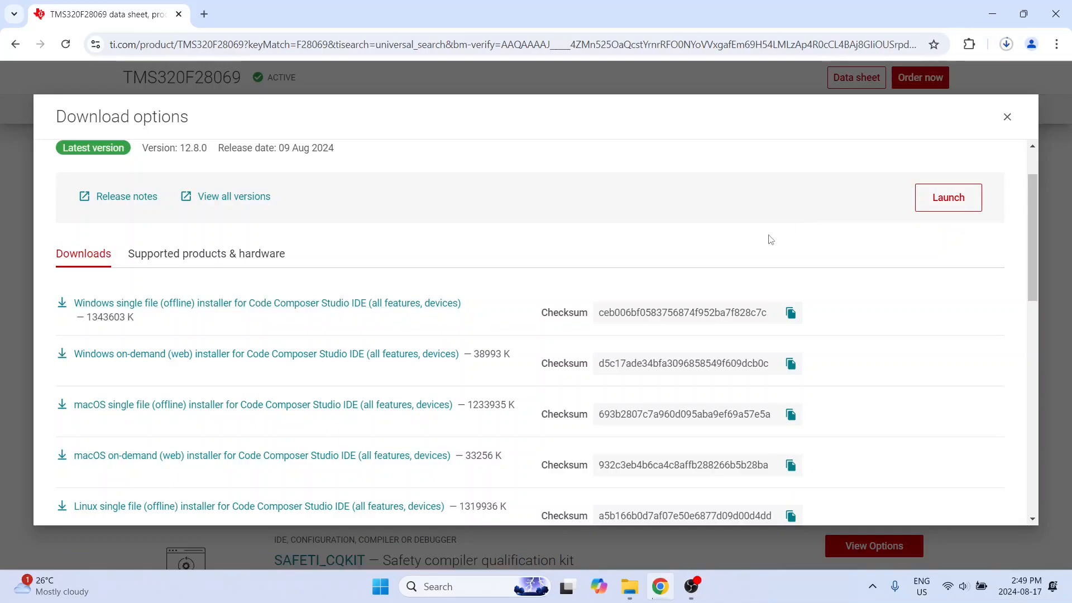
{"action": "left_click", "coordinate": [1006, 45]}
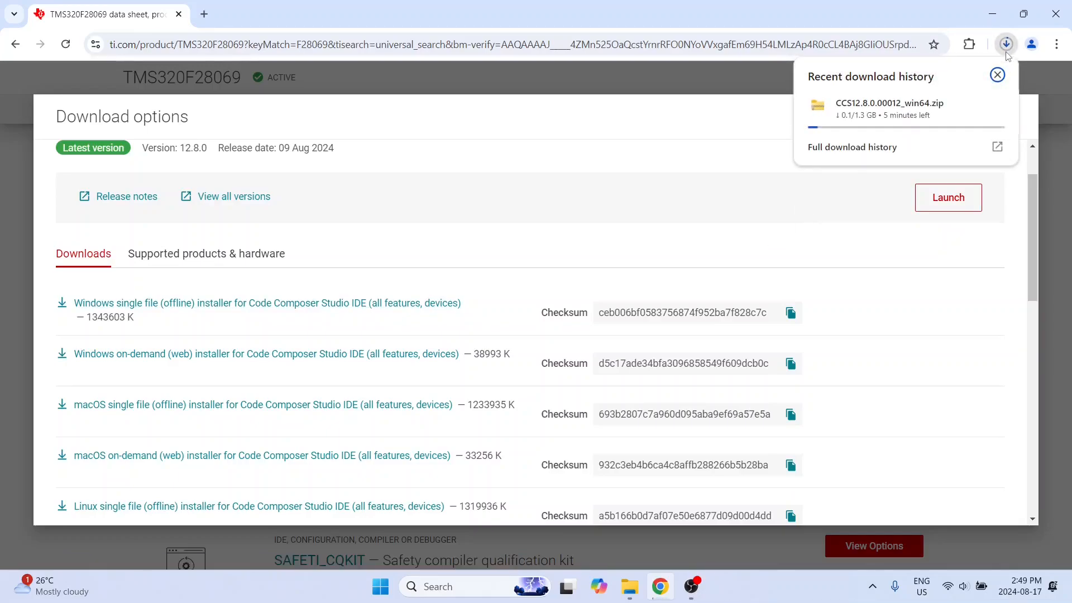
{"action": "mouse_move", "coordinate": [676, 214]}
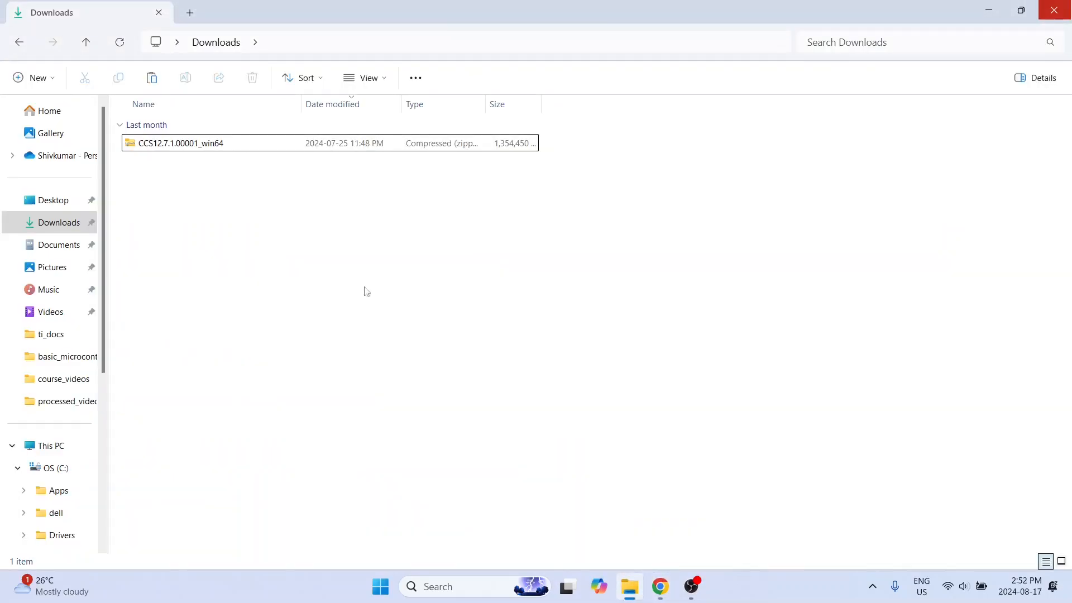
Step: Extract the CCS12.7.1.00001_win64 zip into the Downloads folder
{"action": "left_click", "coordinate": [181, 143]}
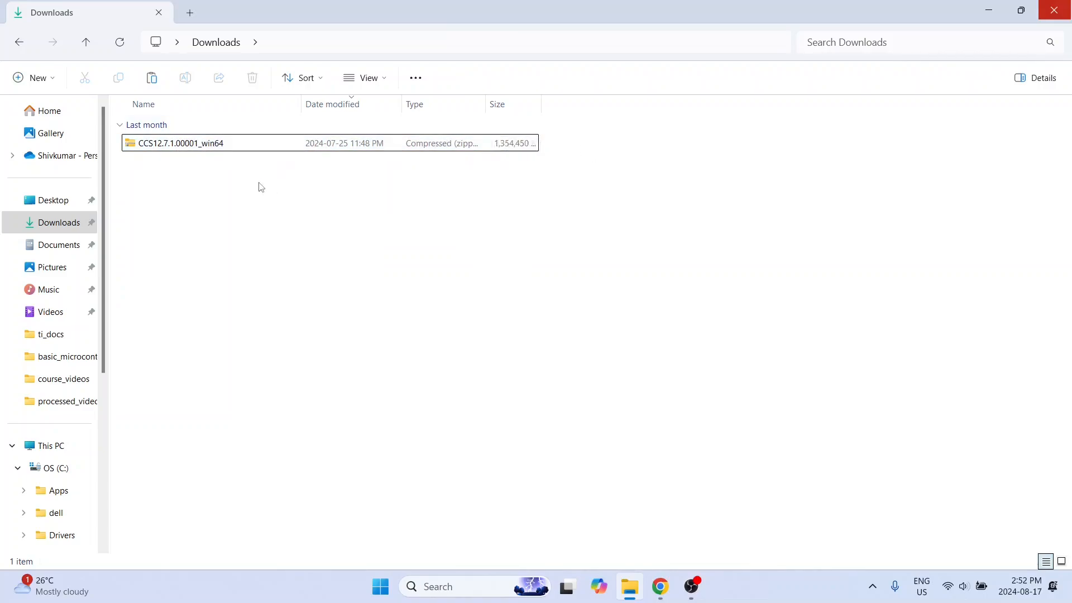
{"action": "right_click", "coordinate": [179, 143]}
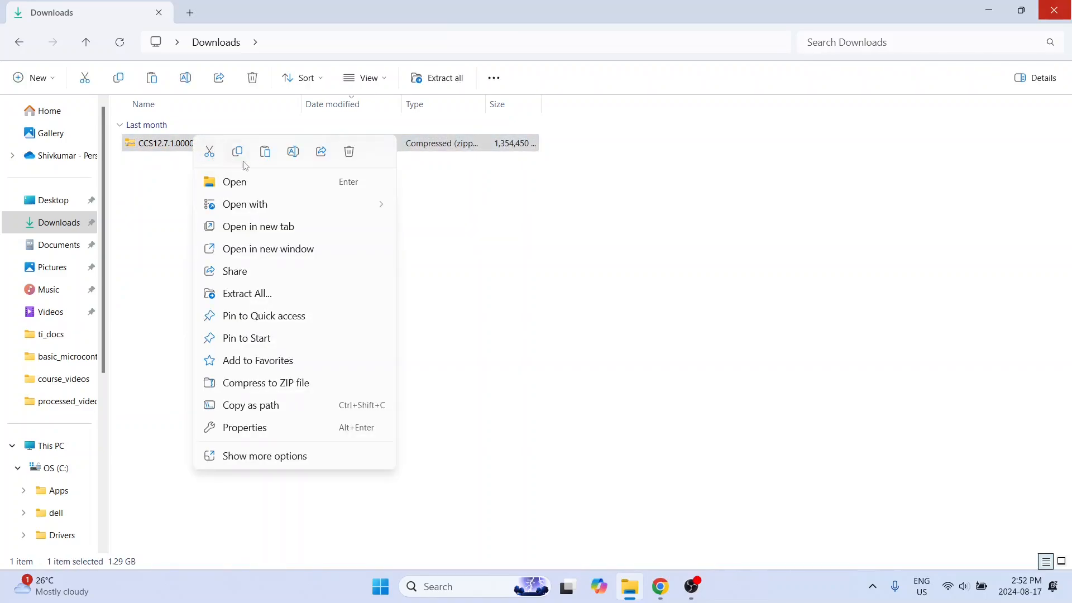
{"action": "left_click", "coordinate": [247, 293]}
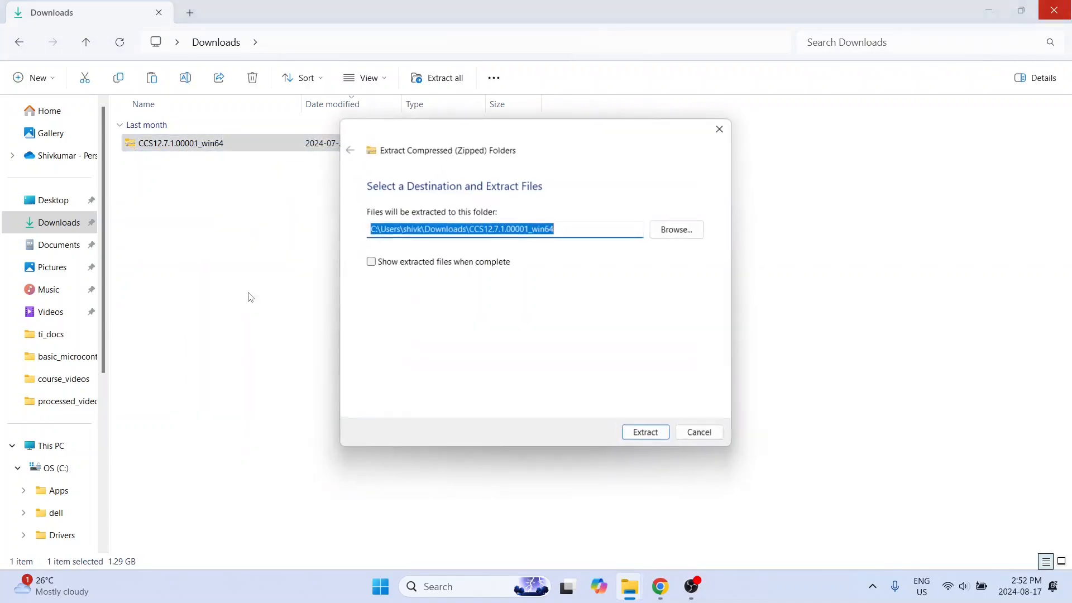
{"action": "left_click", "coordinate": [643, 431]}
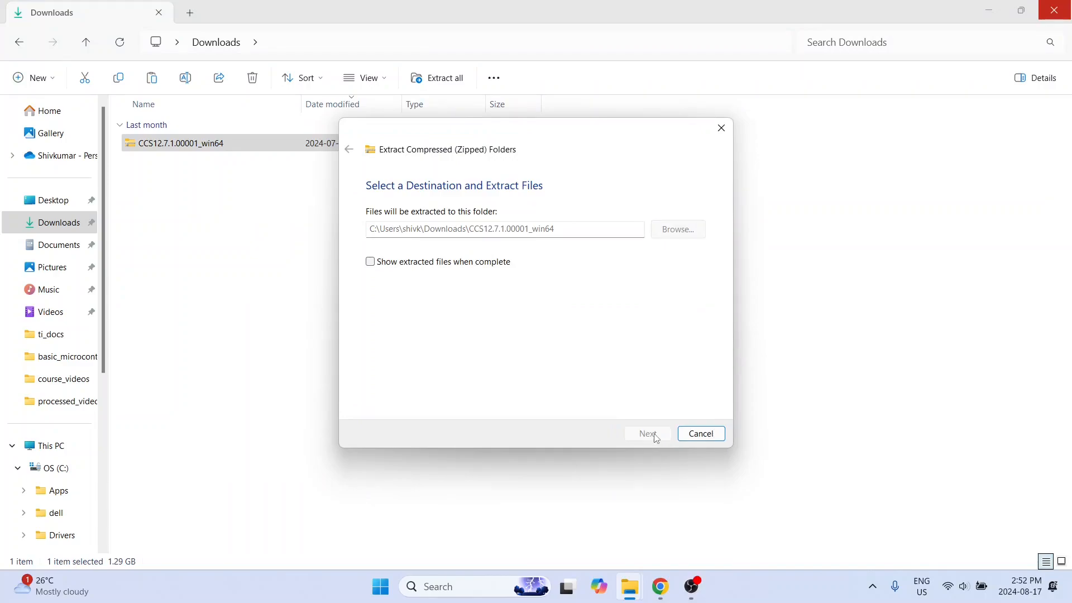
{"action": "left_click", "coordinate": [646, 433]}
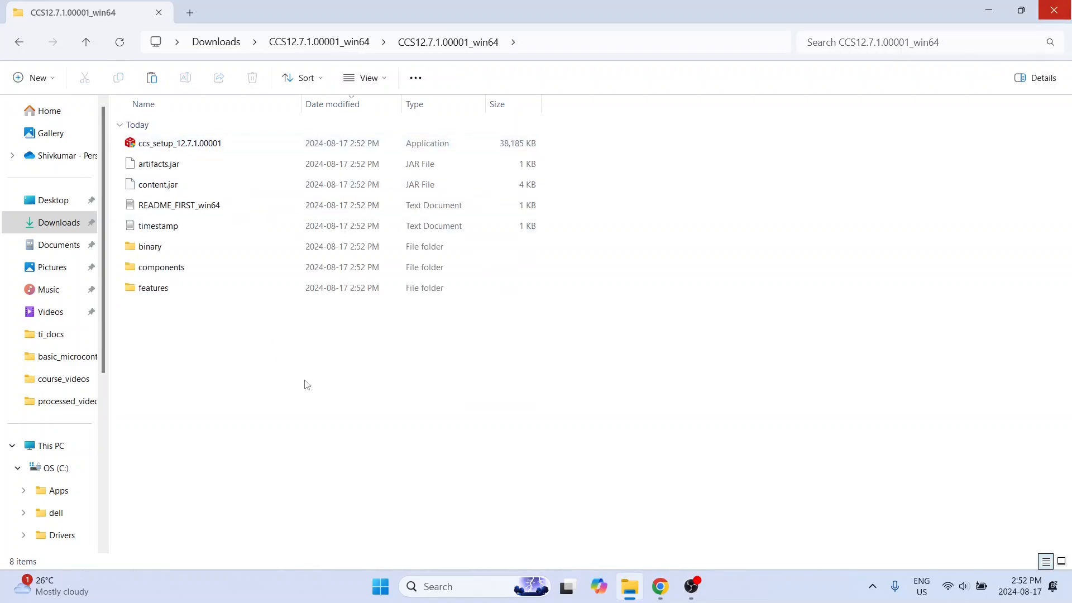
Step: Open the extracted CCS12.7.1.00001_win64 folder and select the ccs_setup_12.7.1.00001 installer
{"action": "left_click", "coordinate": [179, 143]}
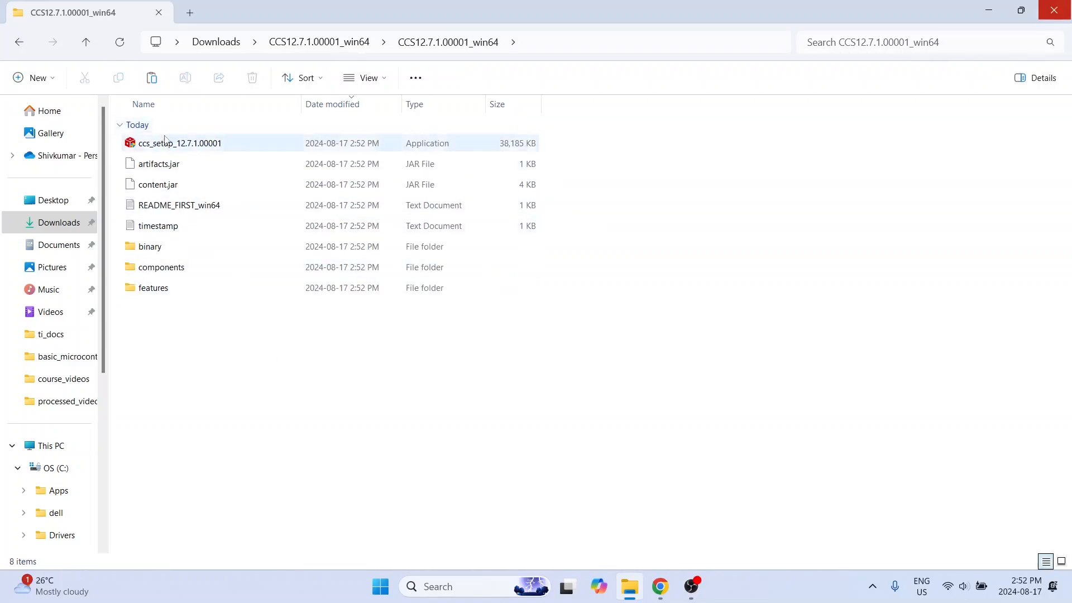
{"action": "mouse_move", "coordinate": [328, 246]}
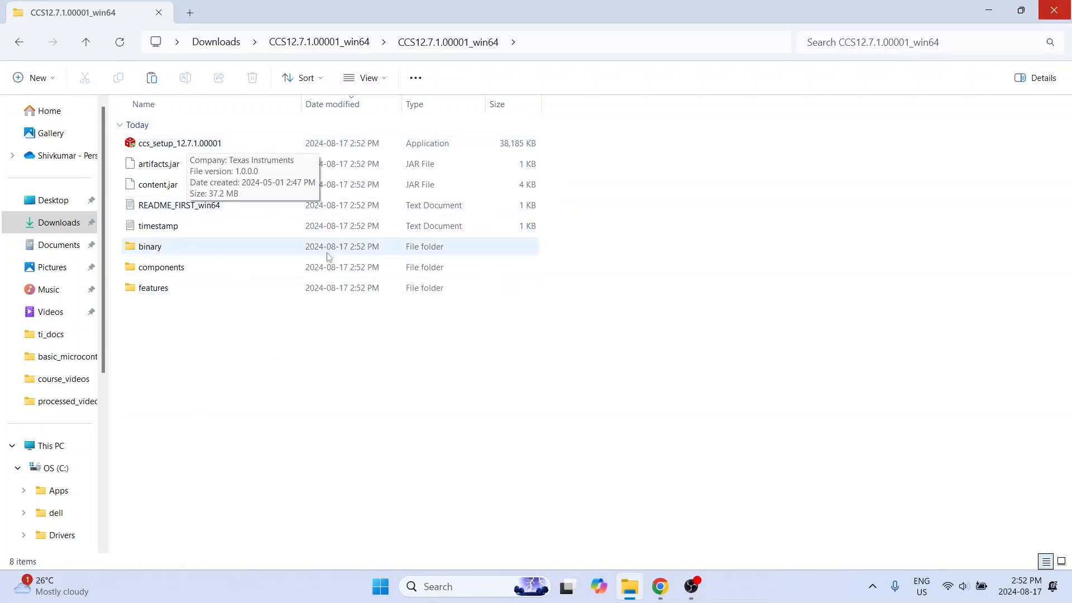
{"action": "mouse_move", "coordinate": [407, 390]}
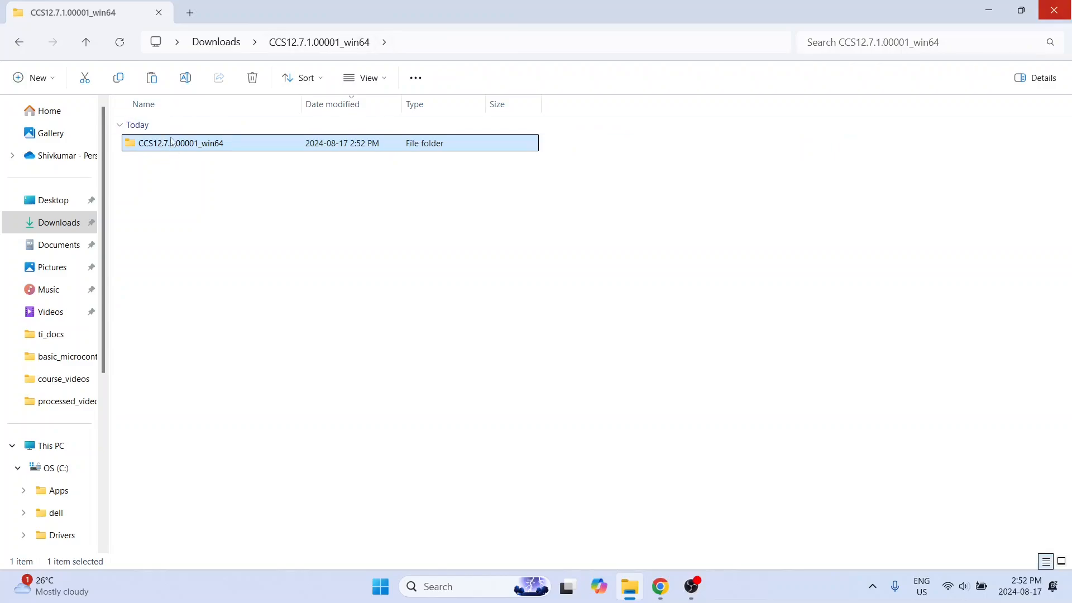
{"action": "double_click", "coordinate": [181, 143]}
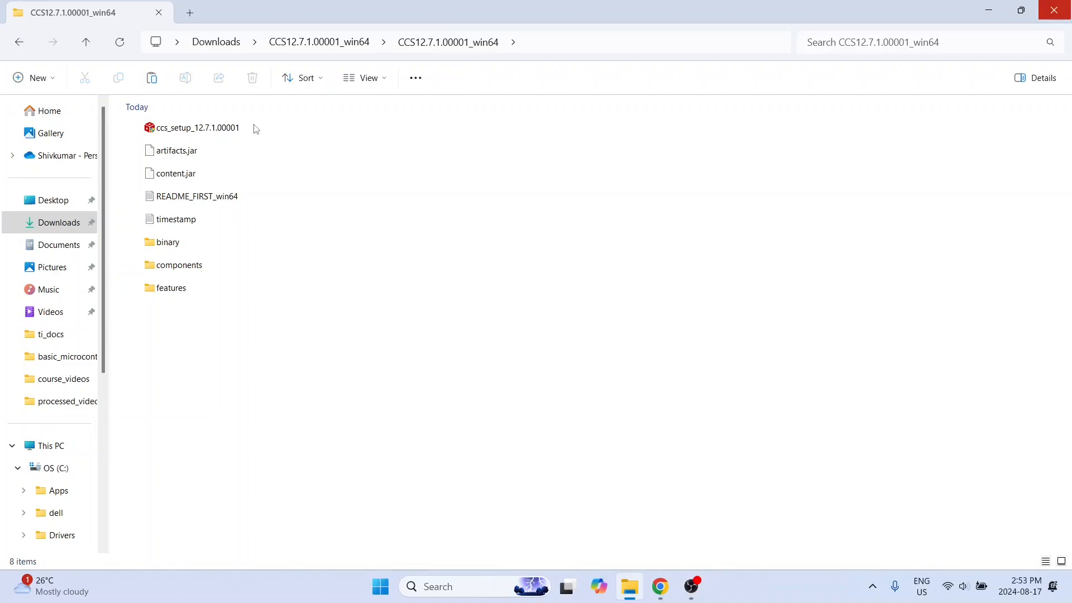
{"action": "mouse_move", "coordinate": [197, 128]}
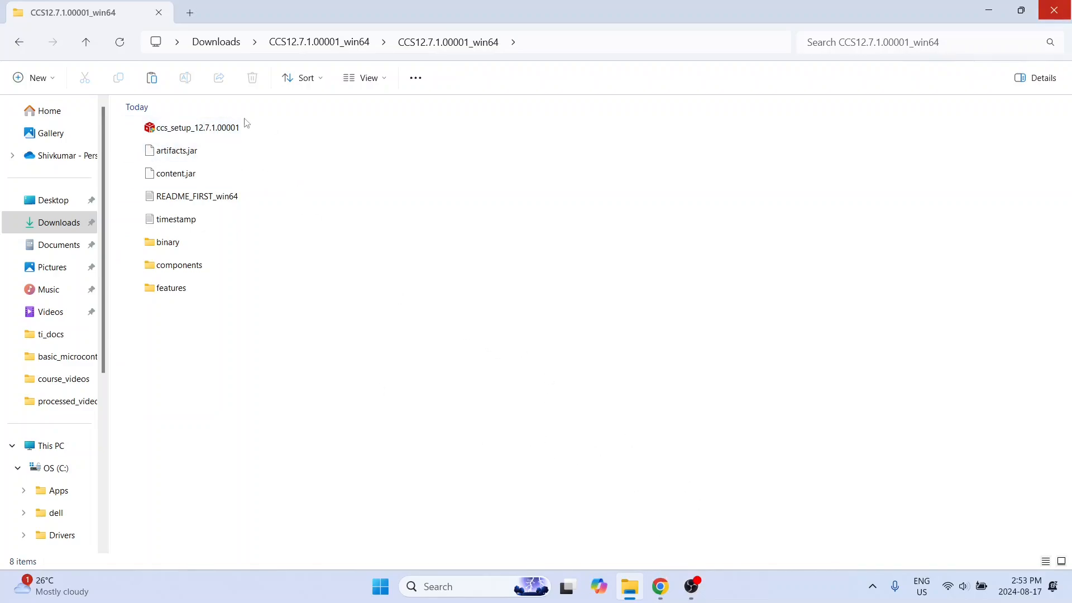
{"action": "left_click", "coordinate": [198, 127]}
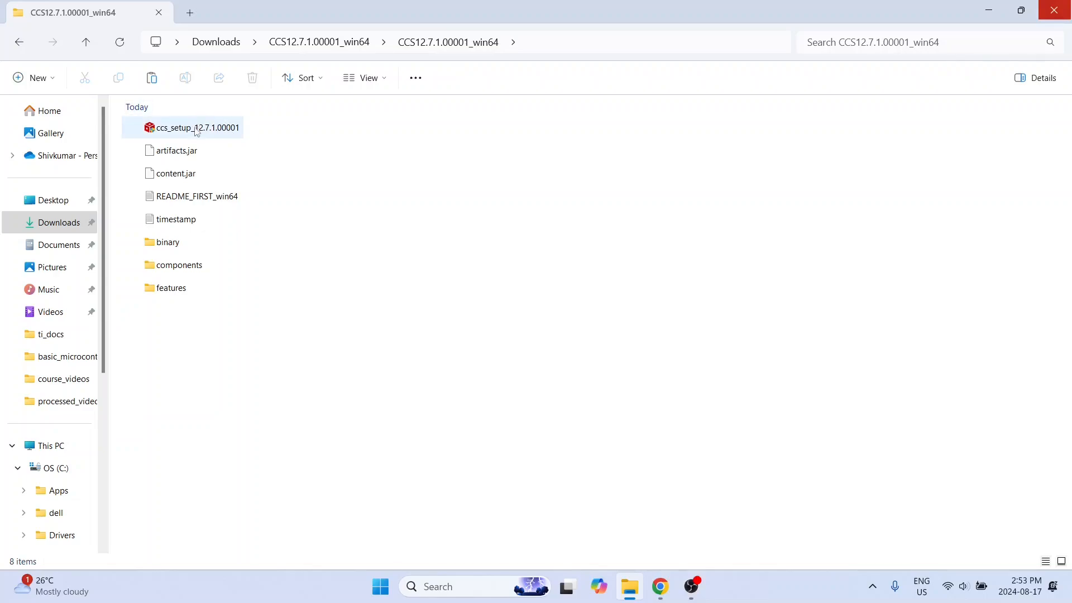
{"action": "mouse_move", "coordinate": [206, 152]}
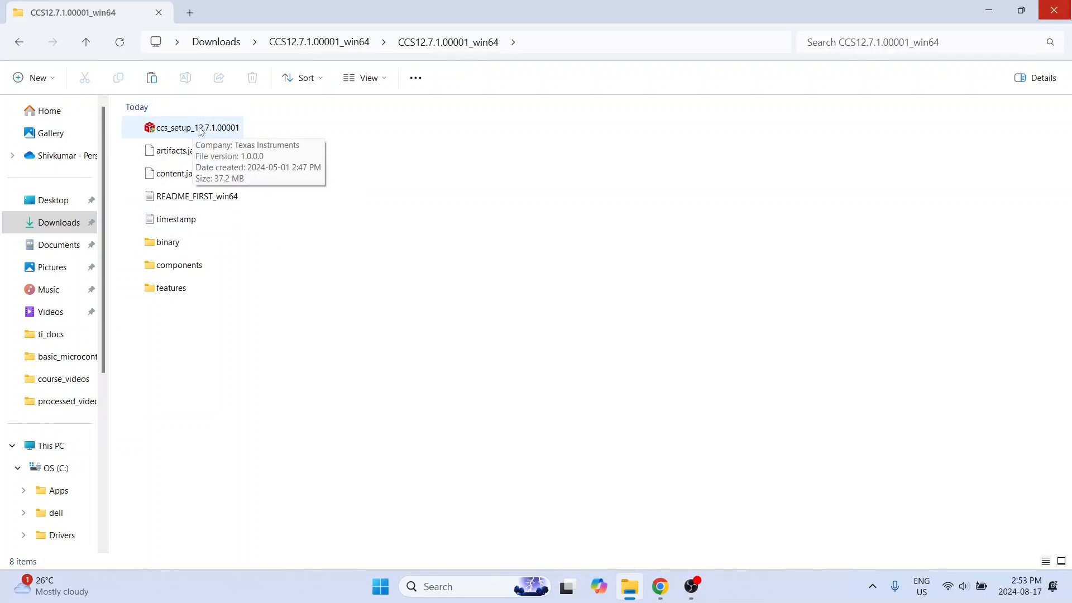
{"action": "left_click", "coordinate": [197, 127]}
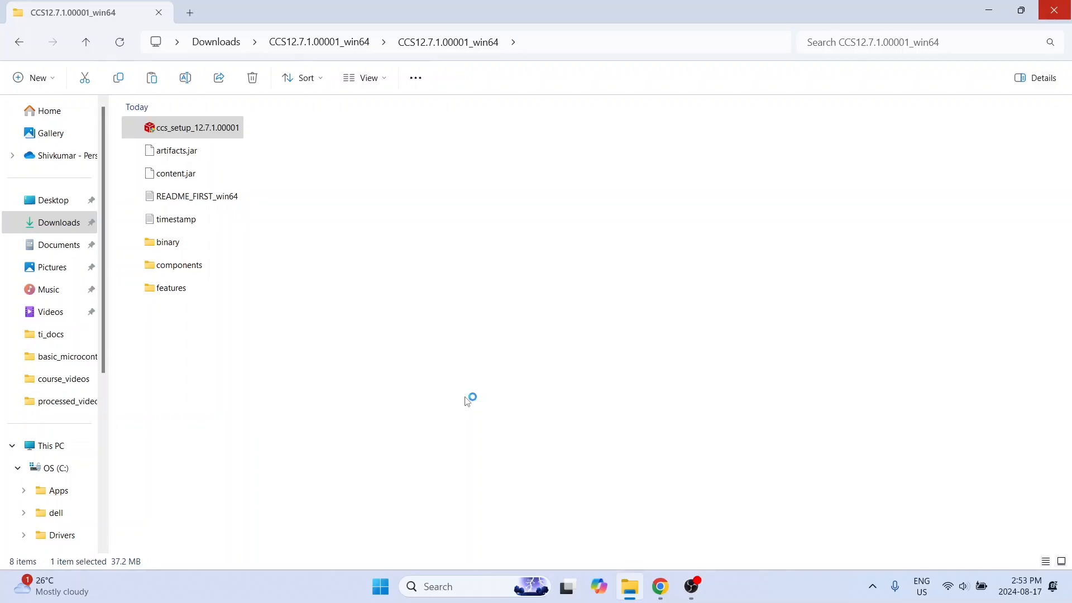
Step: Launch ccs_setup_12.7.1.00001 to bring up the Setup Wizard welcome page
{"action": "double_click", "coordinate": [197, 127]}
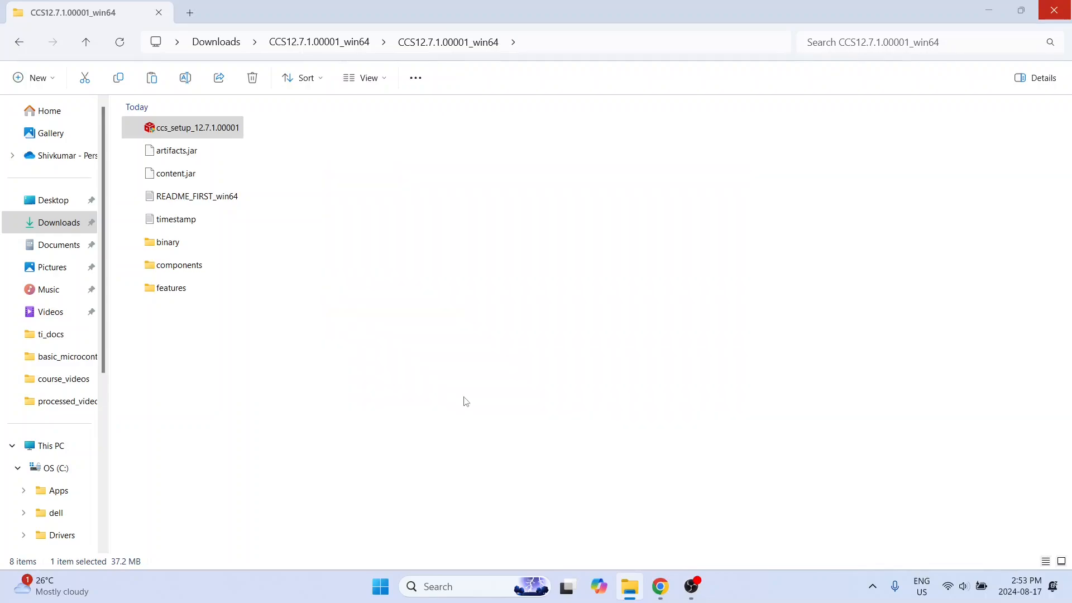
{"action": "double_click", "coordinate": [197, 127]}
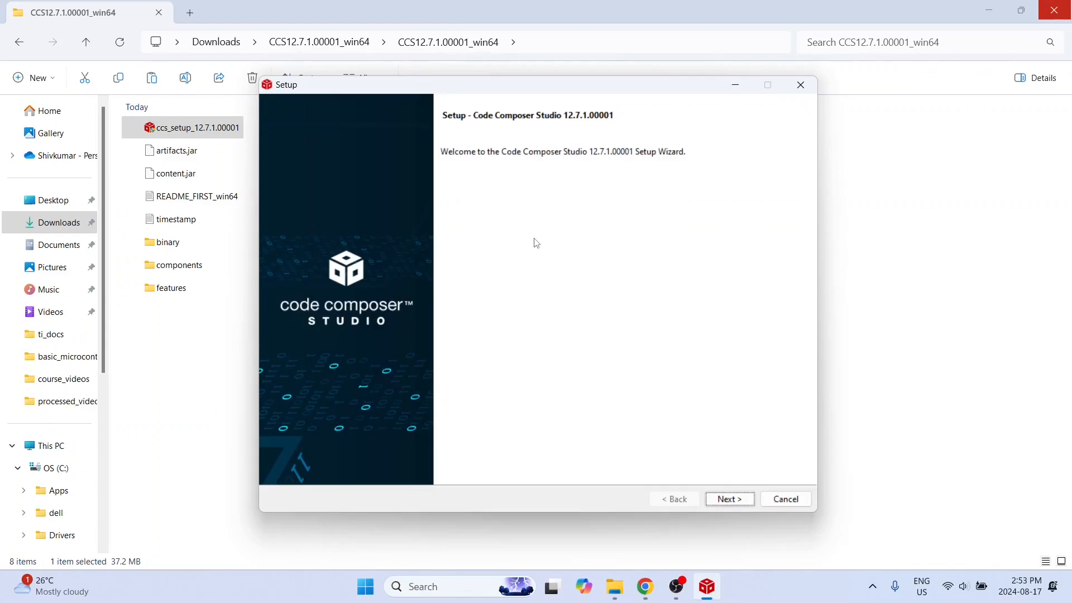
{"action": "mouse_move", "coordinate": [517, 250]}
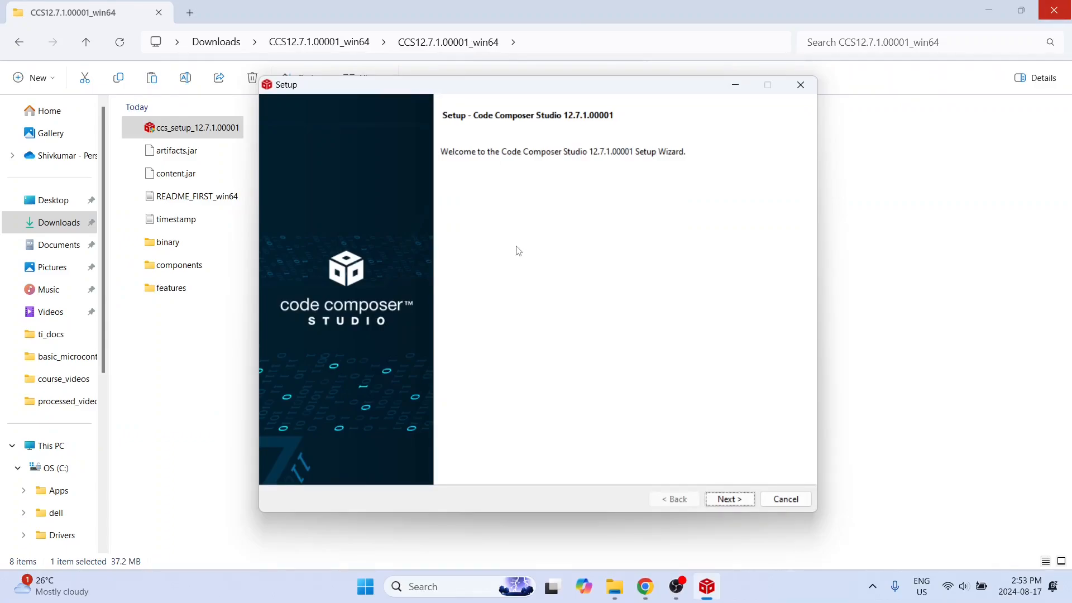
{"action": "mouse_move", "coordinate": [525, 274]}
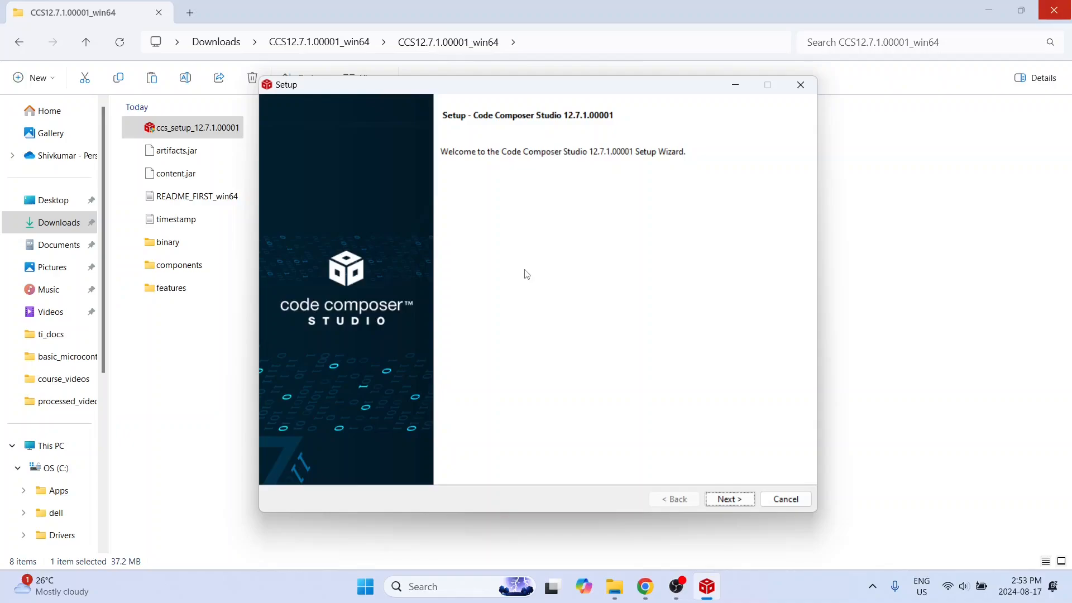
{"action": "mouse_move", "coordinate": [526, 279]}
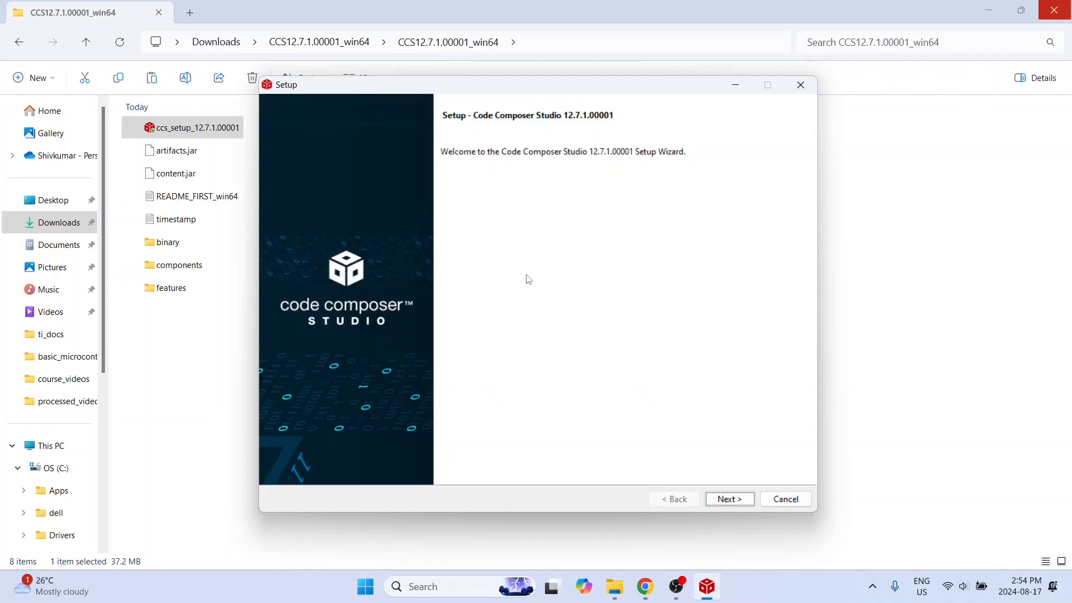
{"action": "mouse_move", "coordinate": [532, 276]}
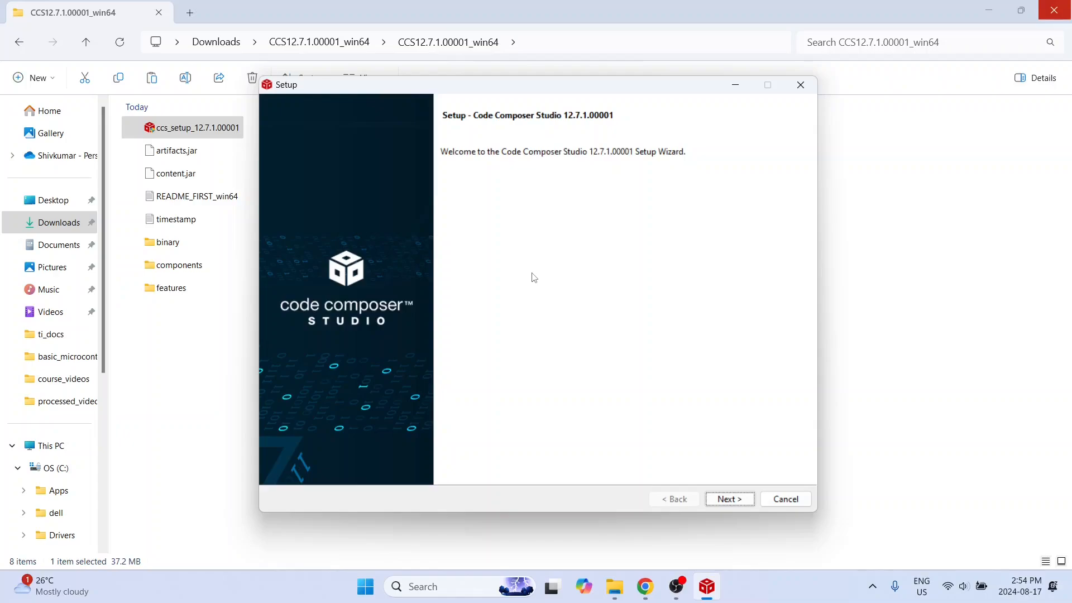
{"action": "mouse_move", "coordinate": [260, 230]}
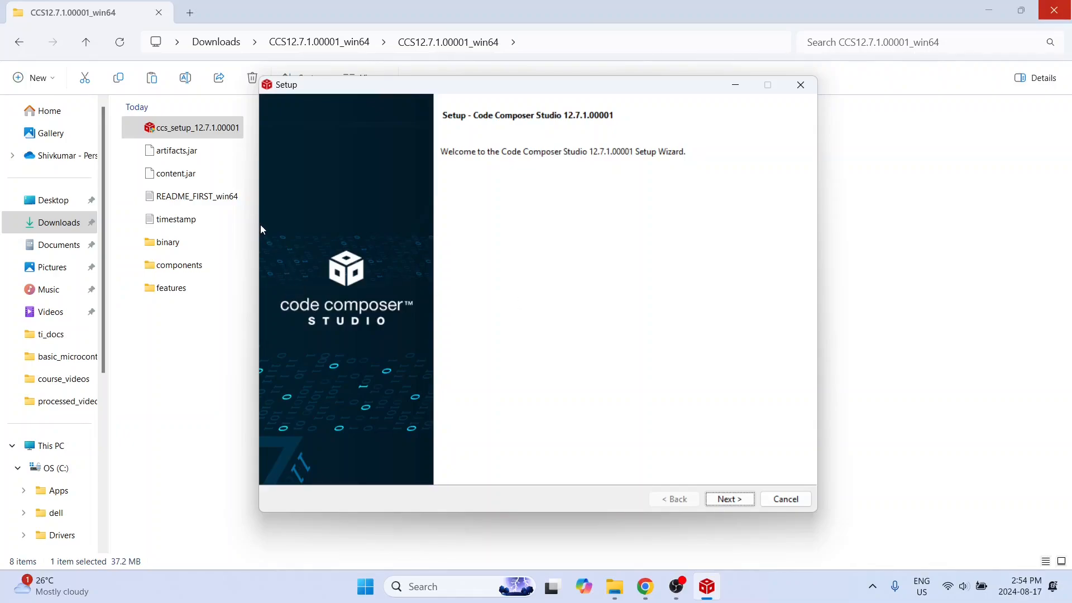
{"action": "mouse_move", "coordinate": [572, 300]}
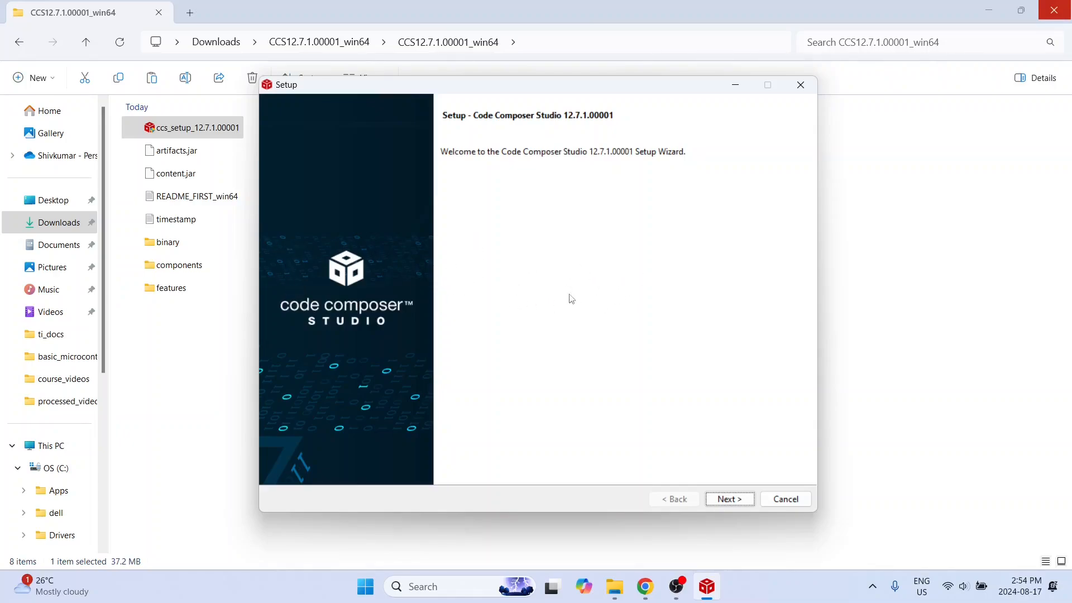
{"action": "mouse_move", "coordinate": [632, 321]}
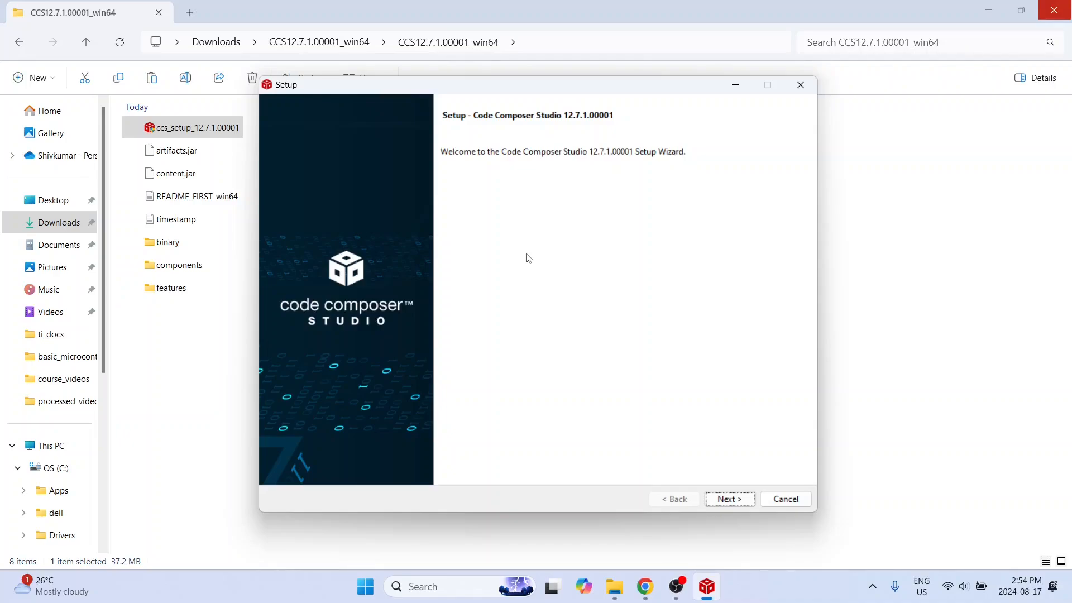
Step: Pass the welcome and pre-install check pages, dismissing the pending-reboot warning
{"action": "left_click", "coordinate": [730, 498]}
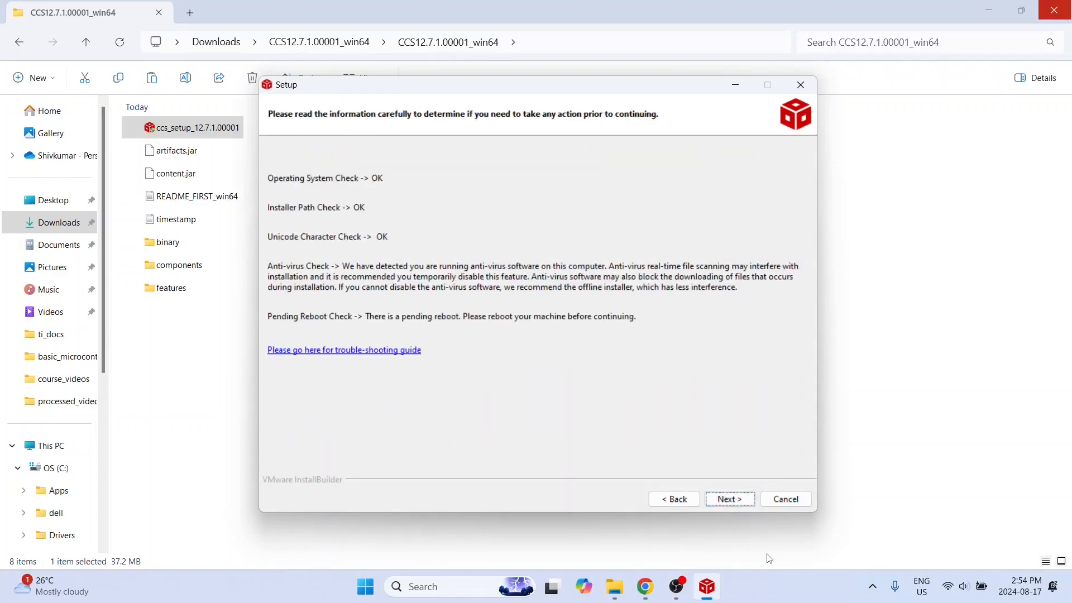
{"action": "mouse_move", "coordinate": [483, 306]}
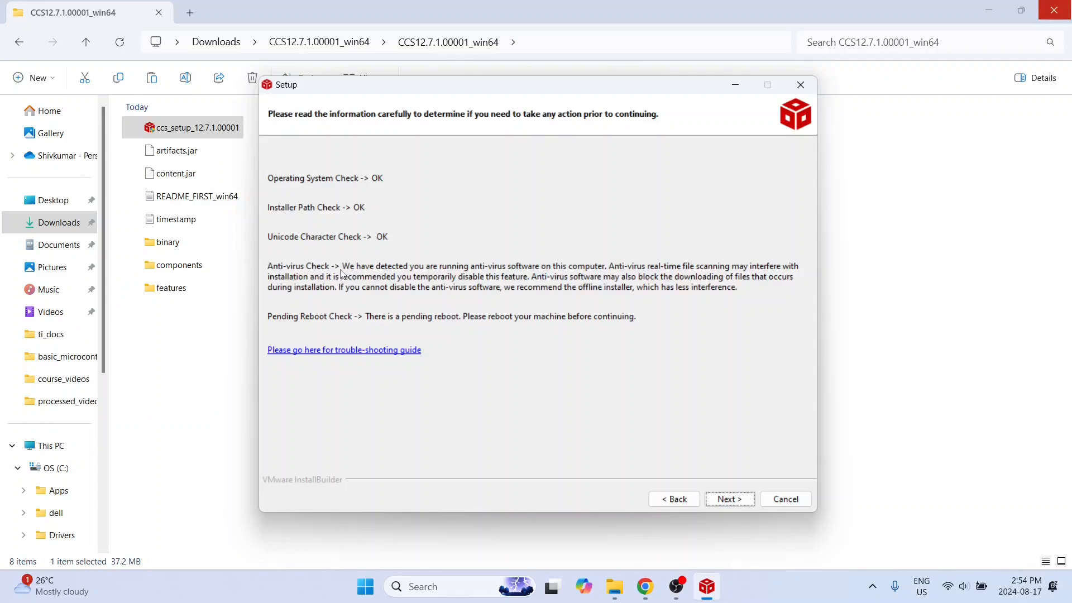
{"action": "mouse_move", "coordinate": [555, 276]}
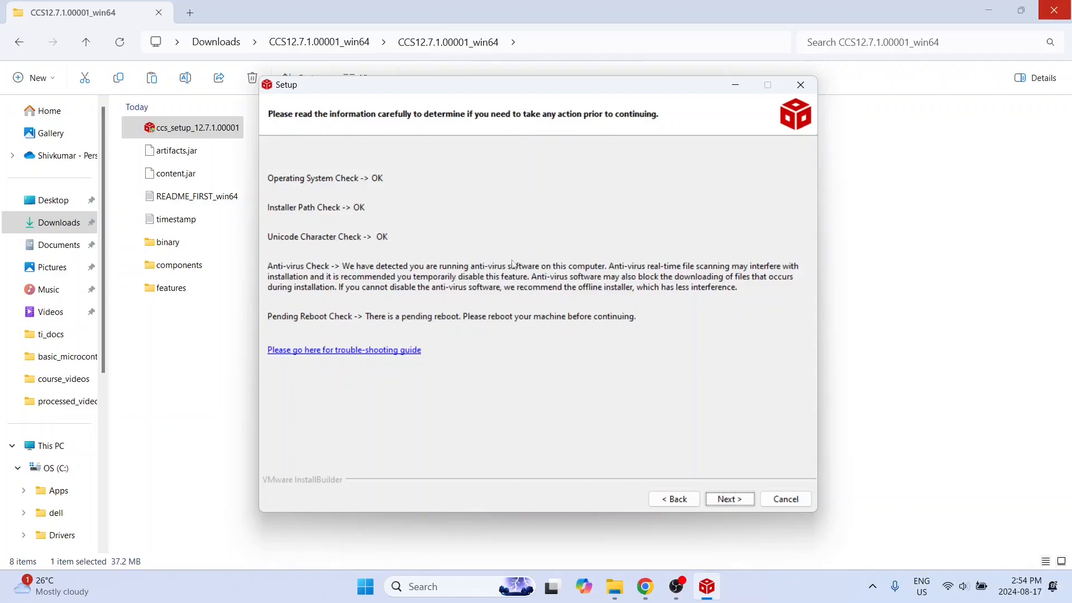
{"action": "mouse_move", "coordinate": [514, 281]}
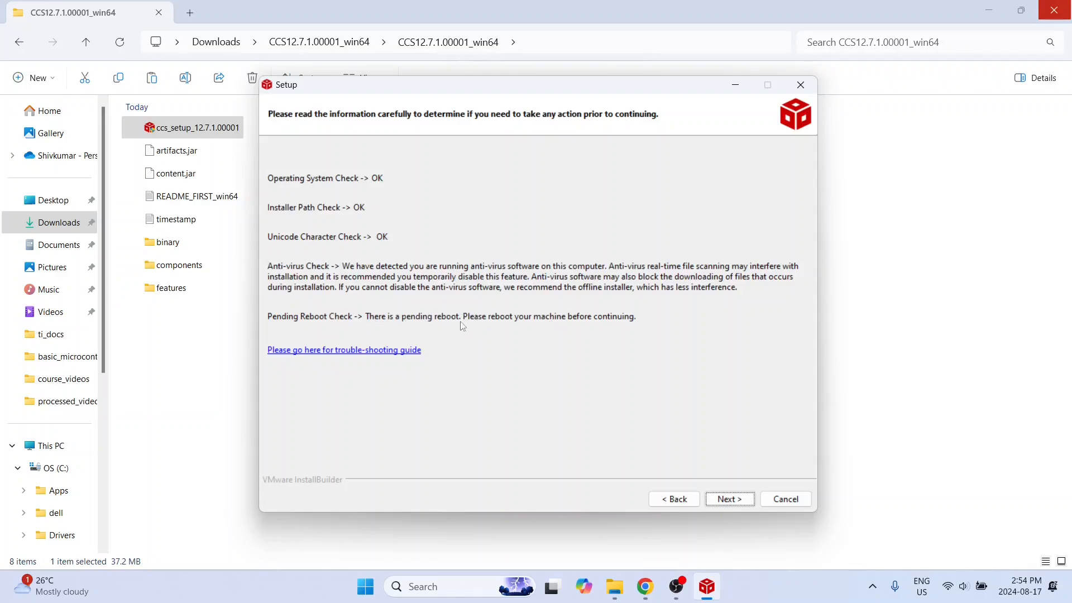
{"action": "mouse_move", "coordinate": [468, 322]}
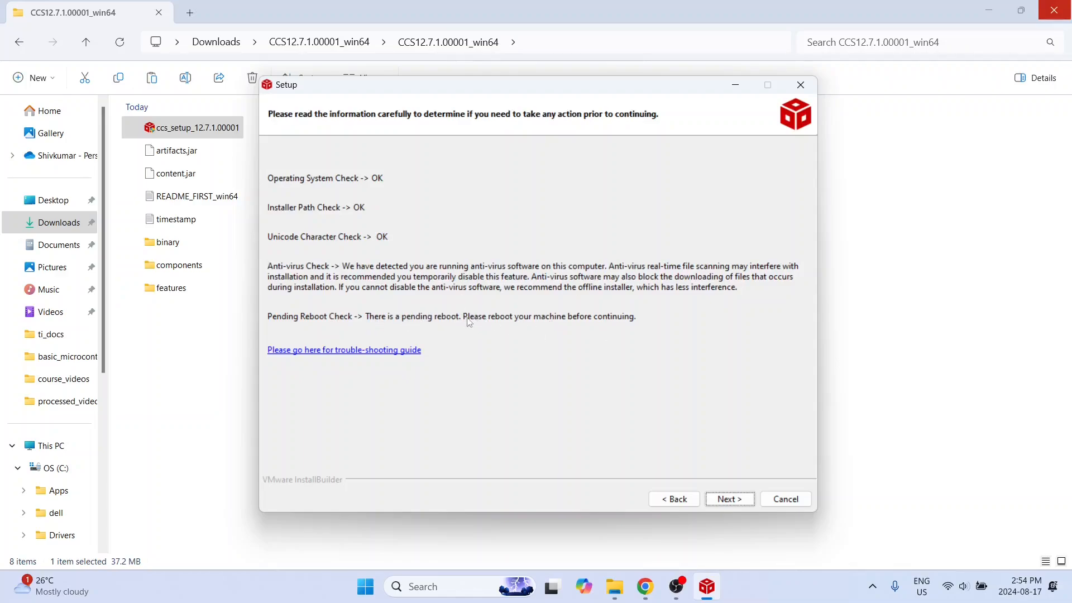
{"action": "mouse_move", "coordinate": [490, 324]}
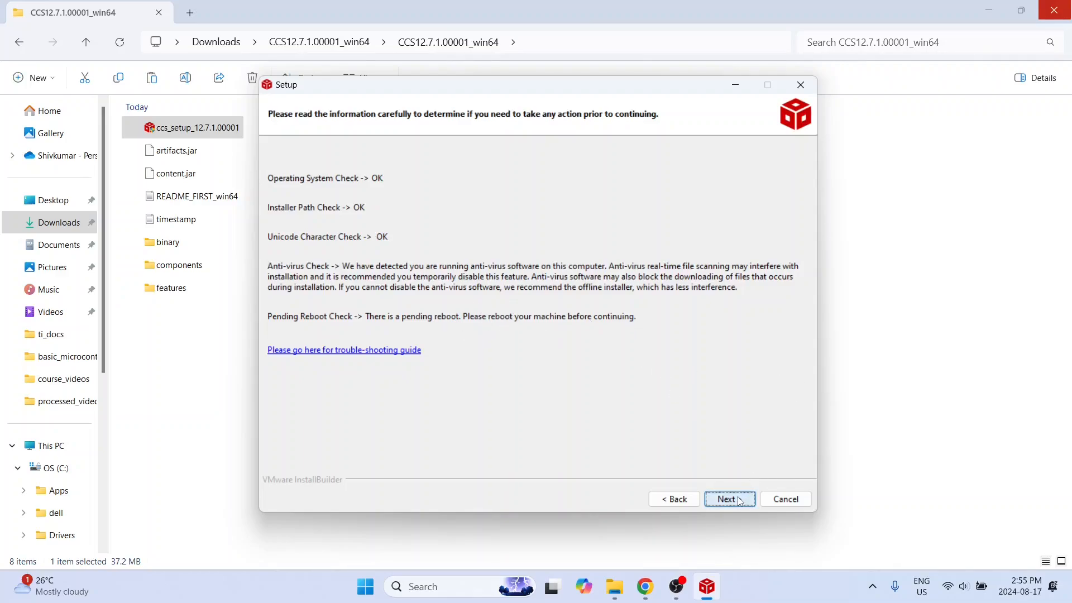
{"action": "left_click", "coordinate": [729, 498]}
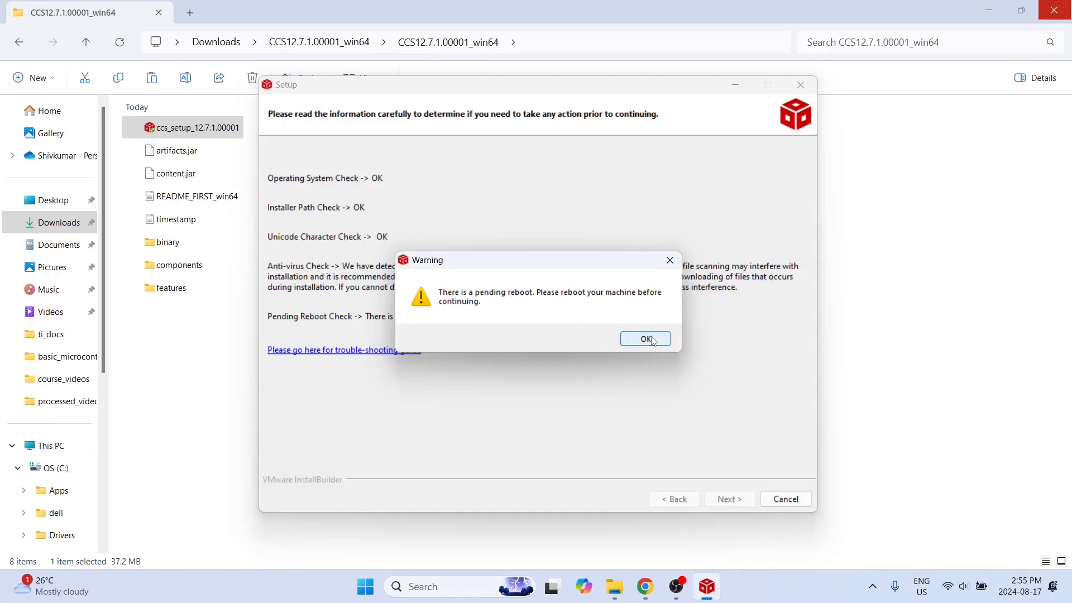
{"action": "left_click", "coordinate": [645, 339]}
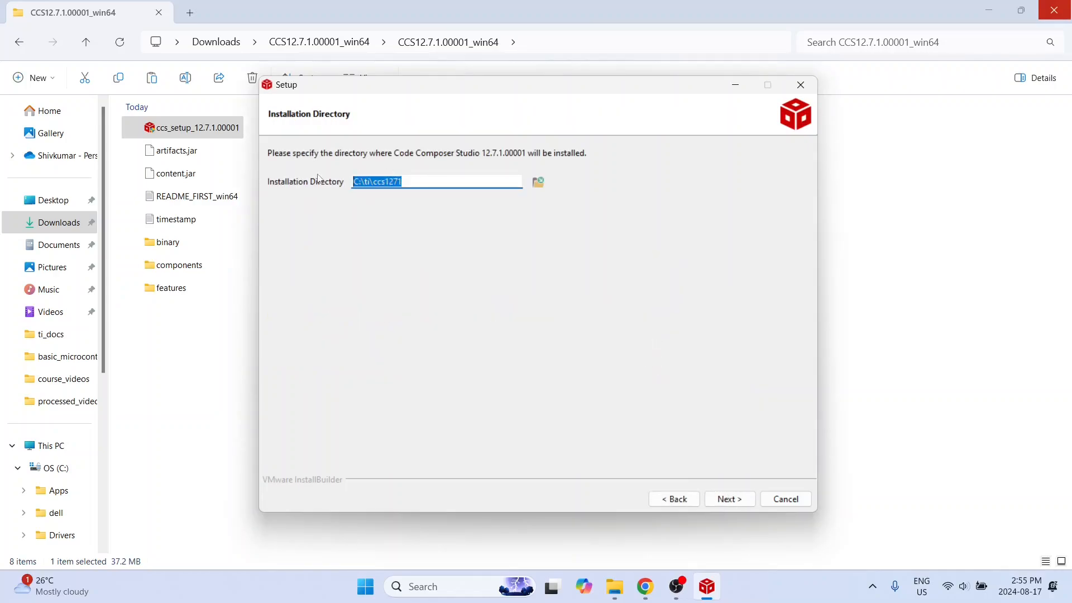
Step: Keep the default C:\ti\ccs1271 installation directory and proceed to validate it
{"action": "left_click", "coordinate": [428, 182]}
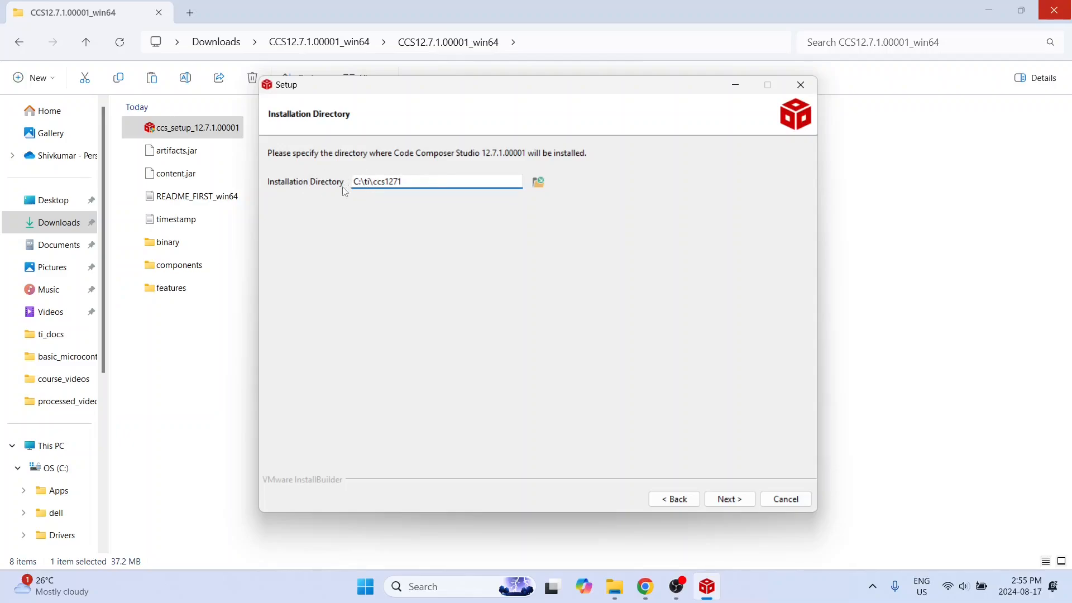
{"action": "left_click", "coordinate": [437, 181]}
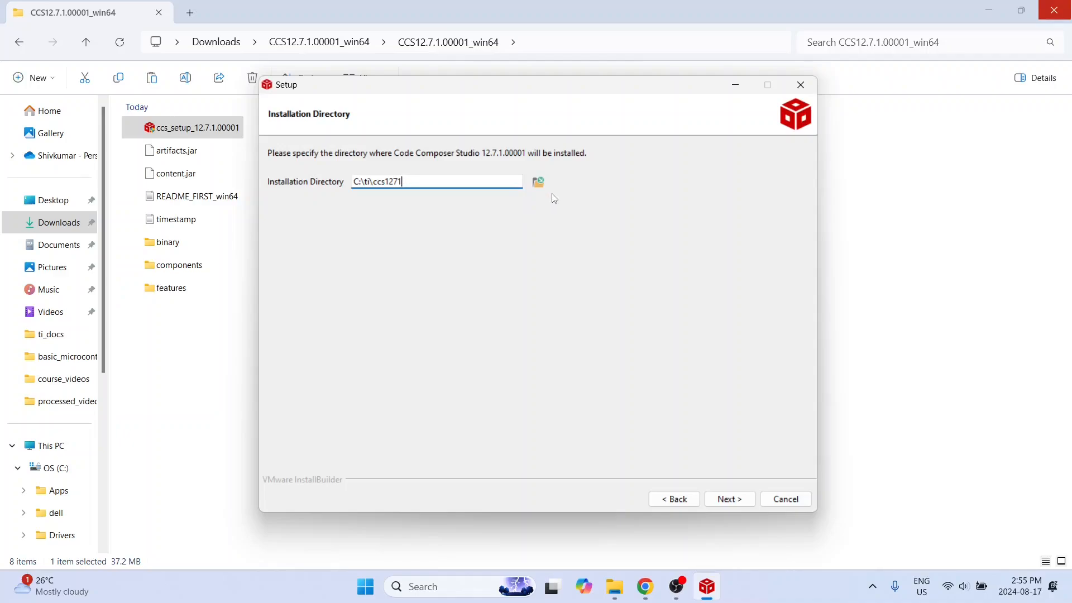
{"action": "mouse_move", "coordinate": [397, 199]}
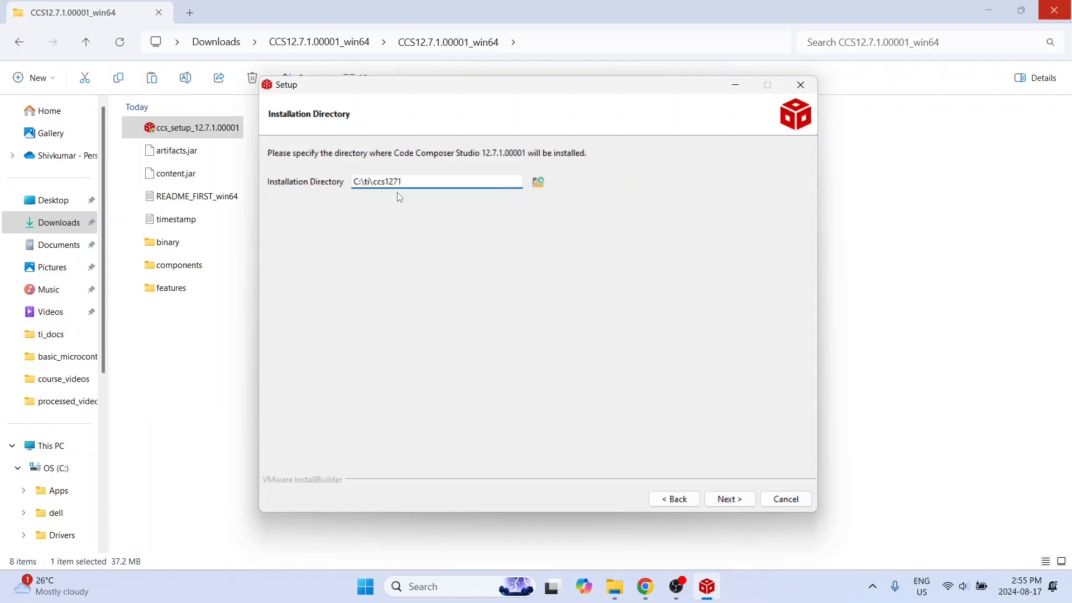
{"action": "left_click", "coordinate": [438, 181]}
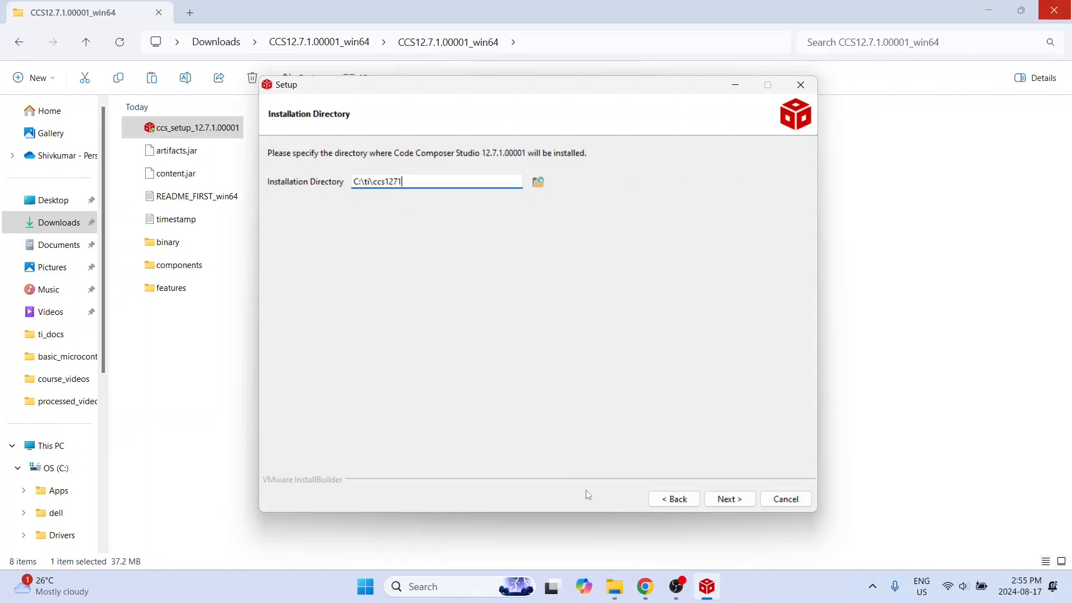
{"action": "left_click", "coordinate": [729, 498]}
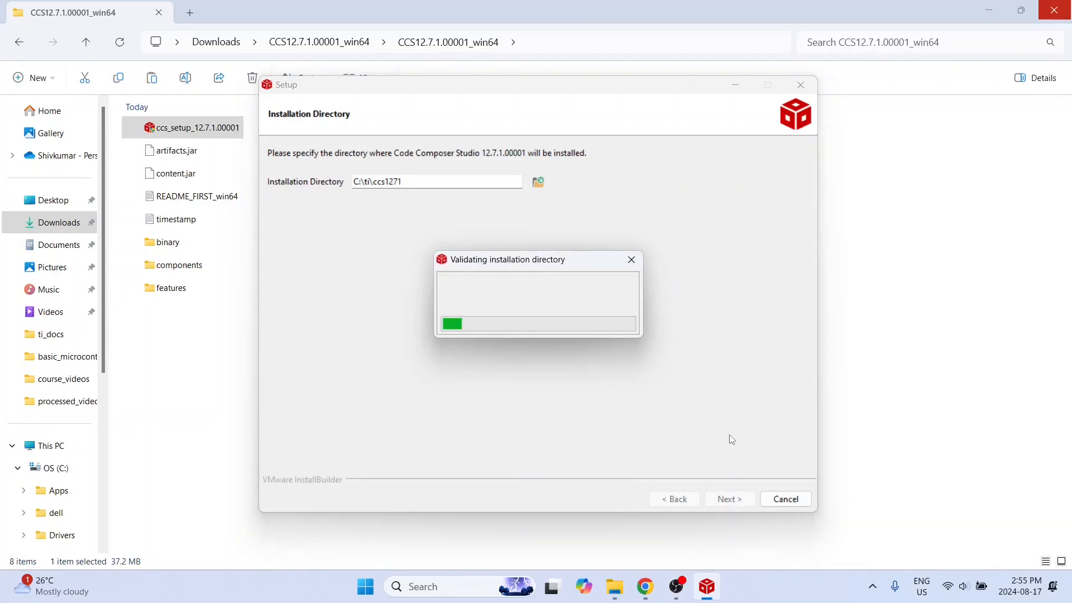
Step: Continue with Custom Installation (Recommended) as the setup type
{"action": "left_click", "coordinate": [728, 498]}
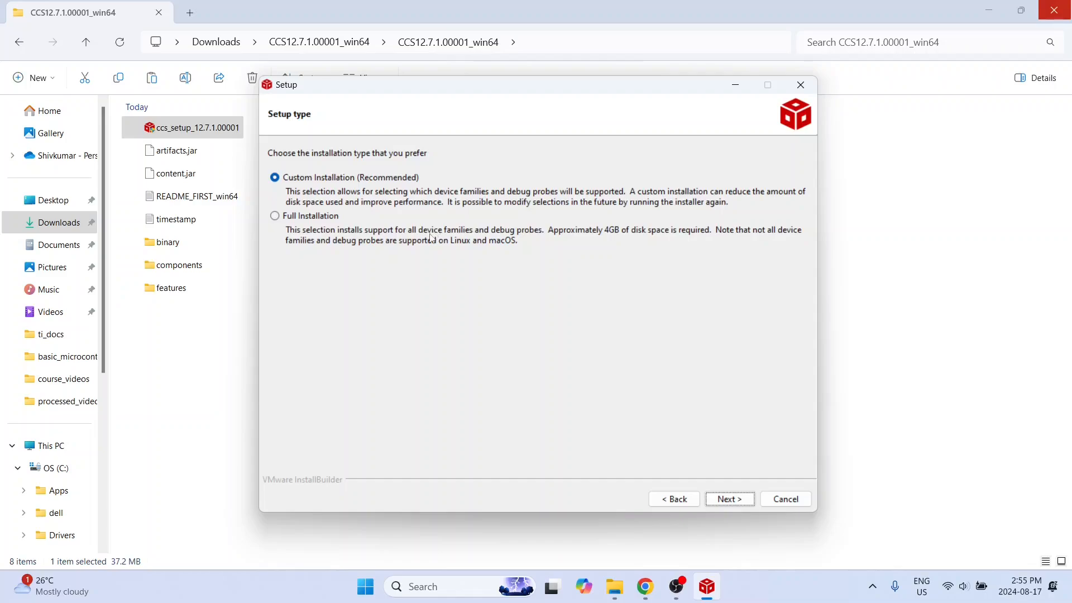
{"action": "mouse_move", "coordinate": [433, 244]}
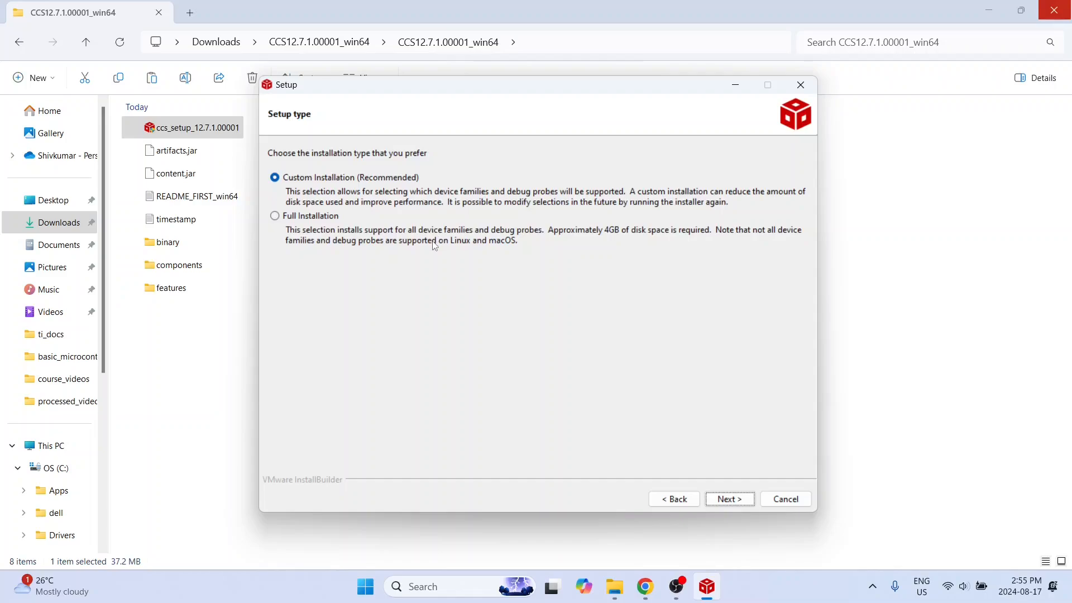
{"action": "mouse_move", "coordinate": [434, 203]}
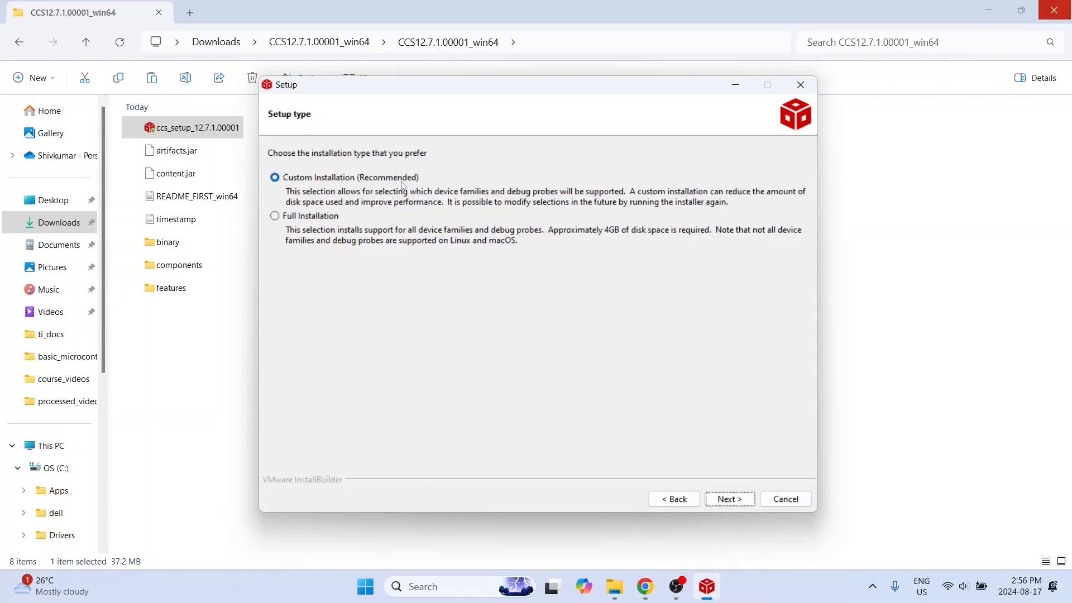
{"action": "left_click", "coordinate": [729, 499]}
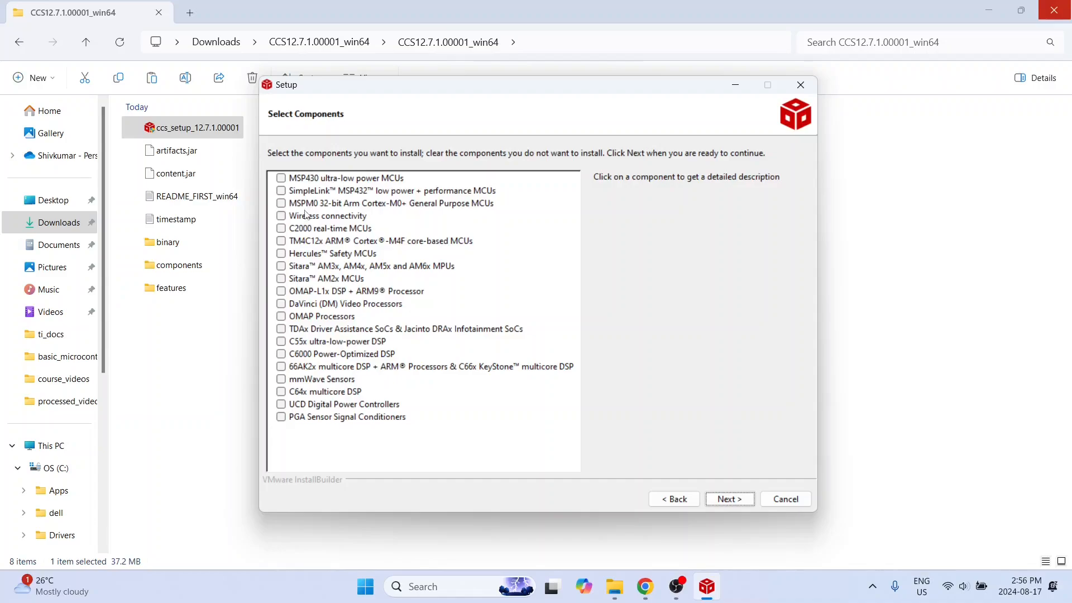
{"action": "mouse_move", "coordinate": [374, 220]}
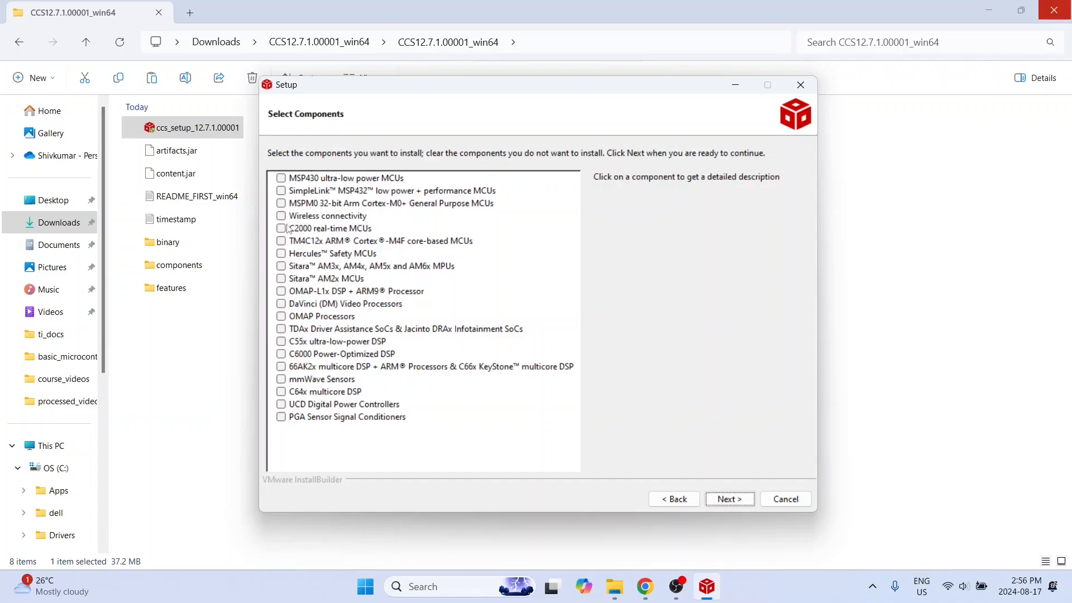
Step: Select C2000 real-time MCUs as the only component and continue to debug probes
{"action": "left_click", "coordinate": [281, 228]}
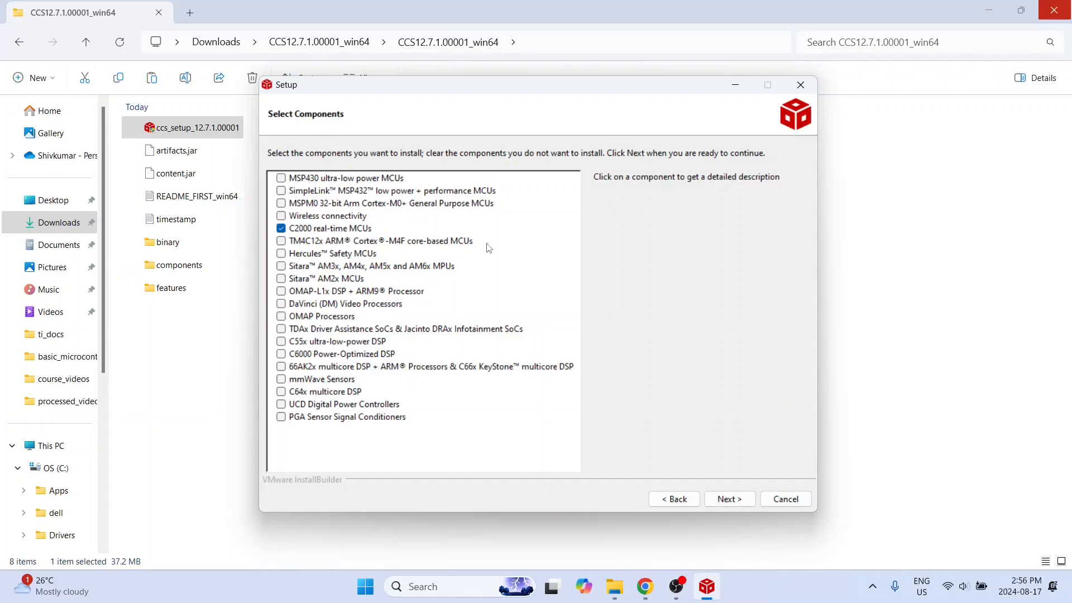
{"action": "mouse_move", "coordinate": [499, 247]}
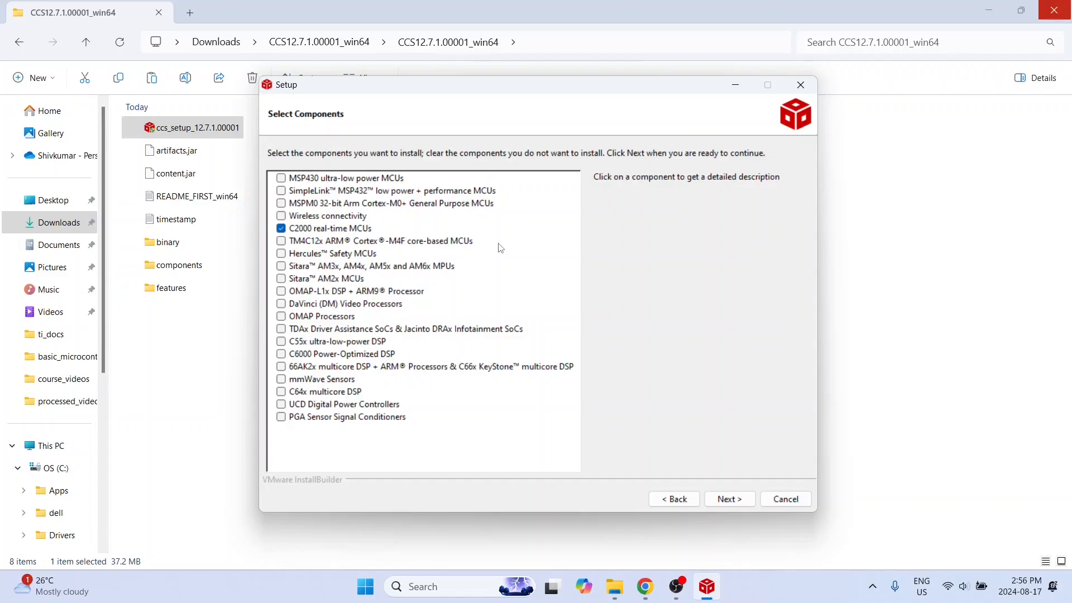
{"action": "mouse_move", "coordinate": [344, 241]}
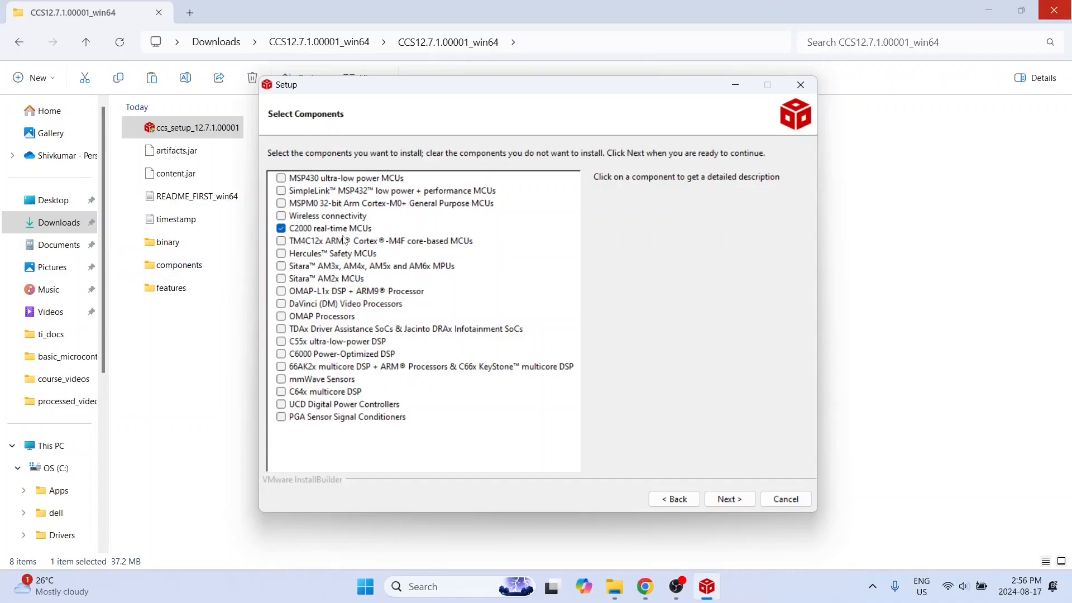
{"action": "mouse_move", "coordinate": [306, 397]}
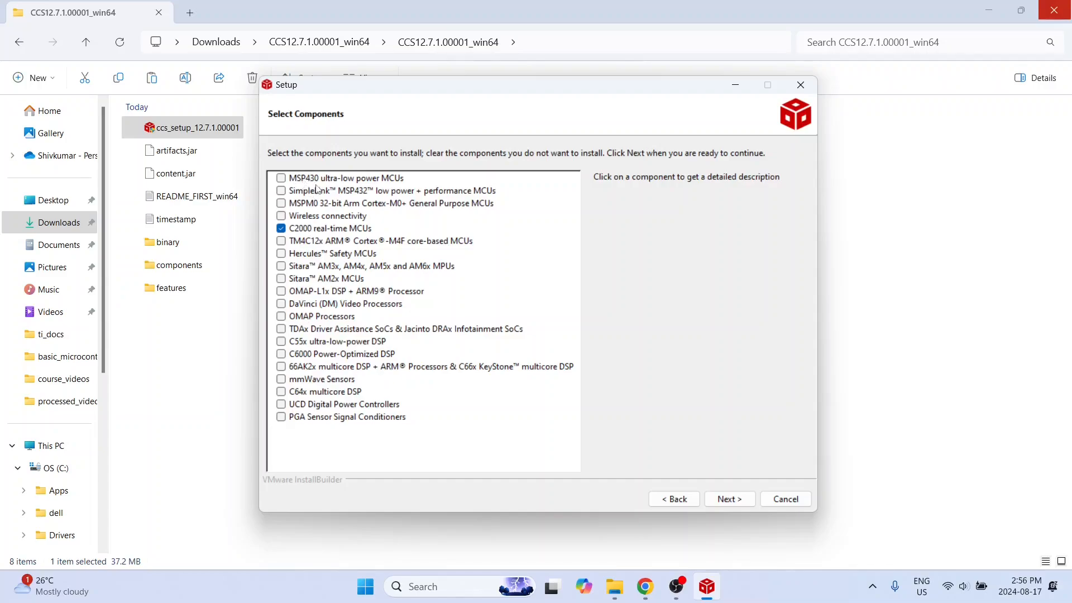
{"action": "mouse_move", "coordinate": [313, 361]}
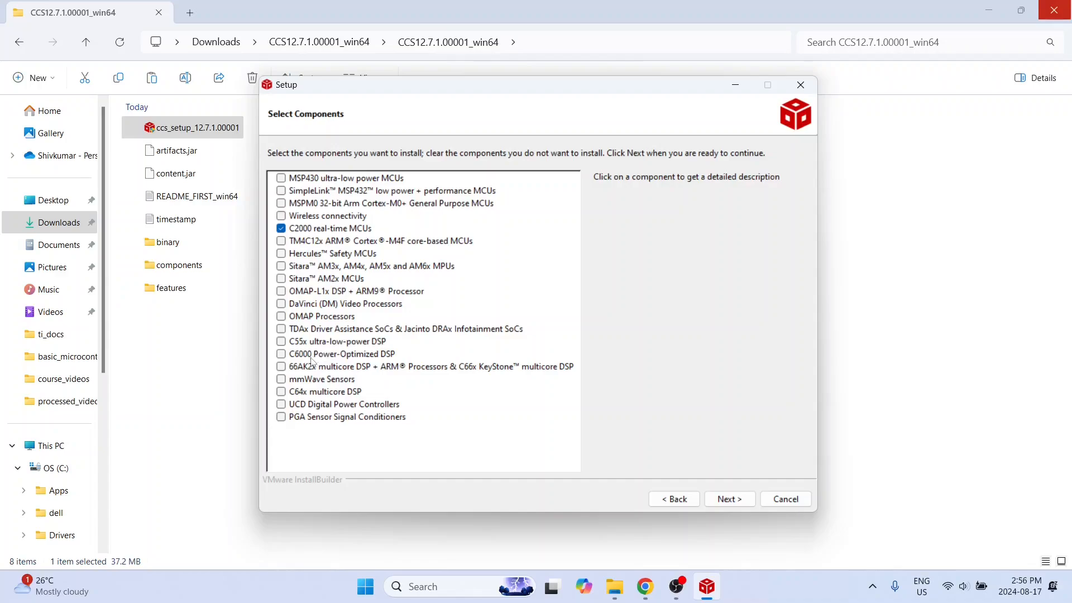
{"action": "mouse_move", "coordinate": [422, 370]}
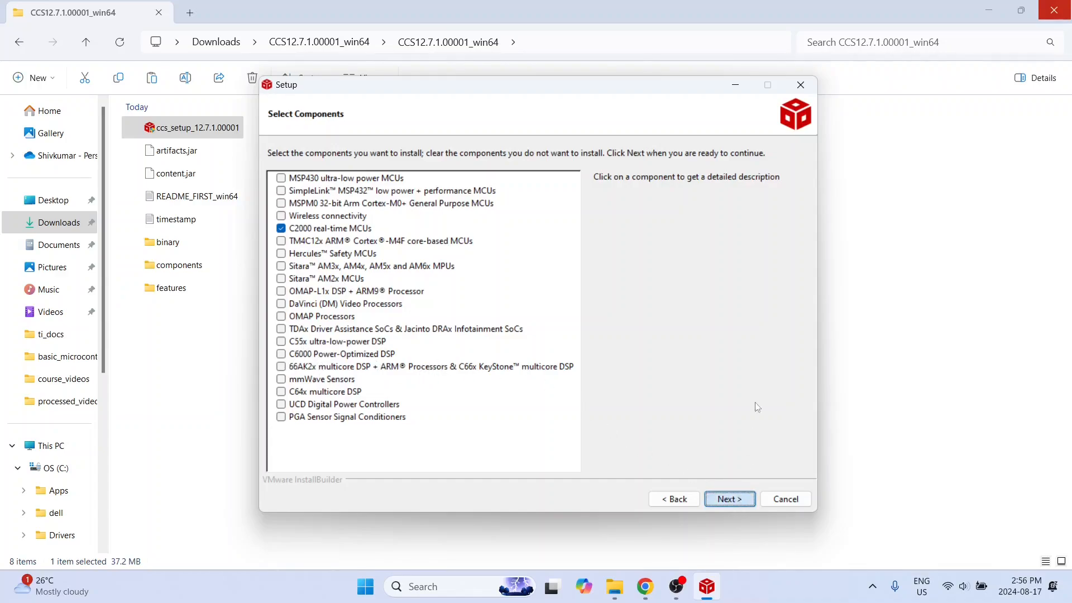
{"action": "left_click", "coordinate": [729, 498]}
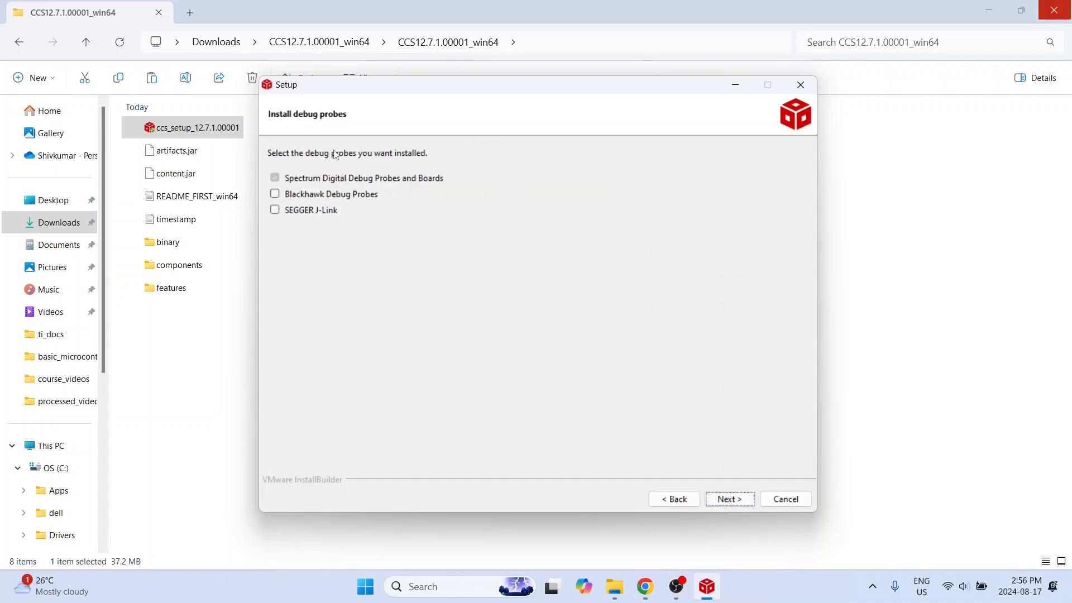
{"action": "mouse_move", "coordinate": [423, 158]}
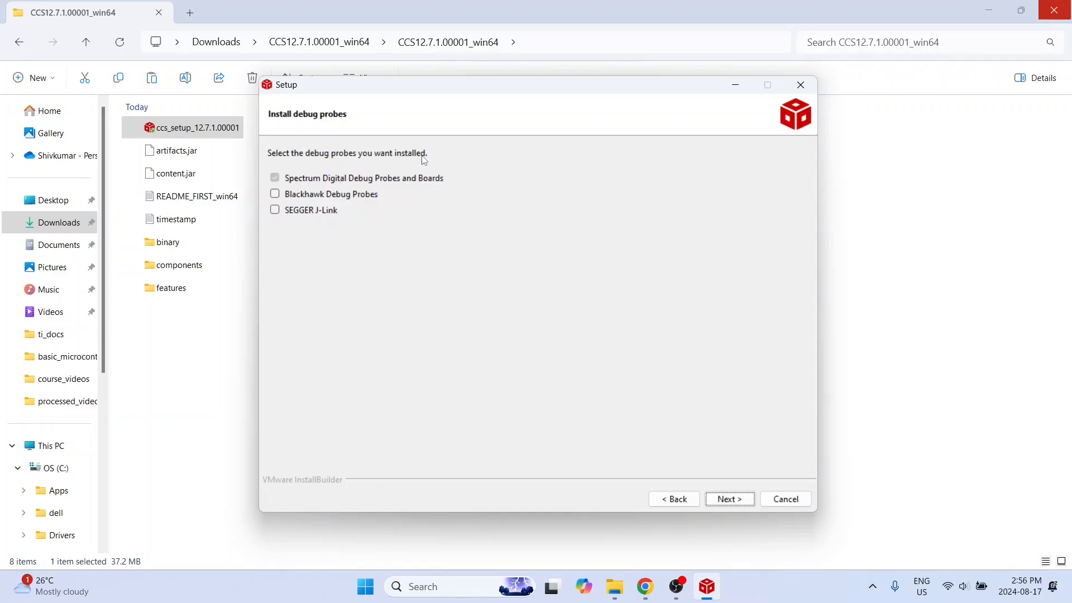
{"action": "mouse_move", "coordinate": [443, 186]}
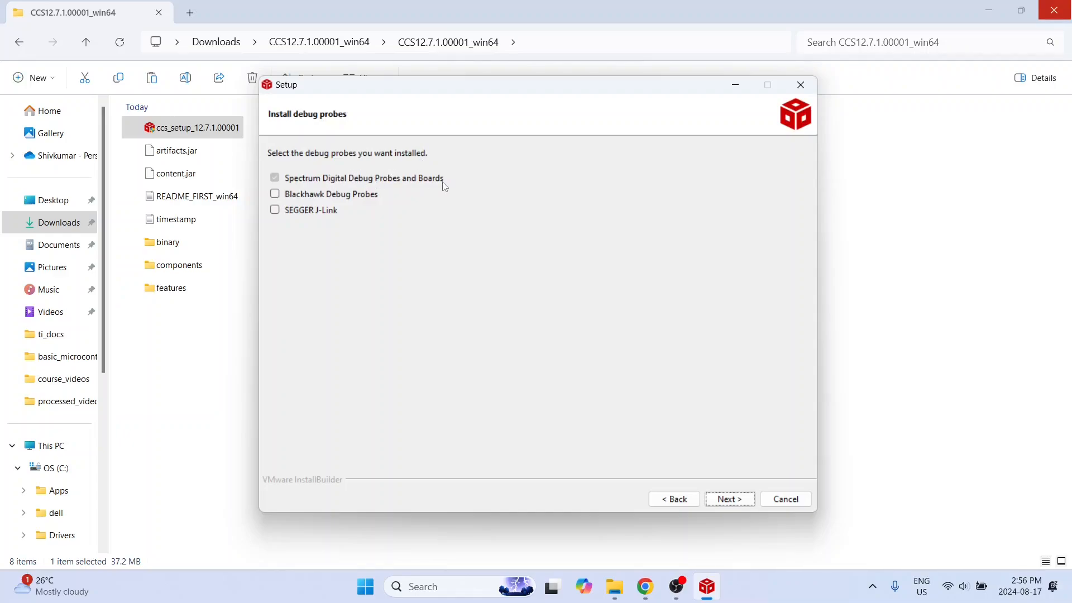
{"action": "mouse_move", "coordinate": [421, 167]}
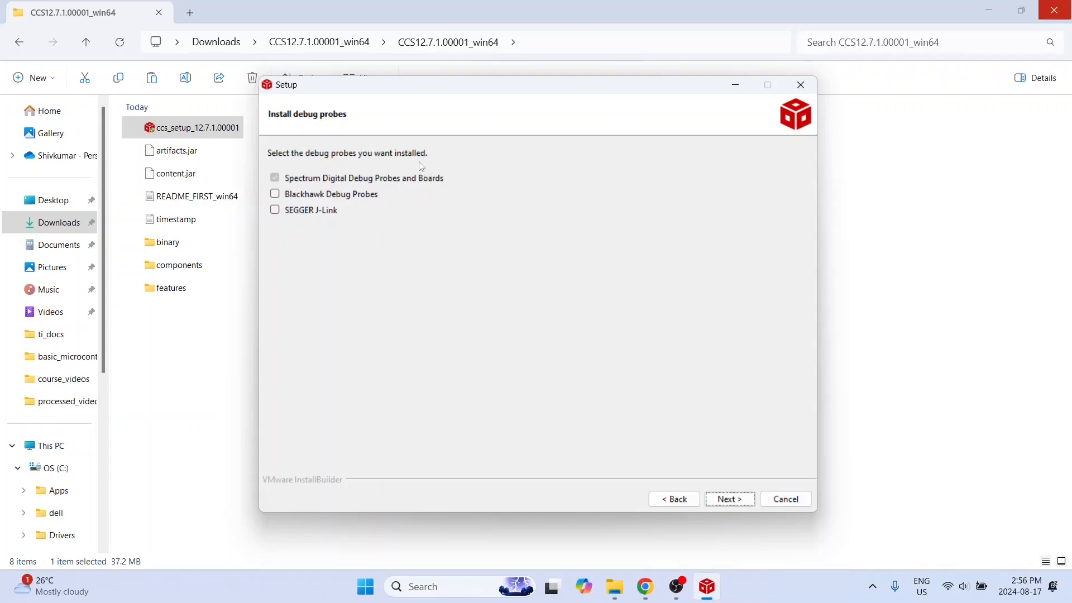
{"action": "mouse_move", "coordinate": [422, 182]}
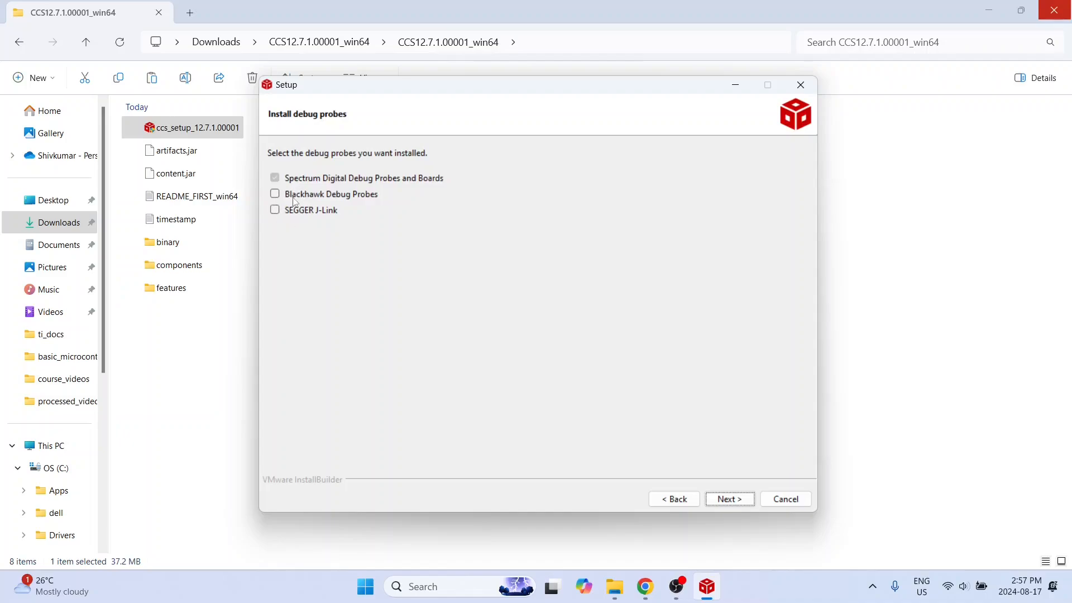
{"action": "mouse_move", "coordinate": [278, 212]}
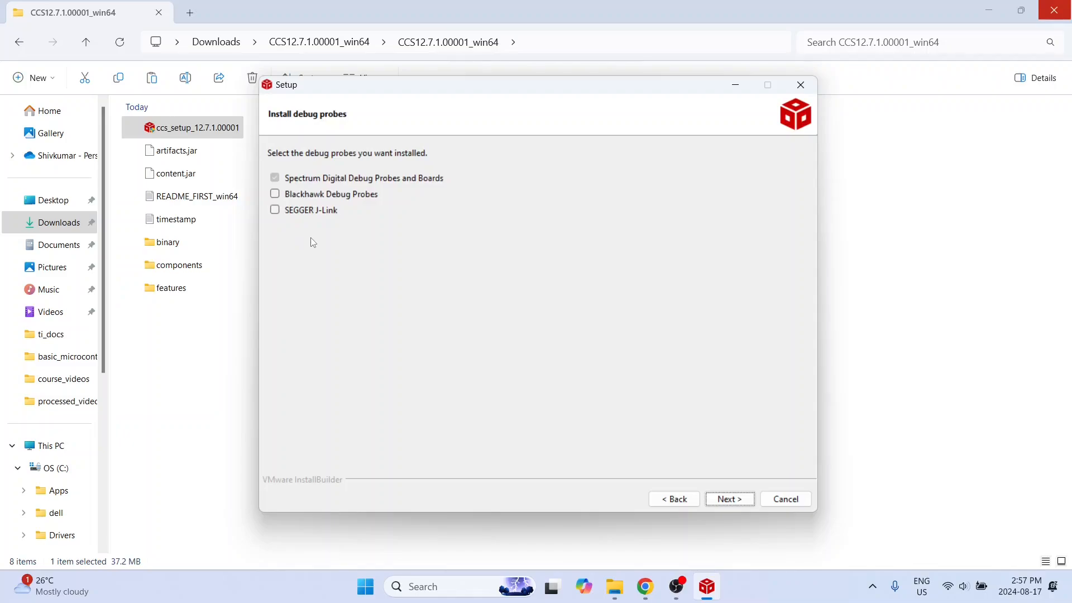
{"action": "mouse_move", "coordinate": [312, 235]}
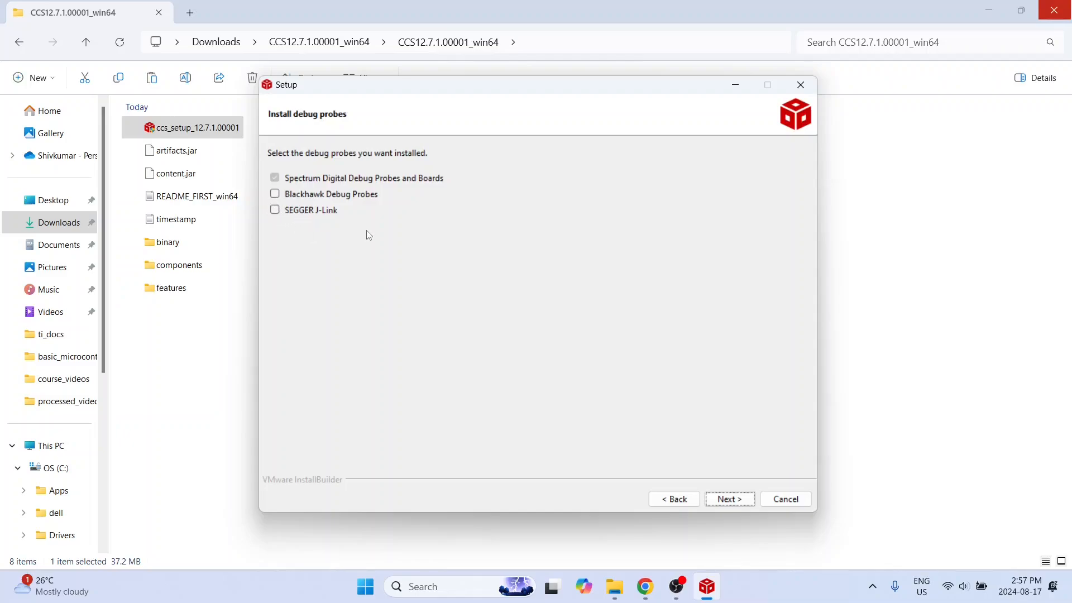
Step: Accept the default debug probes, leaving Blackhawk and SEGGER J-Link unselected, and continue
{"action": "left_click", "coordinate": [729, 498]}
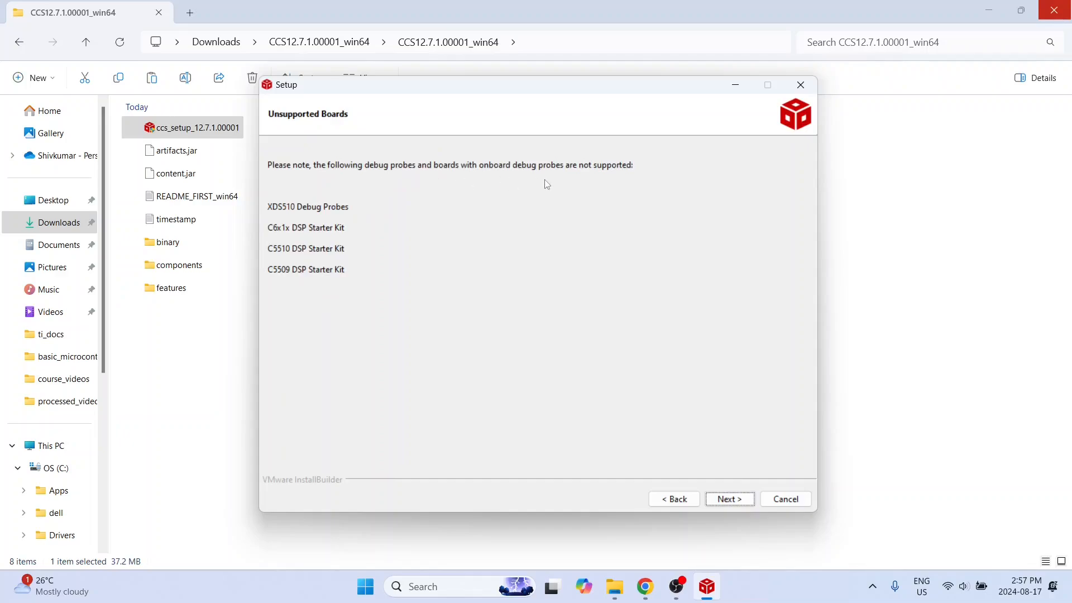
{"action": "mouse_move", "coordinate": [309, 207]}
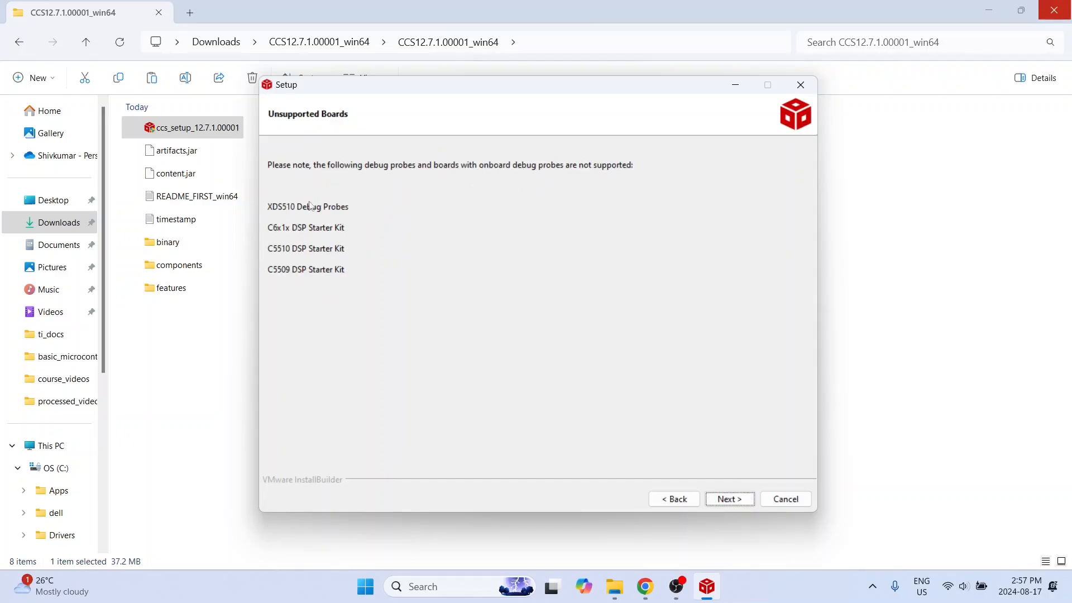
{"action": "mouse_move", "coordinate": [321, 232]}
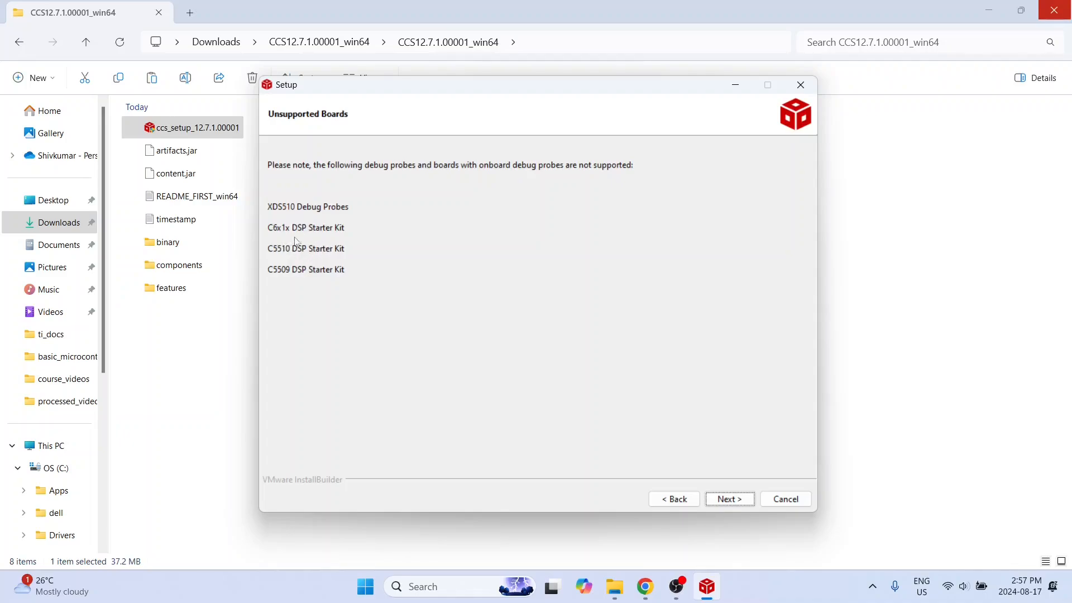
{"action": "mouse_move", "coordinate": [310, 236]}
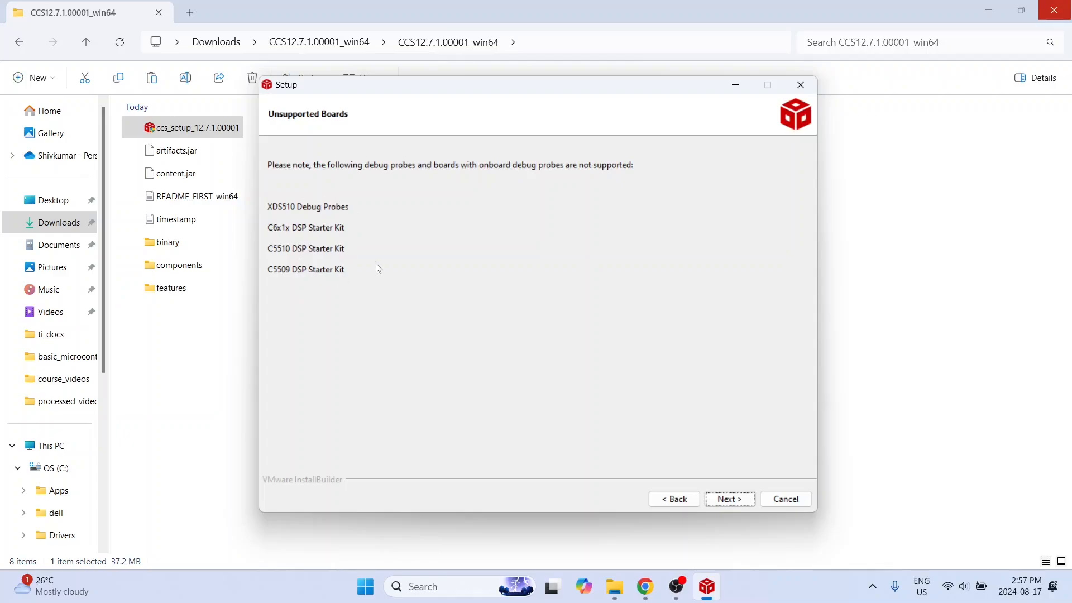
Step: Continue past the unsupported boards notice to the Ready to Install page
{"action": "left_click", "coordinate": [730, 498]}
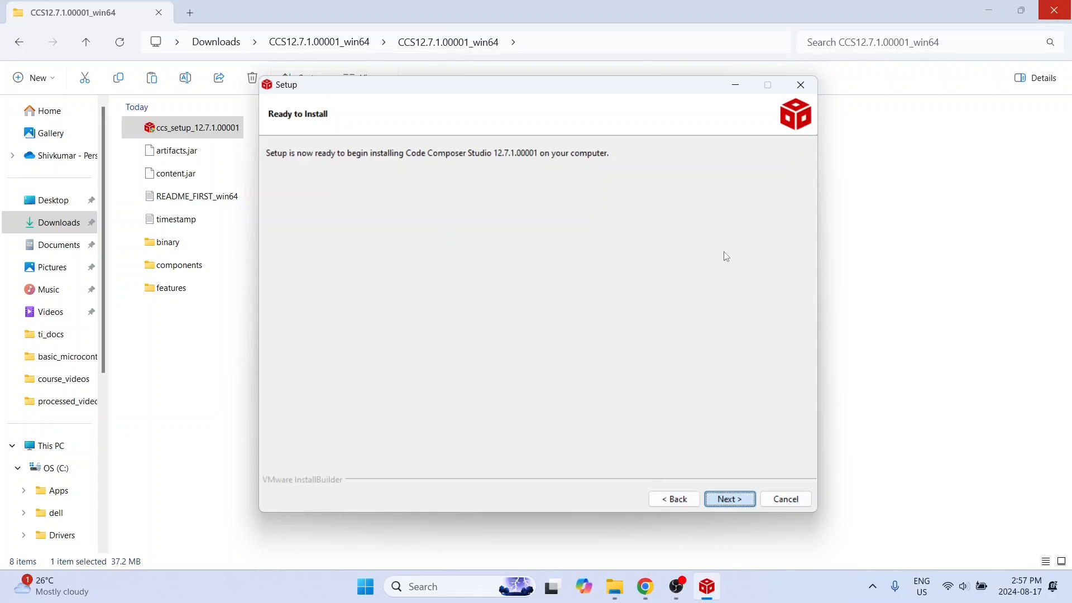
Step: Install Code Composer Studio 12.7.1 and close Setup when it completes
{"action": "left_click", "coordinate": [729, 498]}
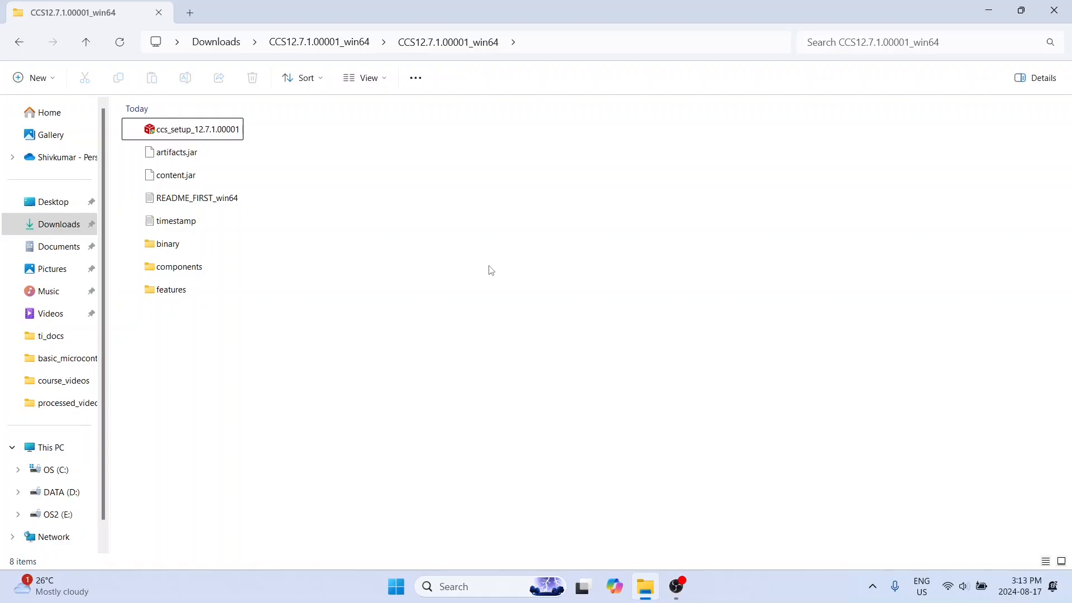
{"action": "mouse_move", "coordinate": [567, 373]}
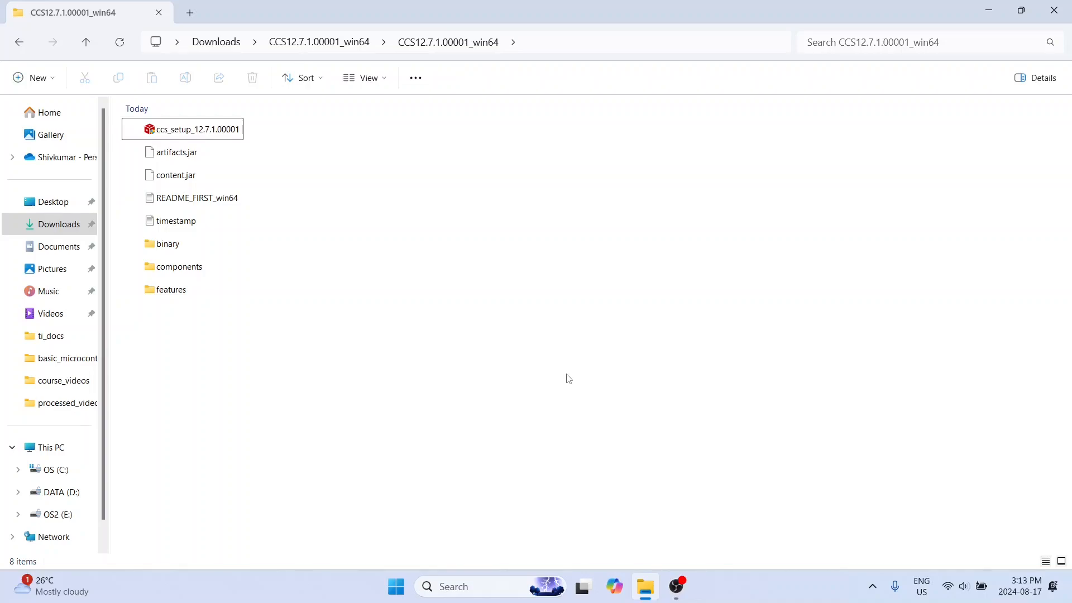
{"action": "mouse_move", "coordinate": [337, 282]}
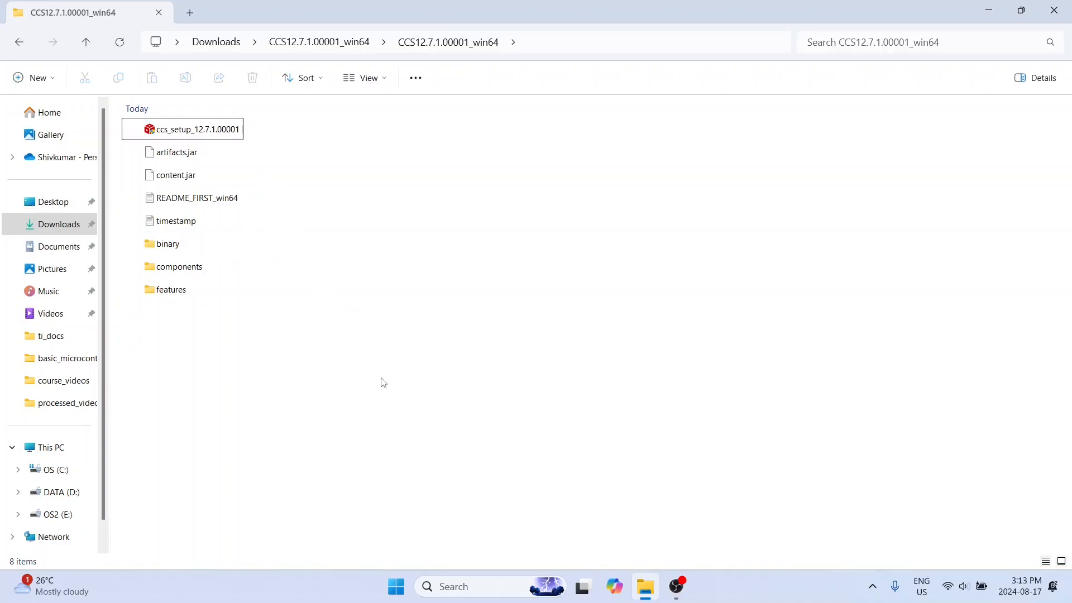
{"action": "mouse_move", "coordinate": [404, 280]}
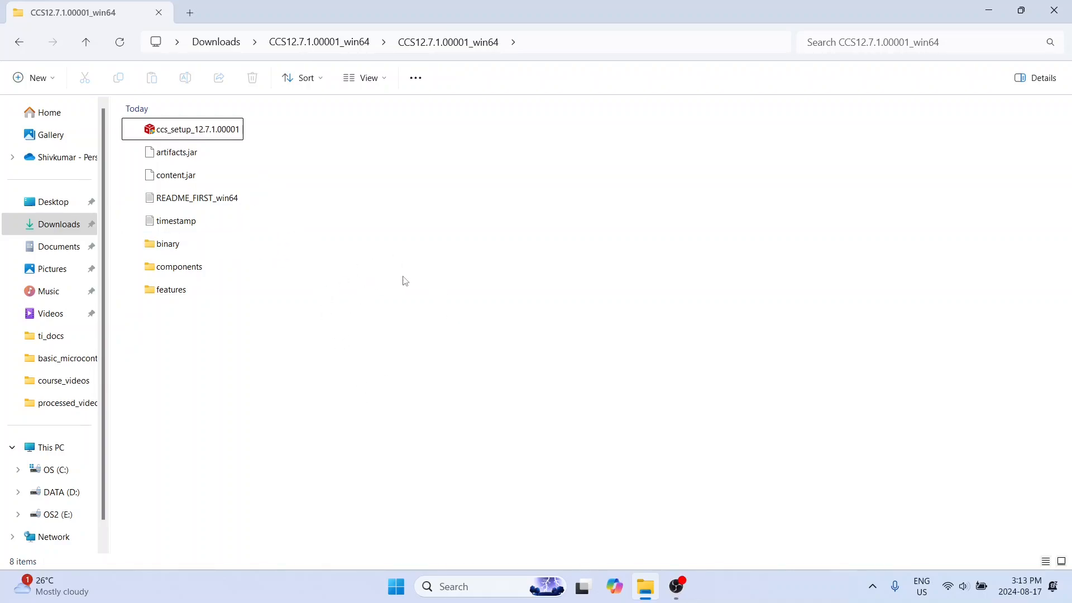
{"action": "mouse_move", "coordinate": [399, 369]}
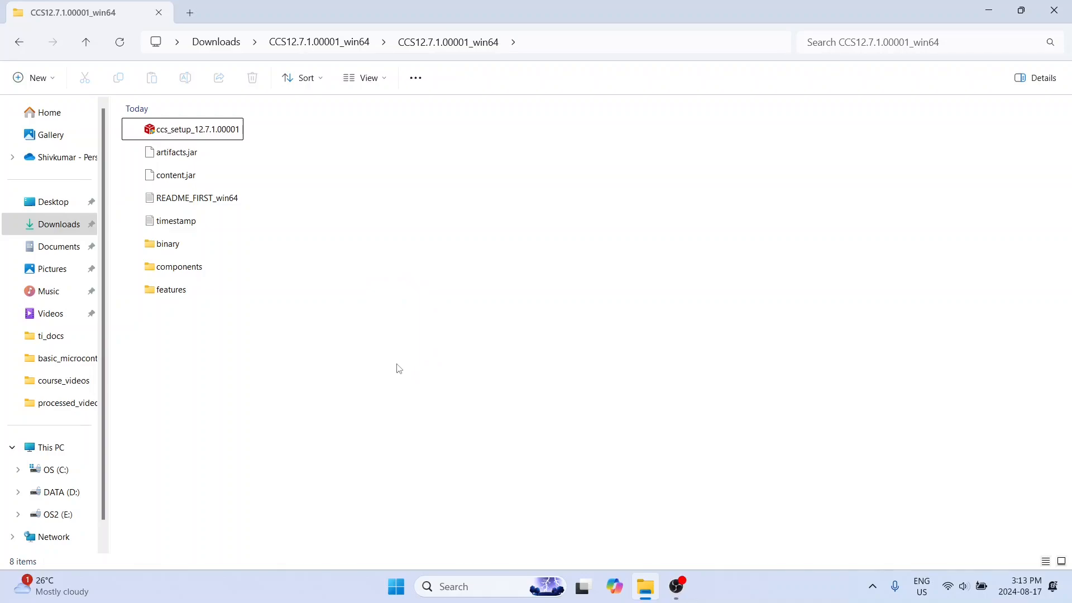
{"action": "mouse_move", "coordinate": [364, 313]}
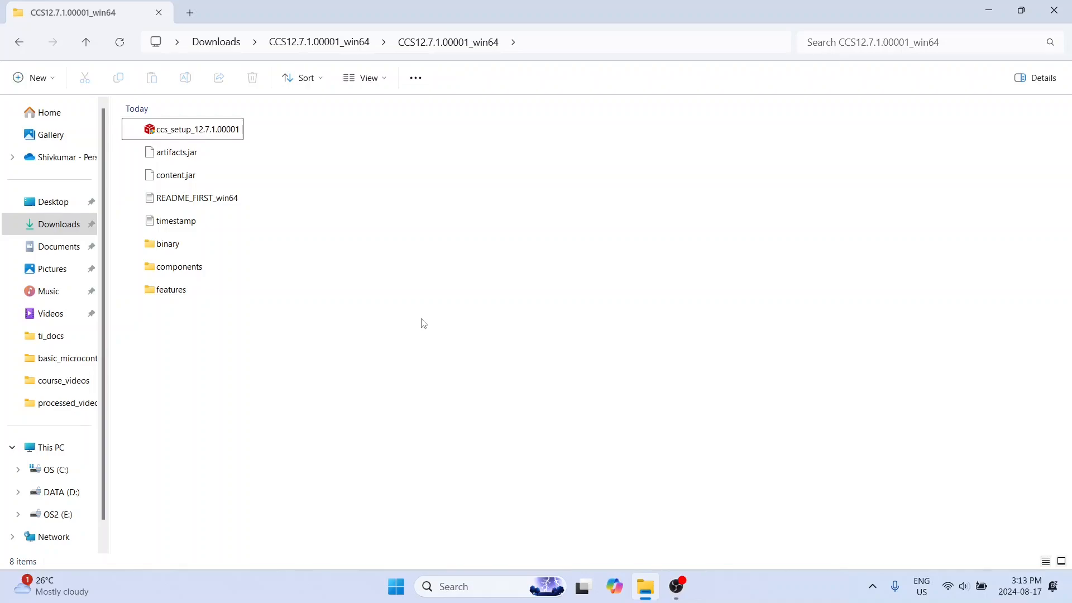
{"action": "mouse_move", "coordinate": [422, 282]}
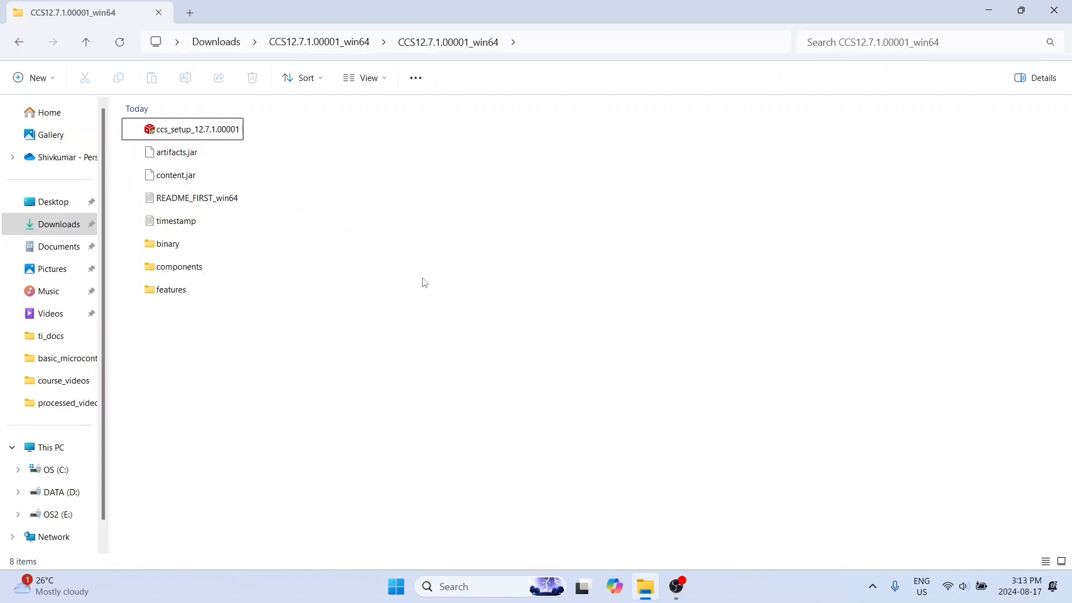
{"action": "mouse_move", "coordinate": [403, 302]}
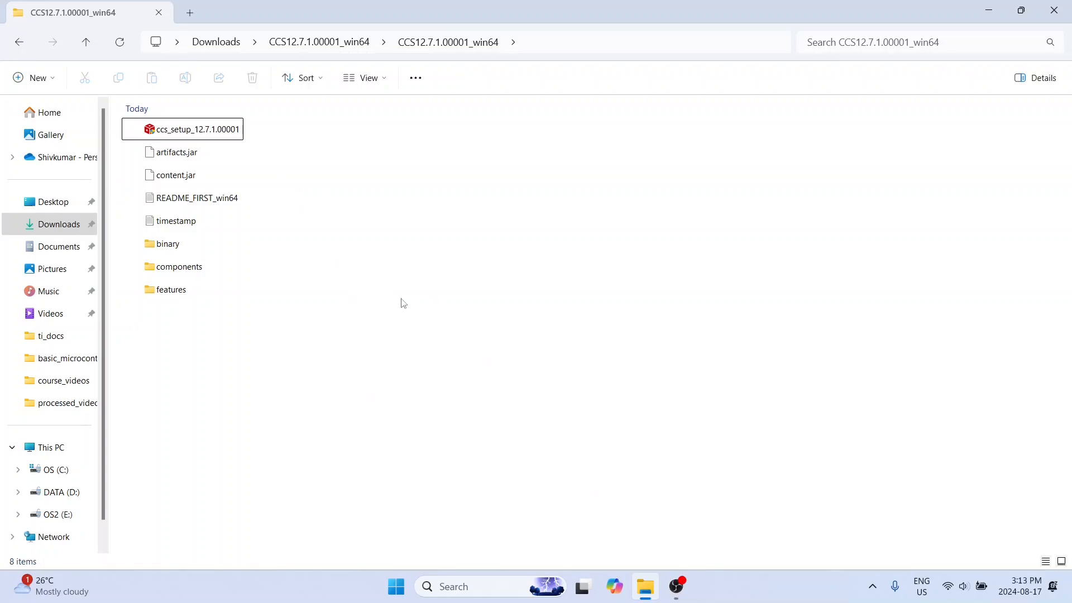
{"action": "mouse_move", "coordinate": [355, 312]}
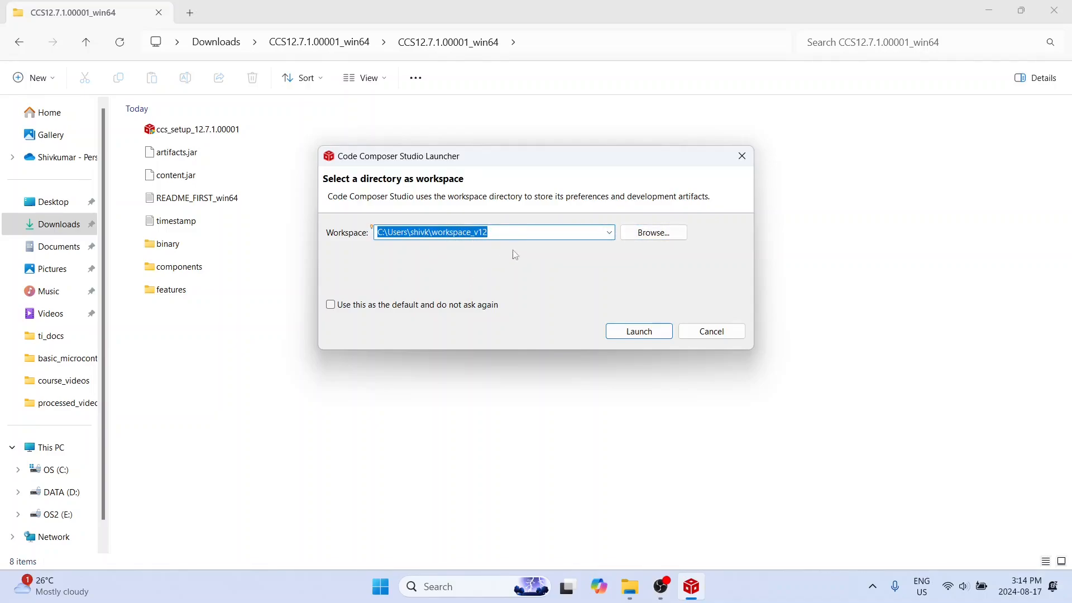
Step: Launch the IDE into workspace_v12, keeping it as the default workspace without asking again
{"action": "left_click", "coordinate": [330, 303]}
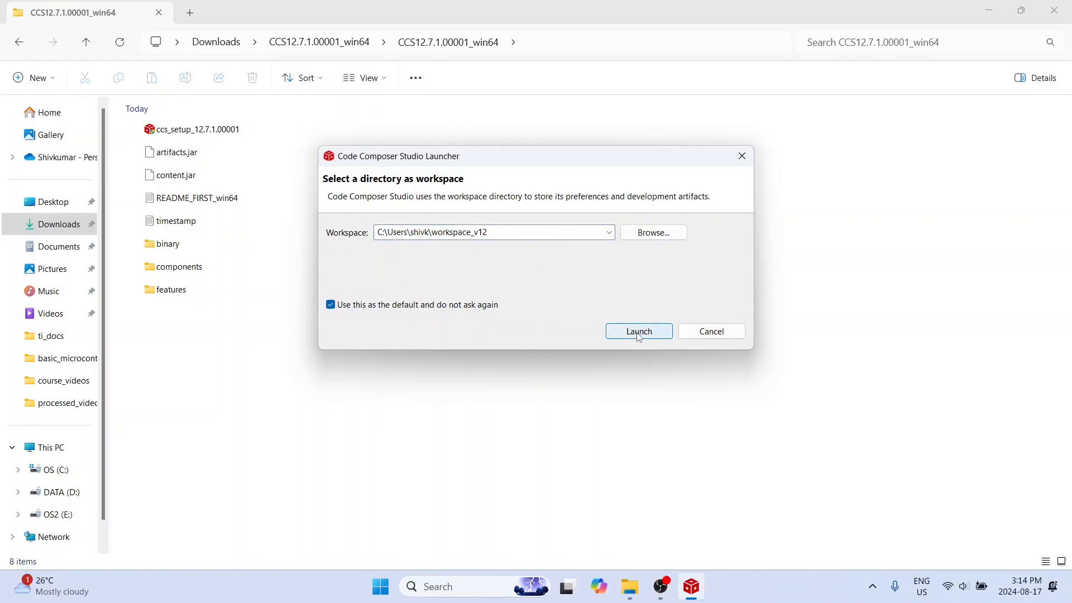
{"action": "left_click", "coordinate": [638, 332]}
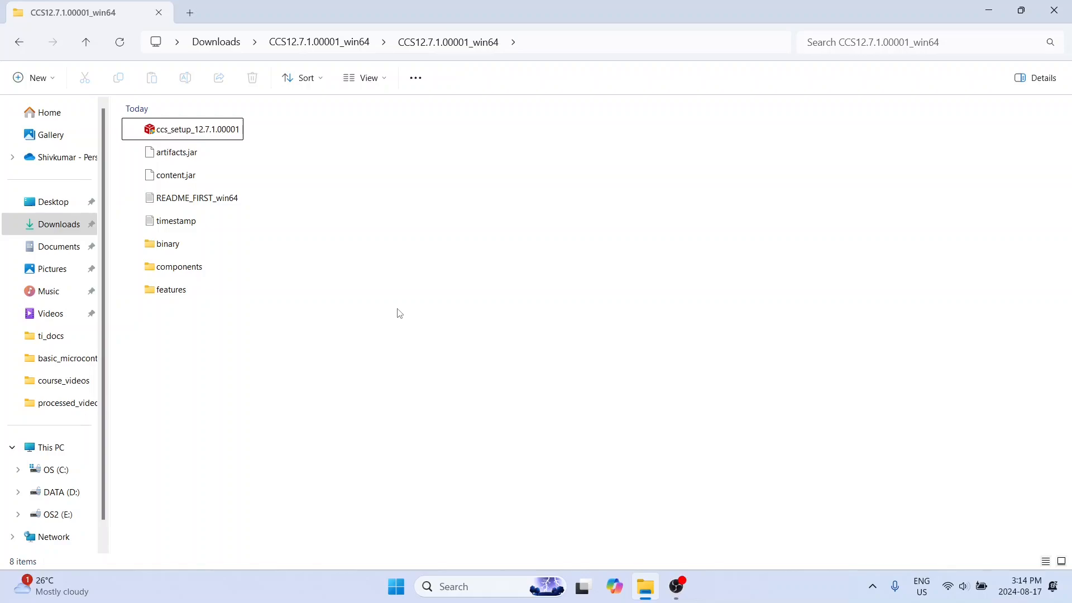
{"action": "double_click", "coordinate": [199, 130]}
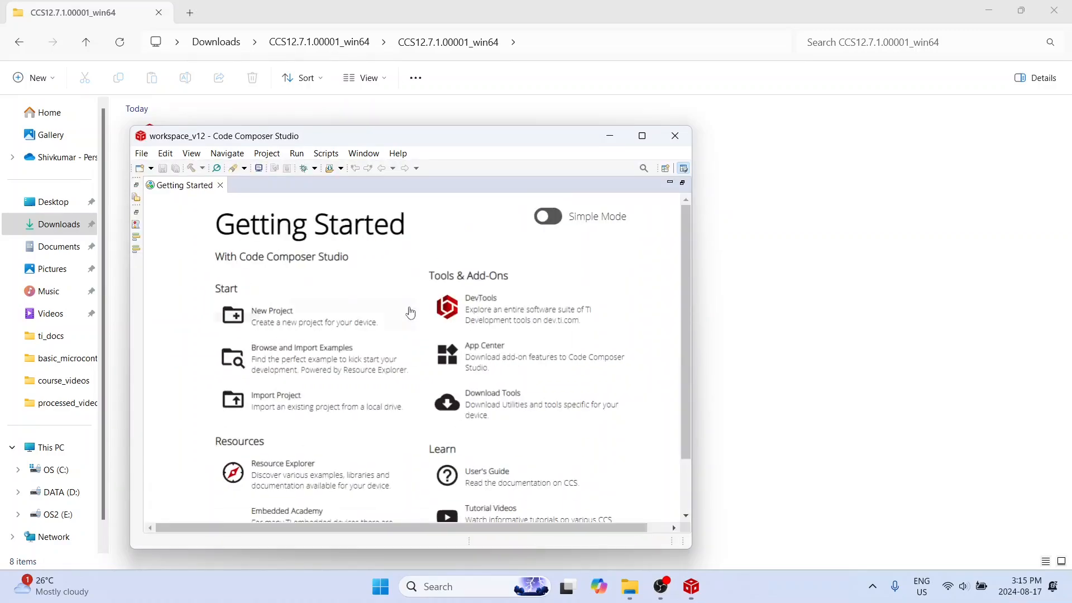
Step: Maximize the Code Composer Studio window showing the Getting Started page
{"action": "left_click", "coordinate": [641, 135]}
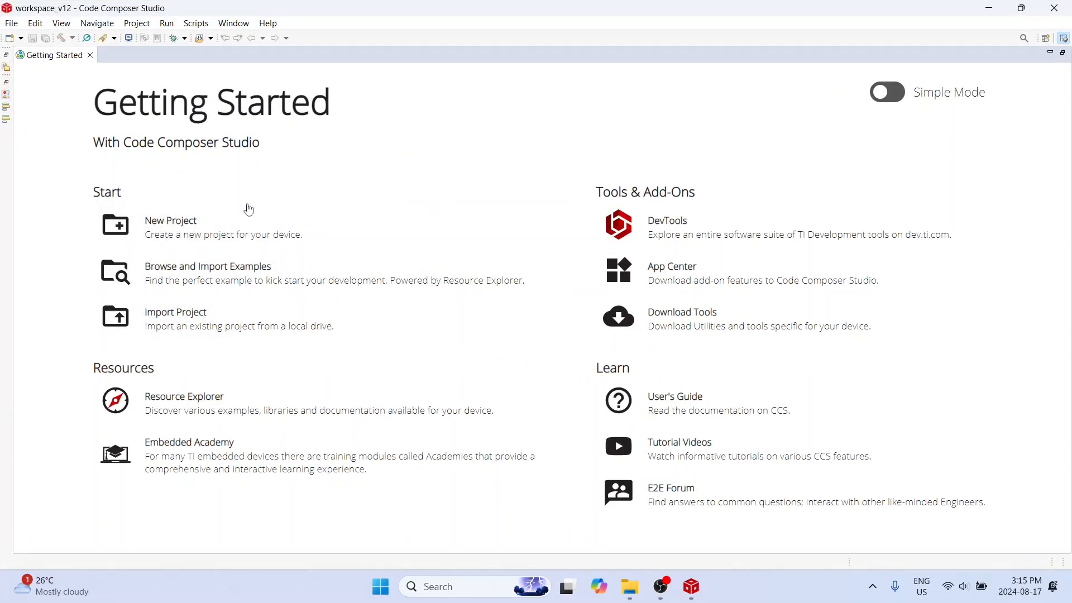
{"action": "mouse_move", "coordinate": [341, 258]}
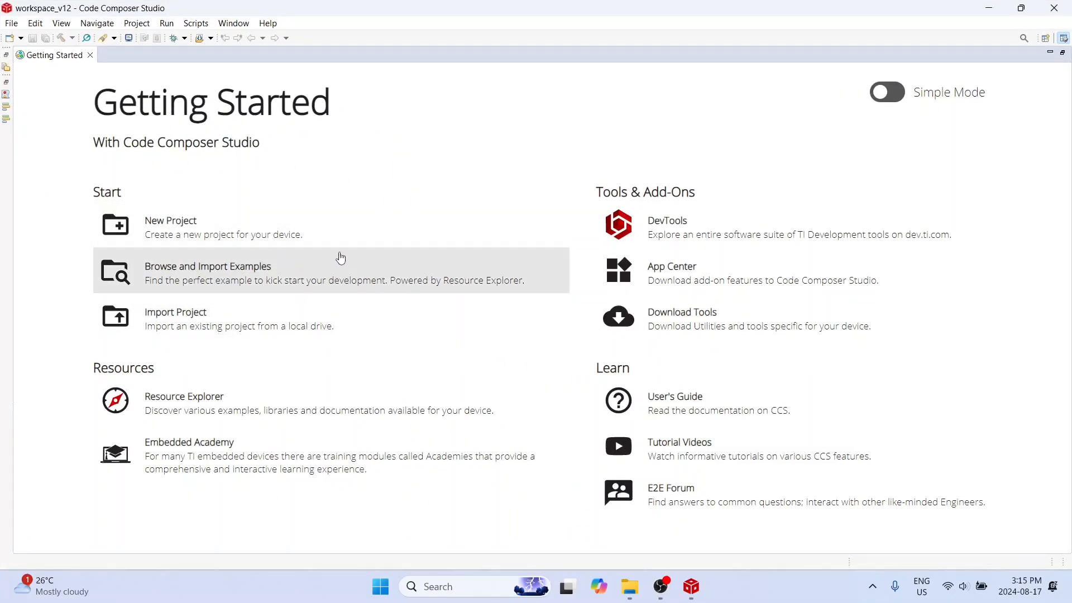
{"action": "mouse_move", "coordinate": [284, 365]}
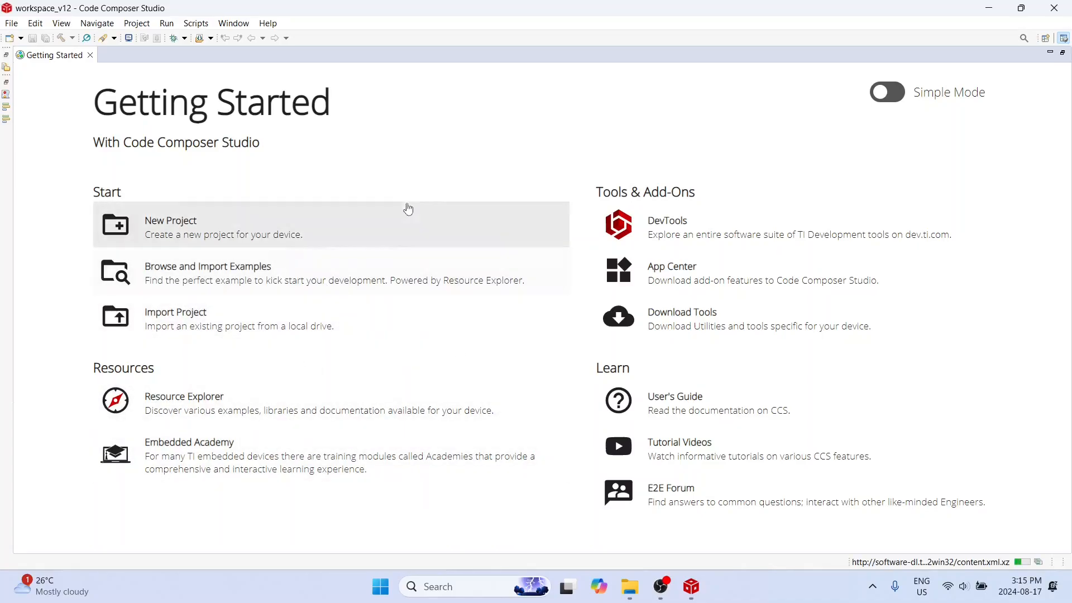
{"action": "mouse_move", "coordinate": [480, 196]}
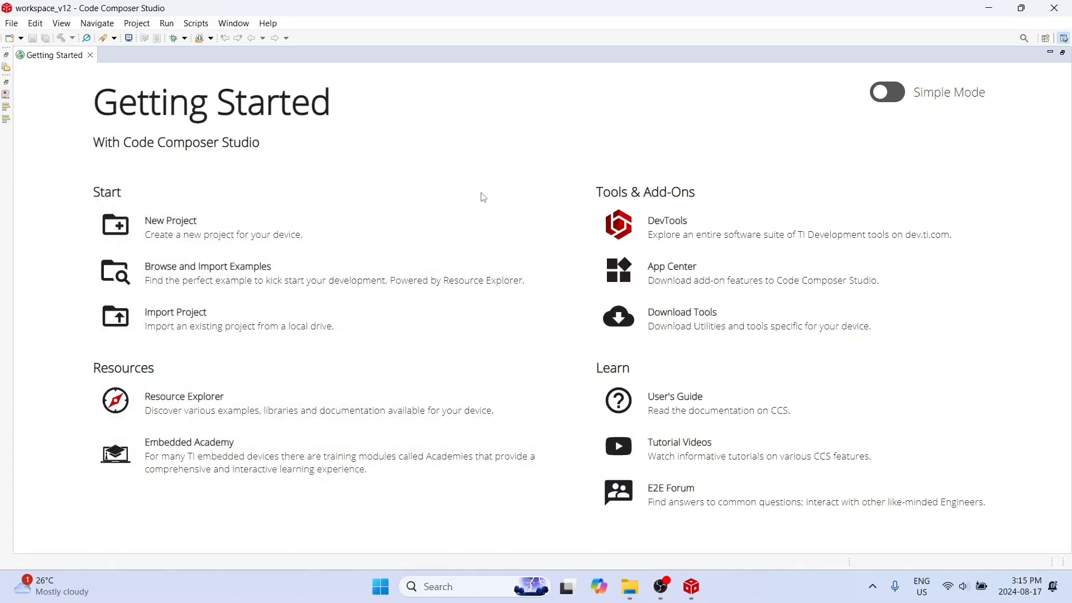
{"action": "mouse_move", "coordinate": [522, 156]}
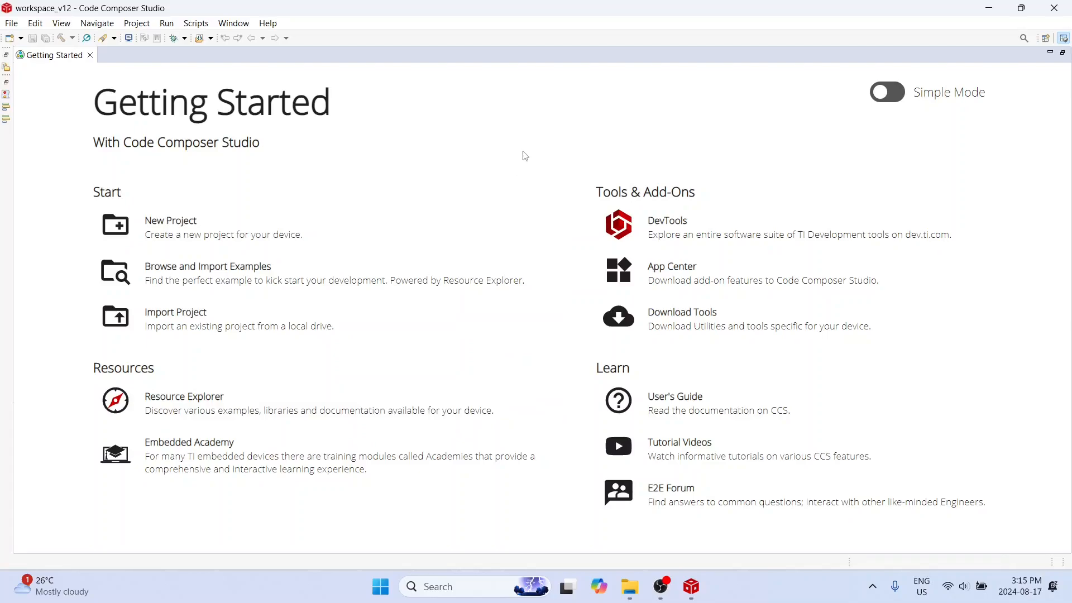
{"action": "mouse_move", "coordinate": [526, 157]}
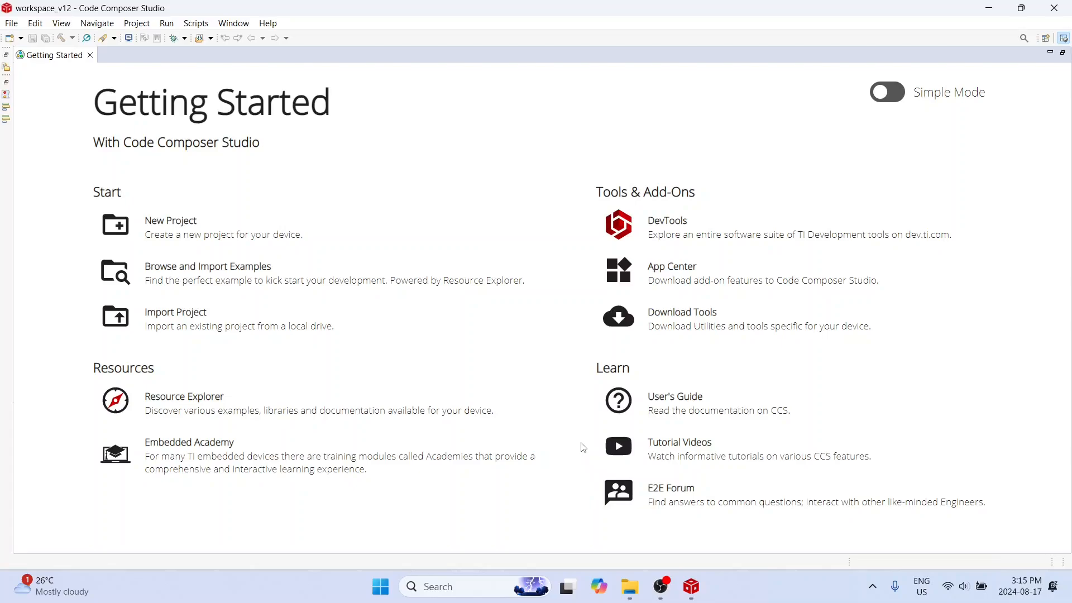
{"action": "mouse_move", "coordinate": [354, 244]}
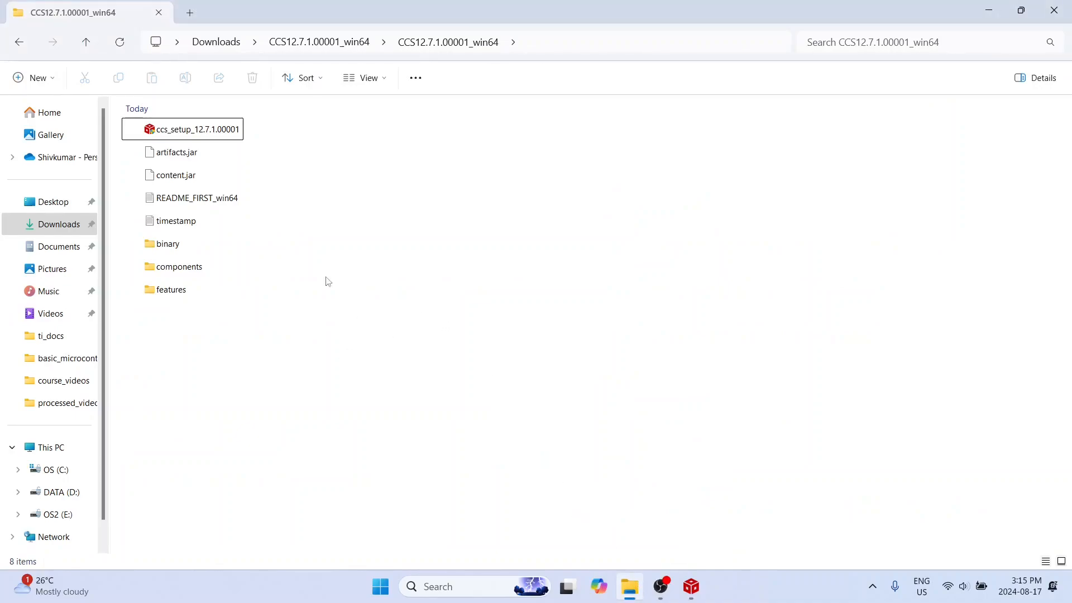
{"action": "left_click", "coordinate": [199, 129]}
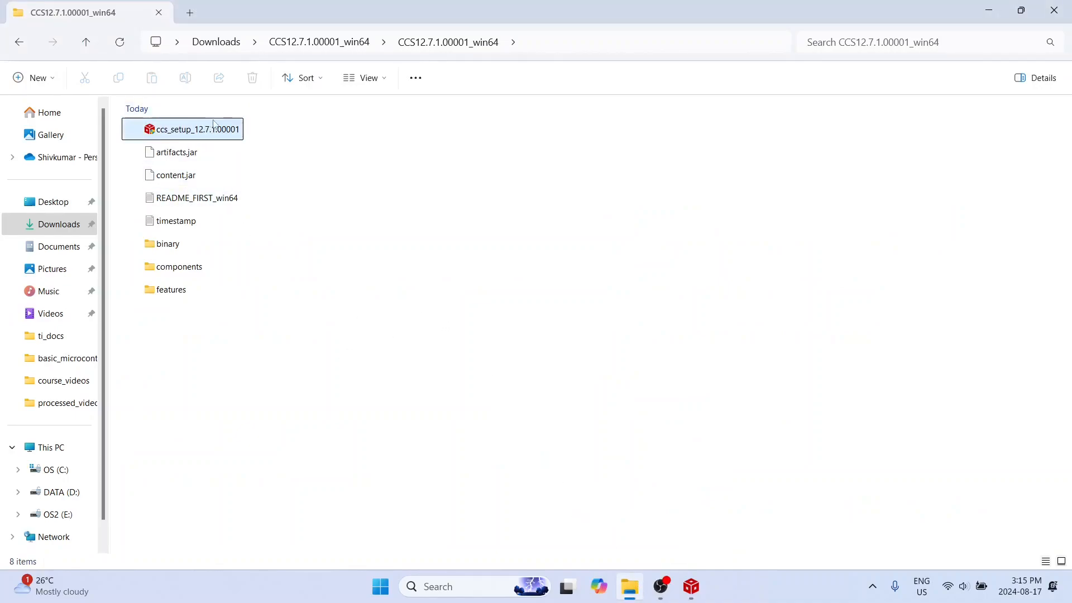
{"action": "mouse_move", "coordinate": [199, 130]}
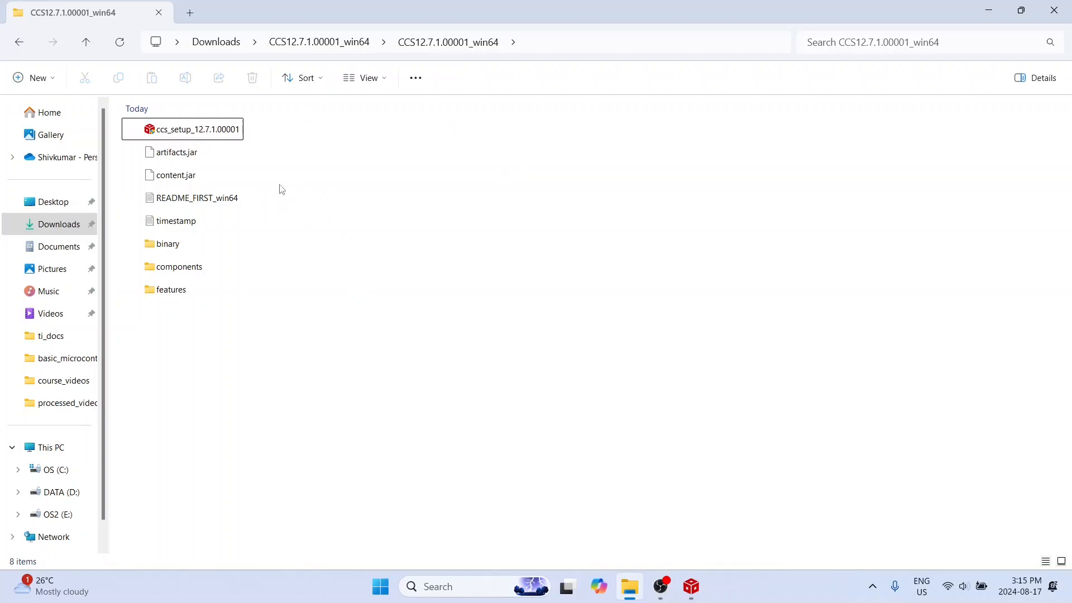
{"action": "mouse_move", "coordinate": [399, 257]}
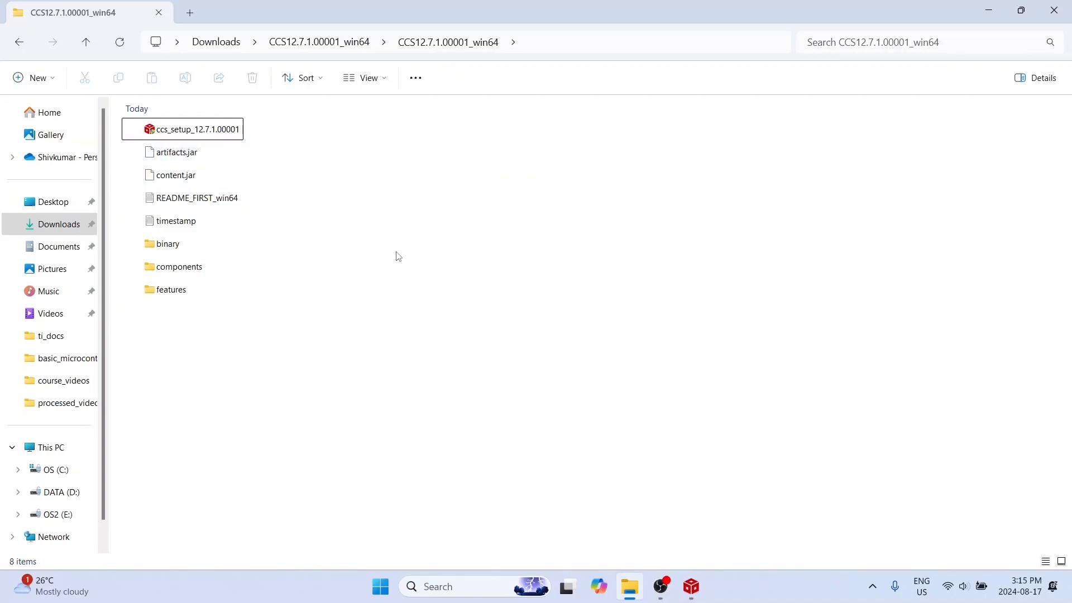
{"action": "mouse_move", "coordinate": [400, 241]}
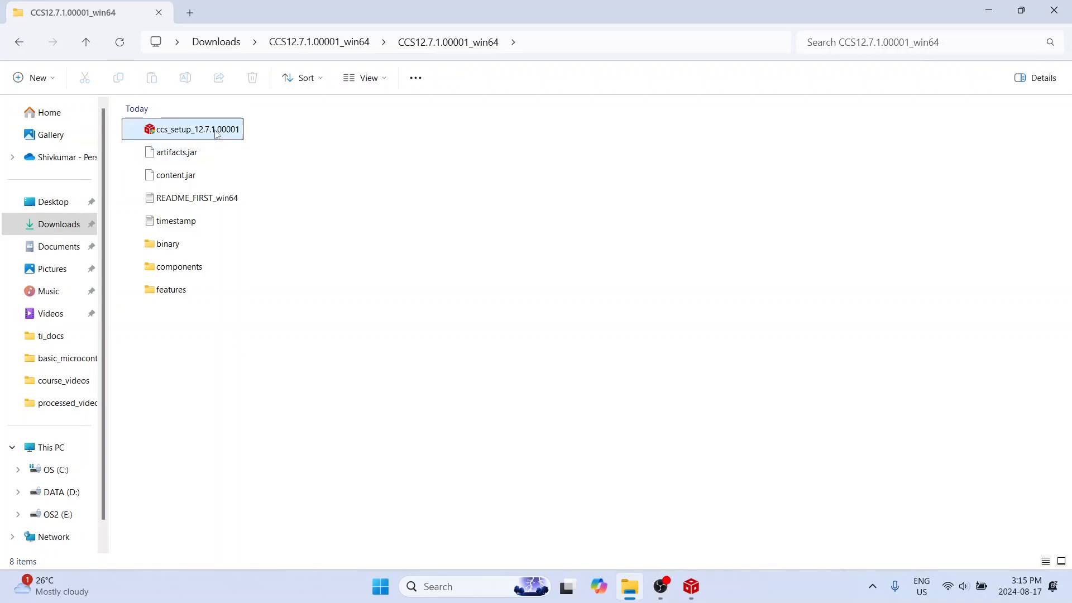
{"action": "mouse_move", "coordinate": [219, 133]}
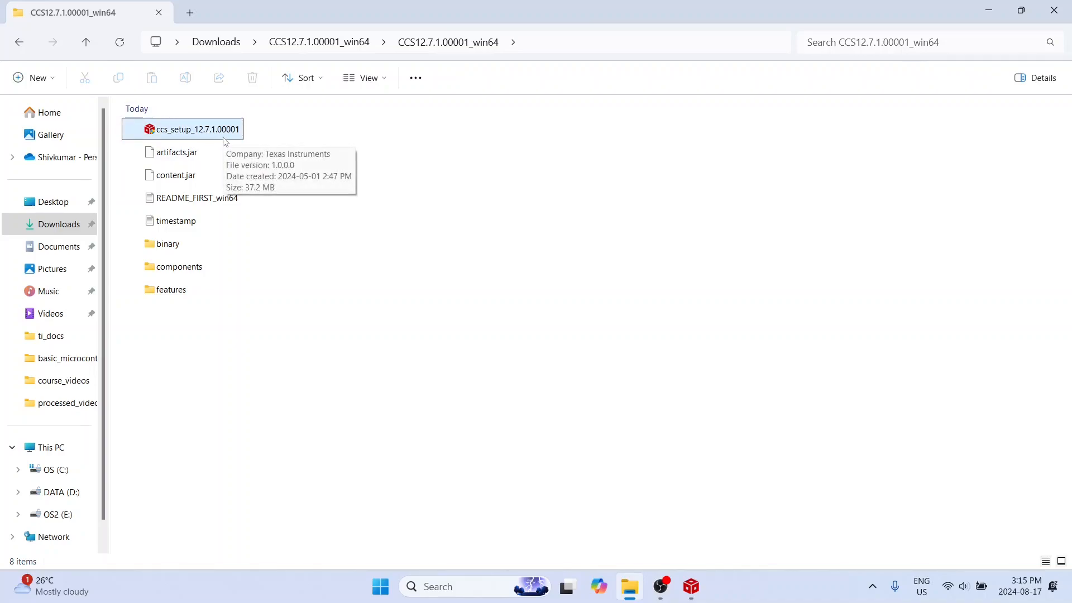